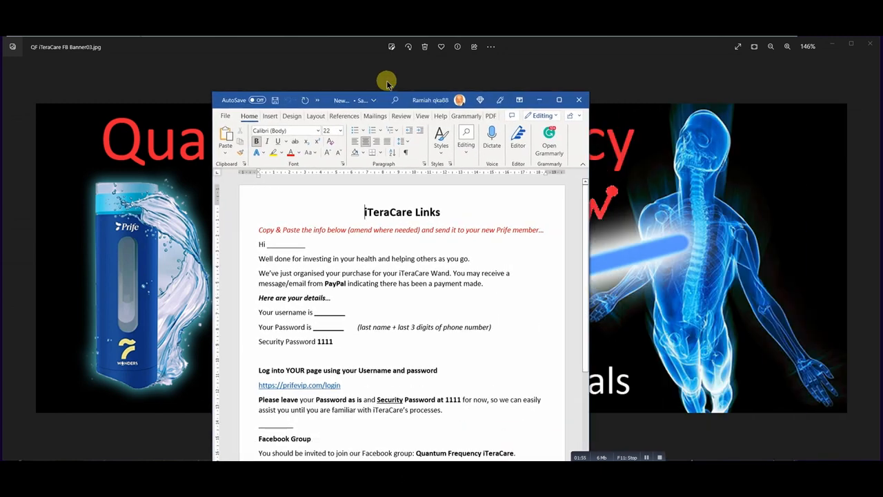
- Shift the iTeraCare Links Word window slightly left over the banner image
drag(387, 99, 372, 61)
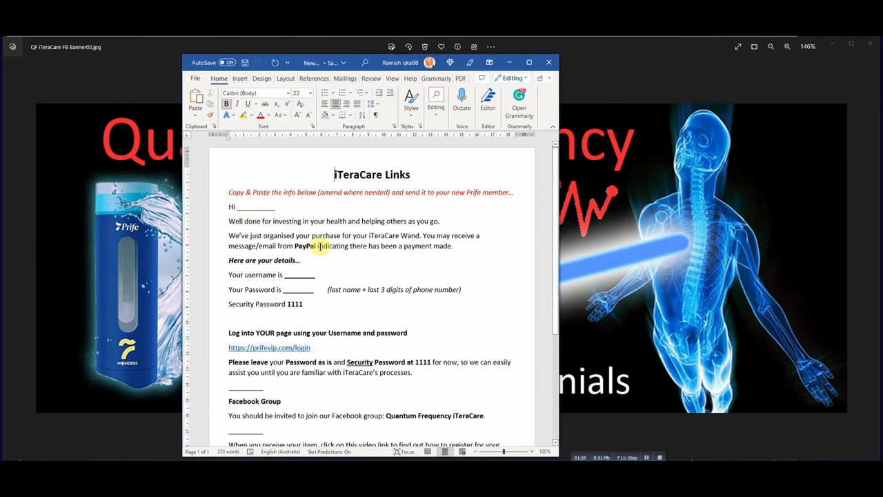
mouse_move(490, 276)
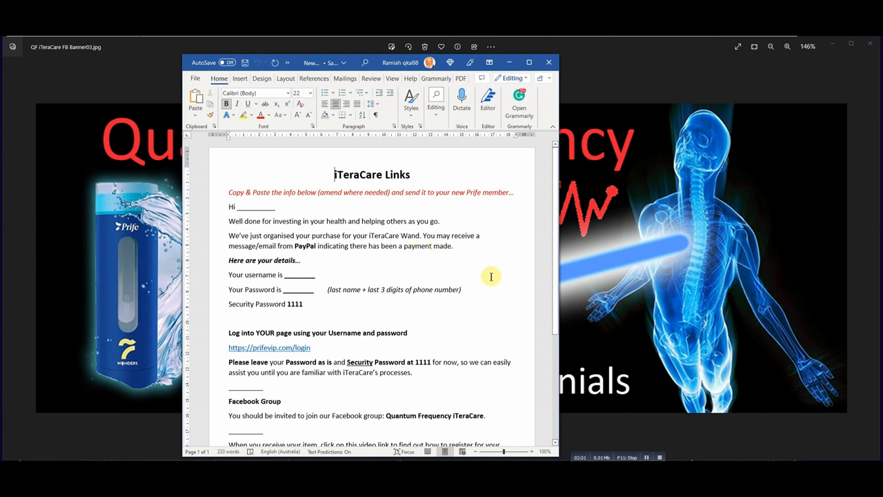
mouse_move(464, 265)
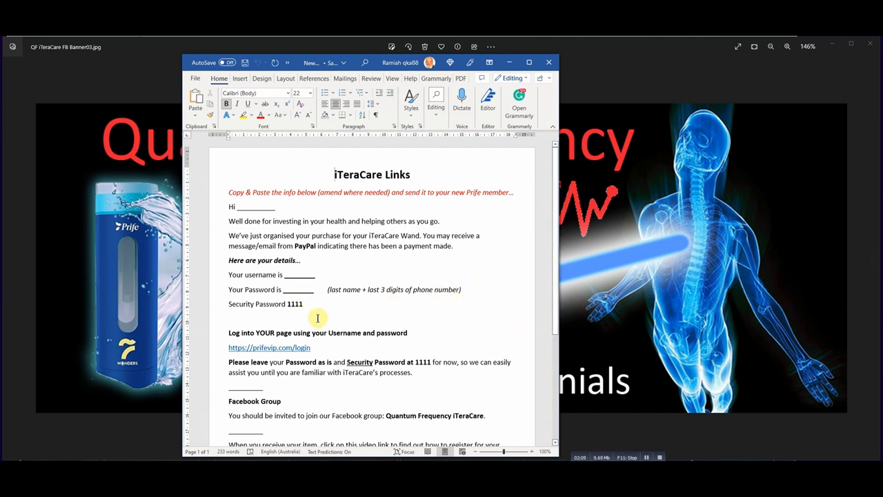
mouse_move(330, 289)
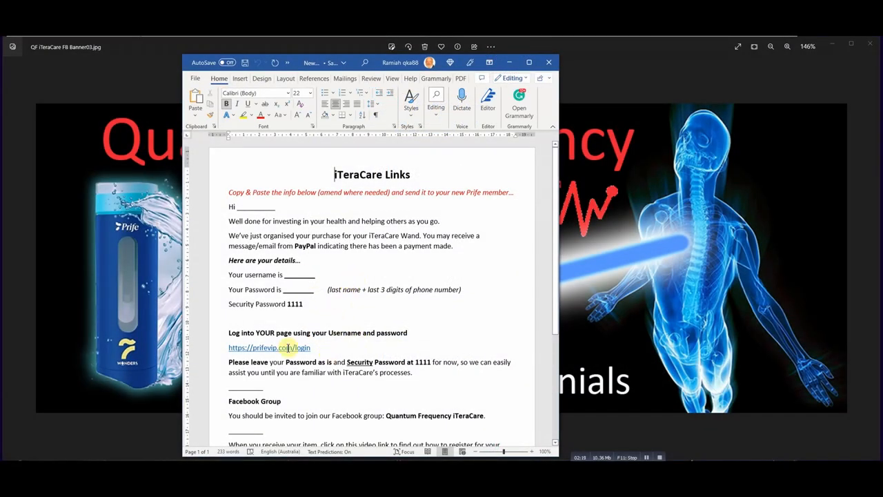
mouse_move(283, 347)
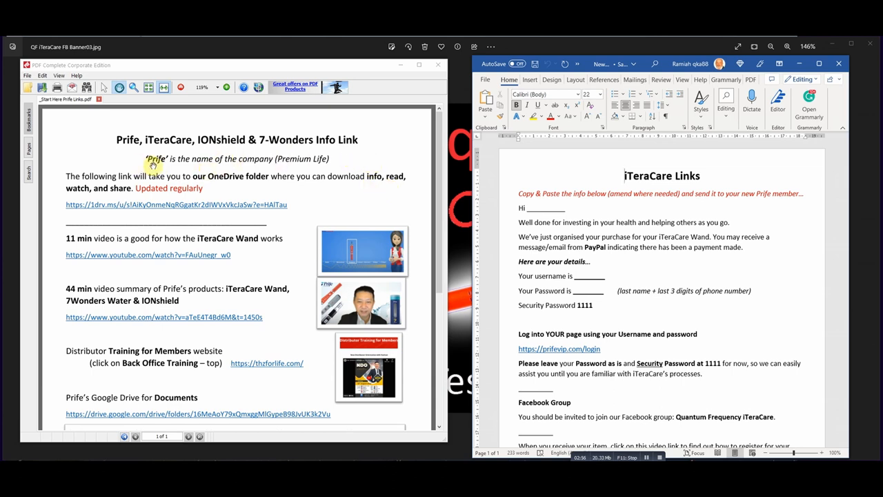
mouse_move(273, 168)
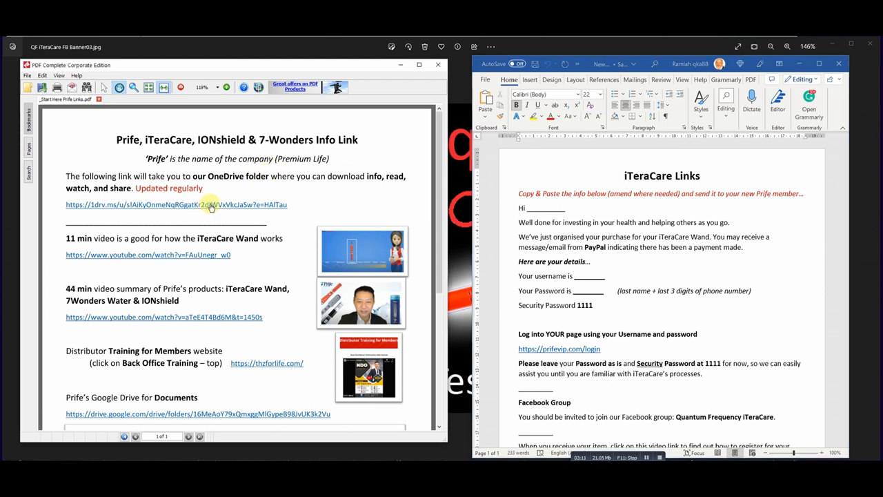
- Follow the 1drv.ms link in Start Here Prife Links.pdf to the shared _Prife folder
click(176, 204)
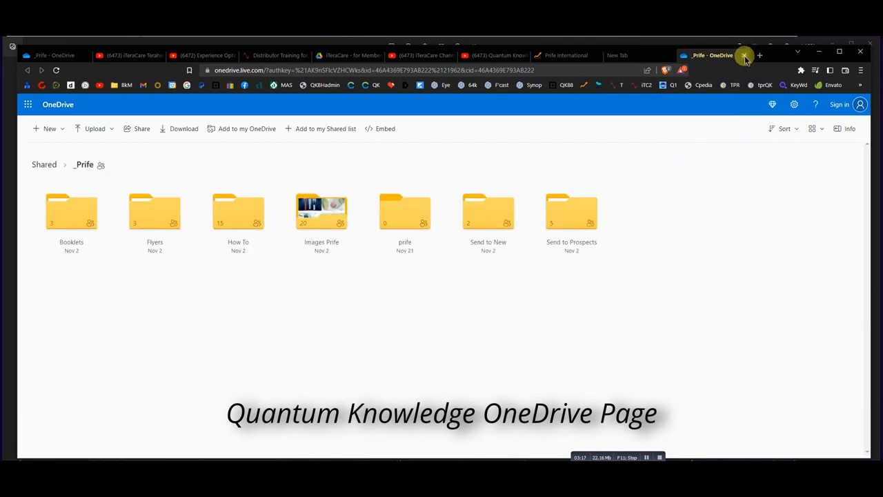
mouse_move(171, 300)
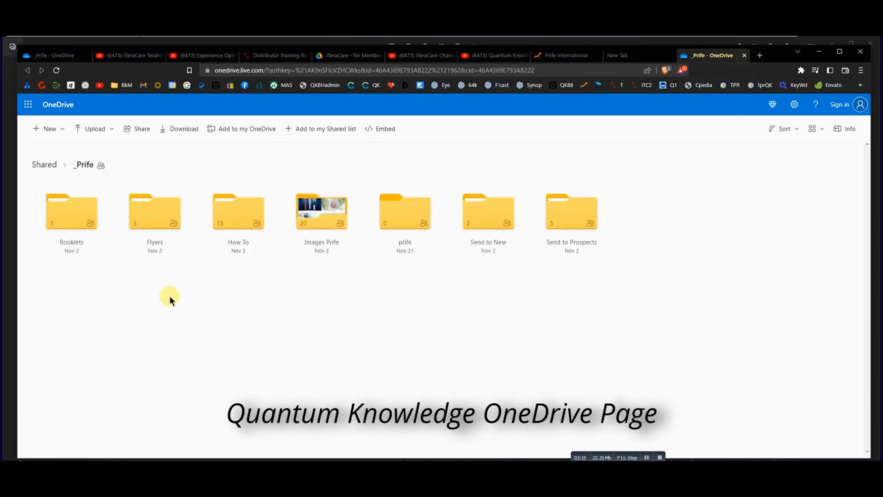
mouse_move(125, 296)
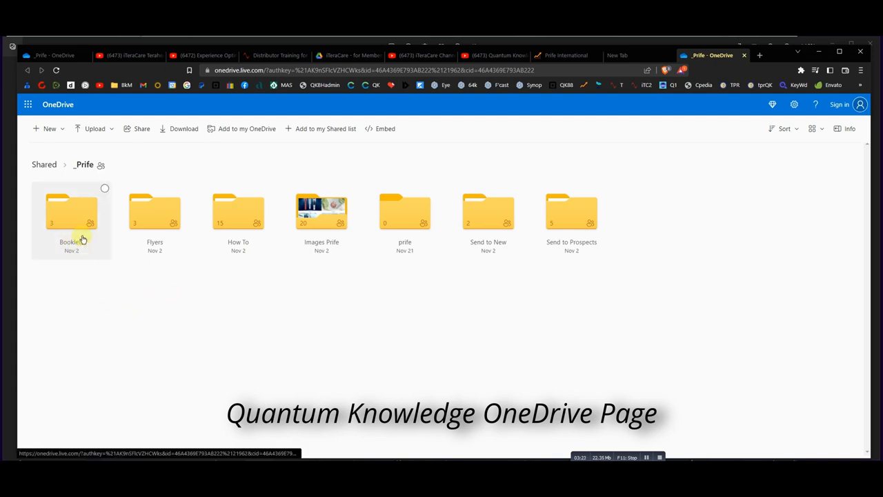
double_click(72, 212)
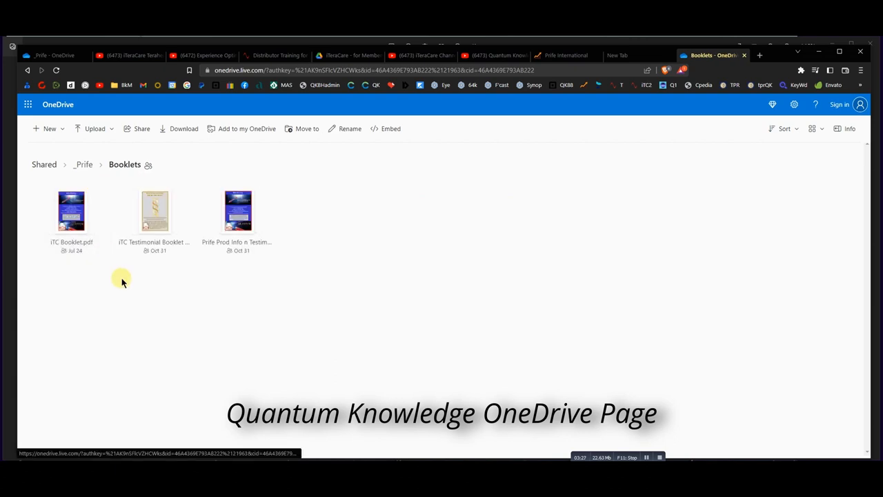
mouse_move(287, 297)
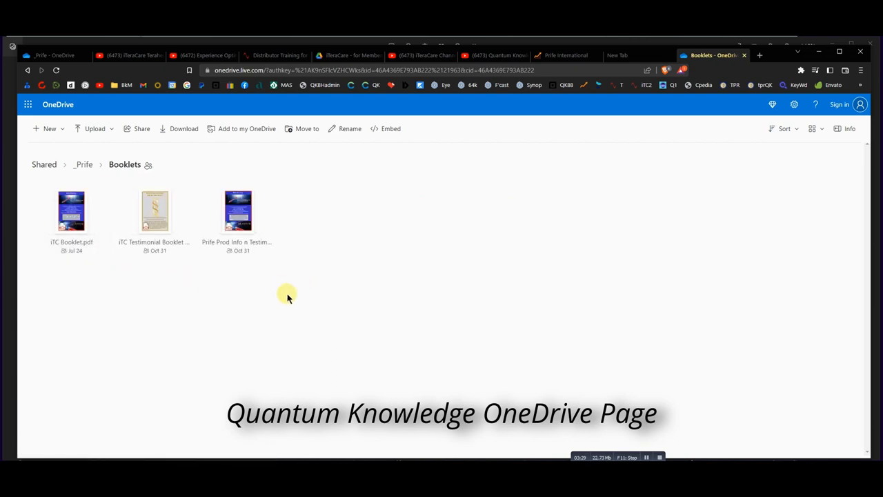
mouse_move(345, 312)
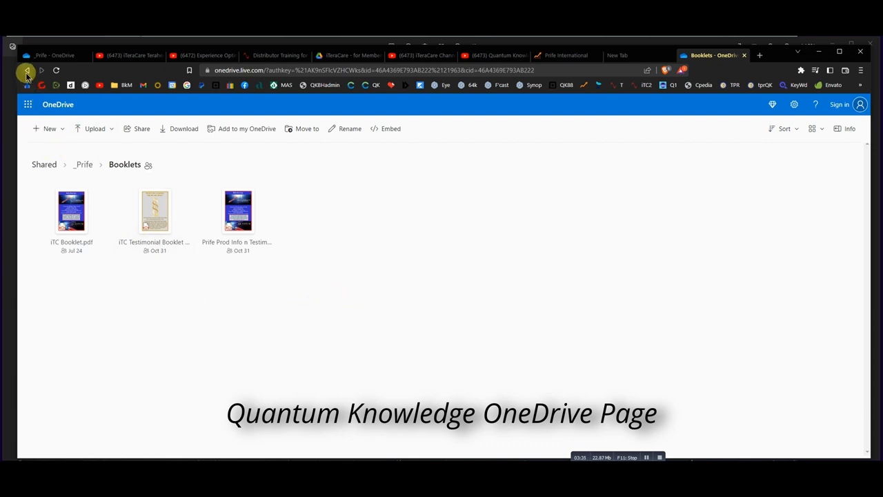
click(26, 70)
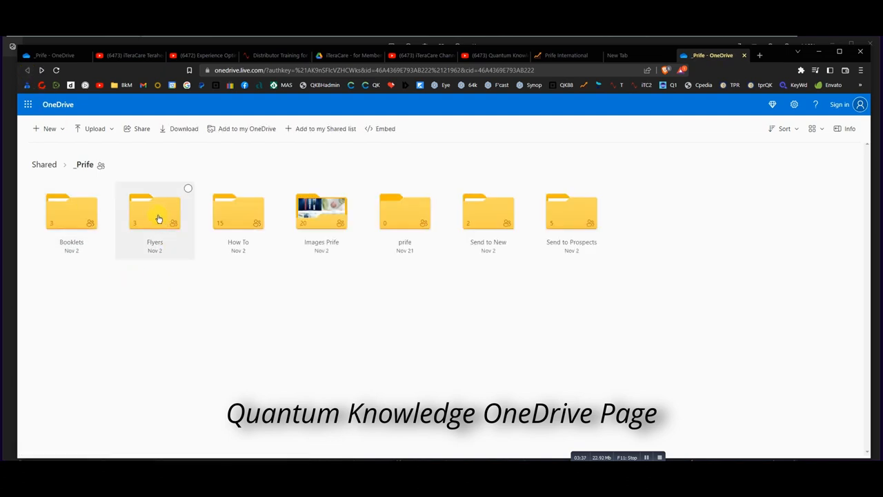
double_click(155, 212)
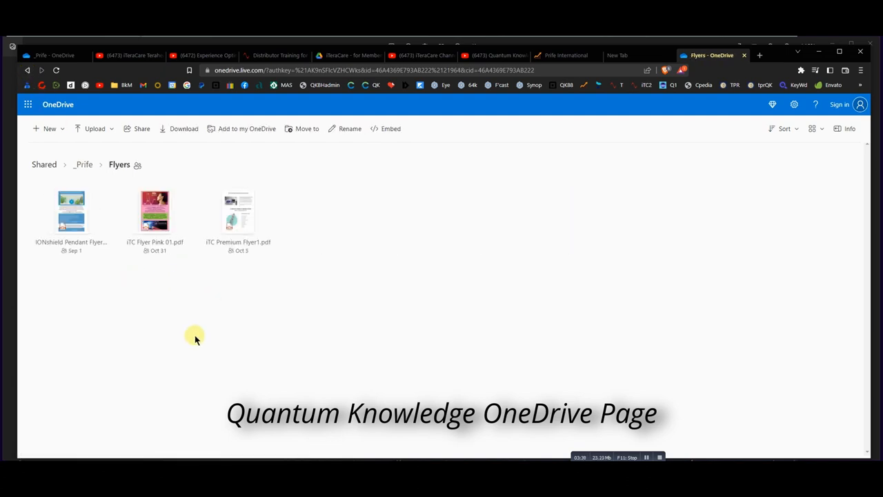
mouse_move(245, 276)
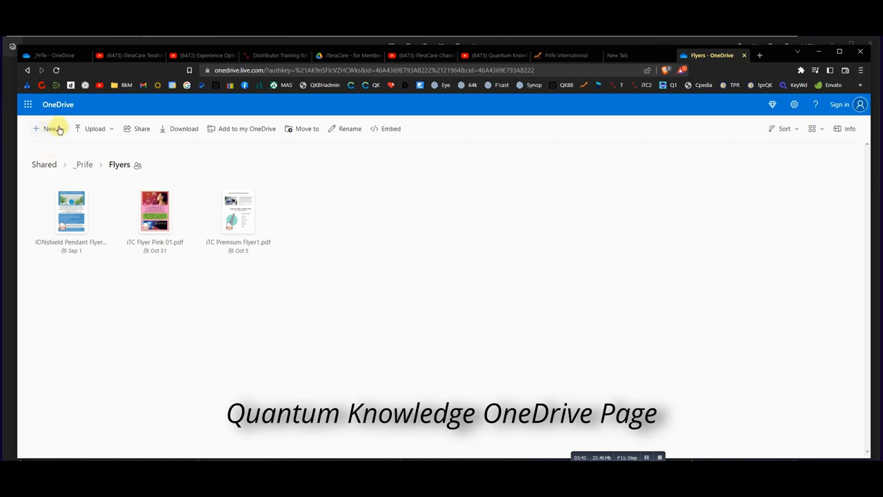
click(27, 70)
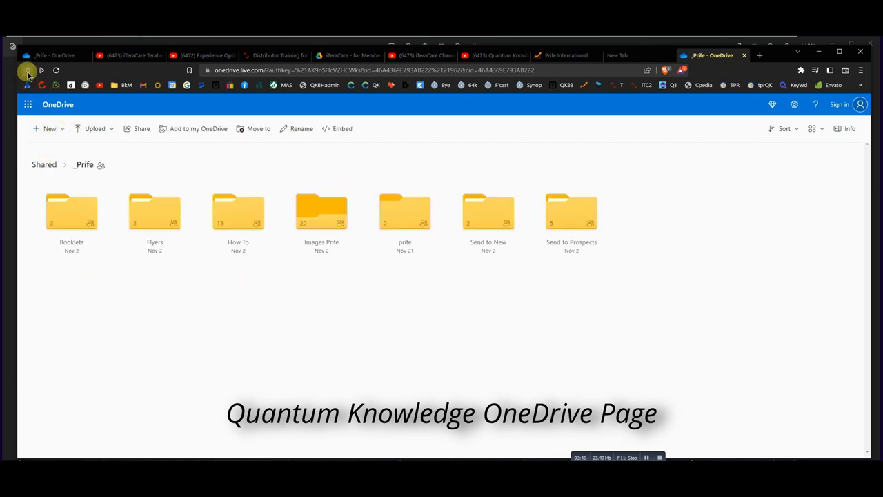
- Open the How To folder and review its fifteen guide PDFs
click(238, 212)
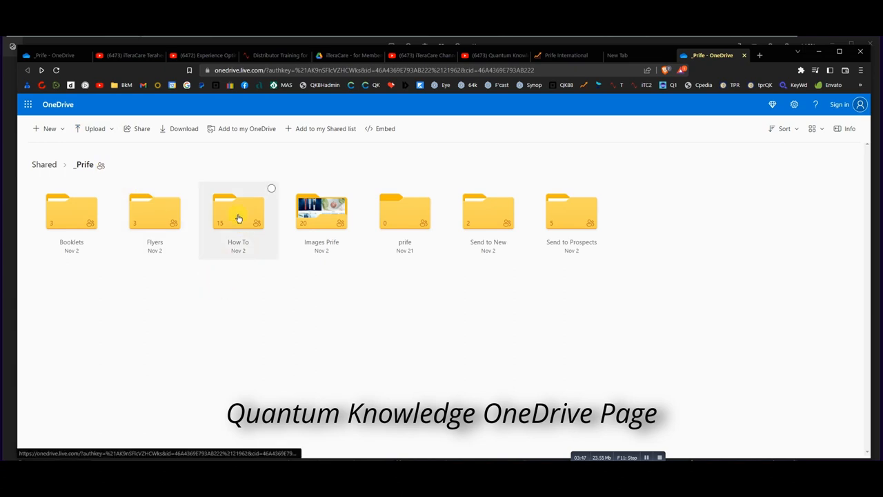
double_click(238, 212)
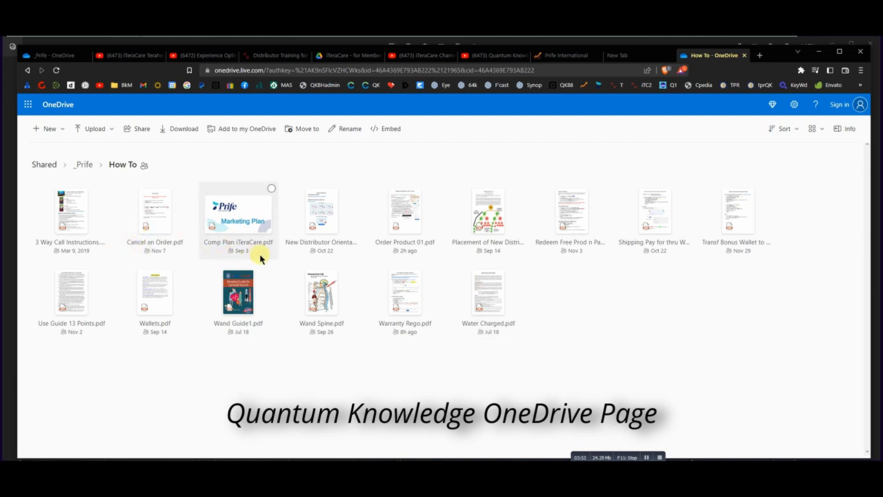
mouse_move(595, 300)
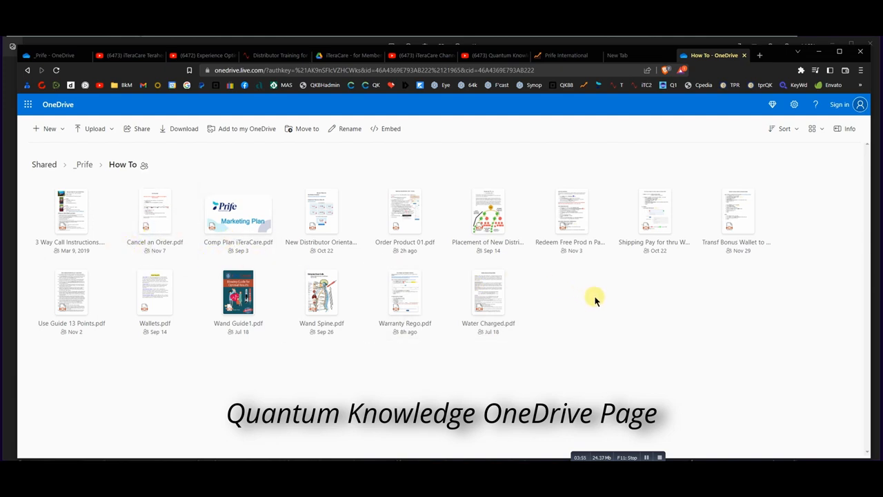
click(488, 292)
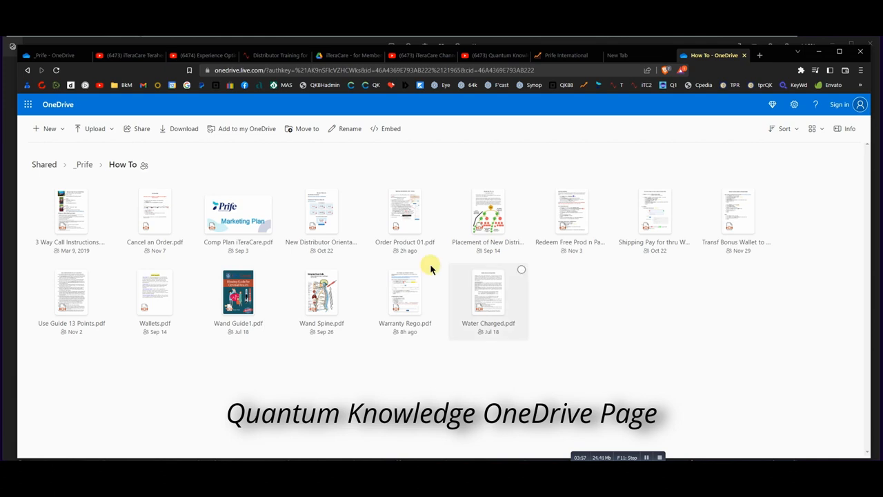
mouse_move(508, 383)
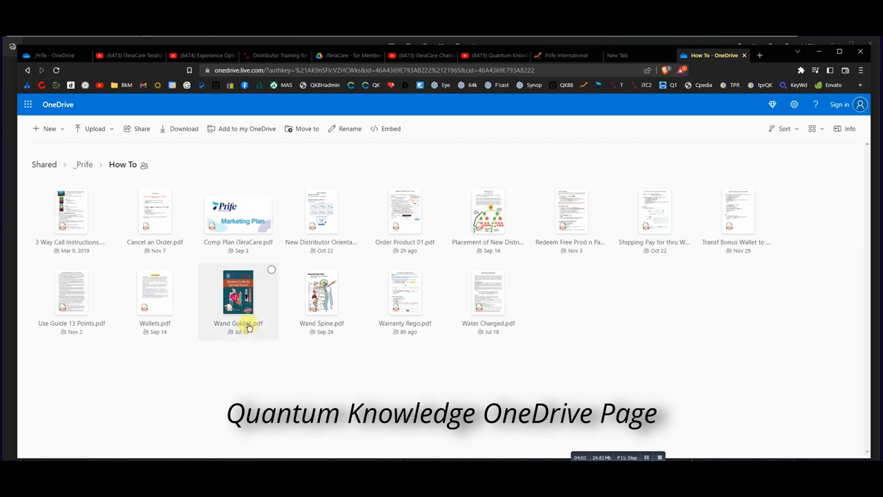
mouse_move(349, 352)
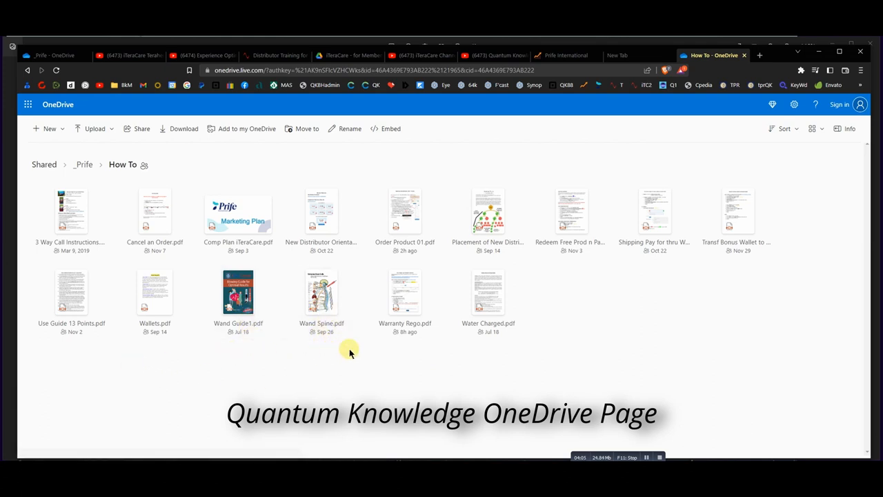
mouse_move(500, 368)
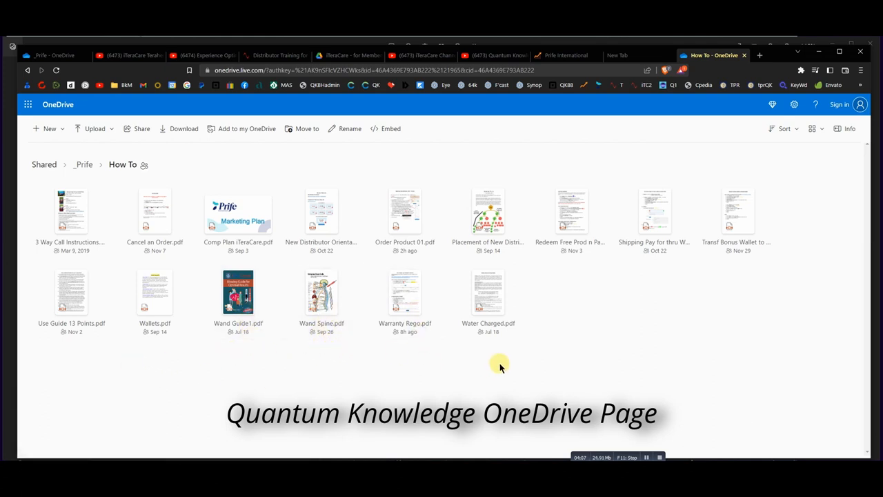
mouse_move(485, 380)
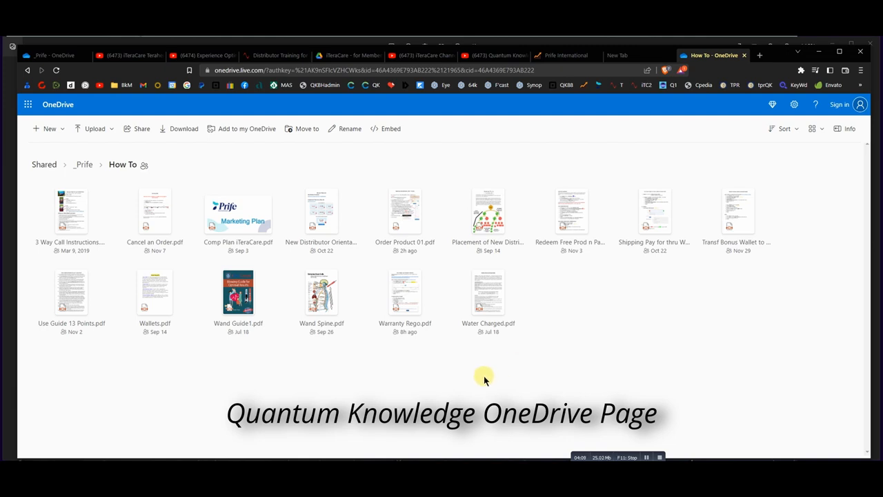
mouse_move(268, 165)
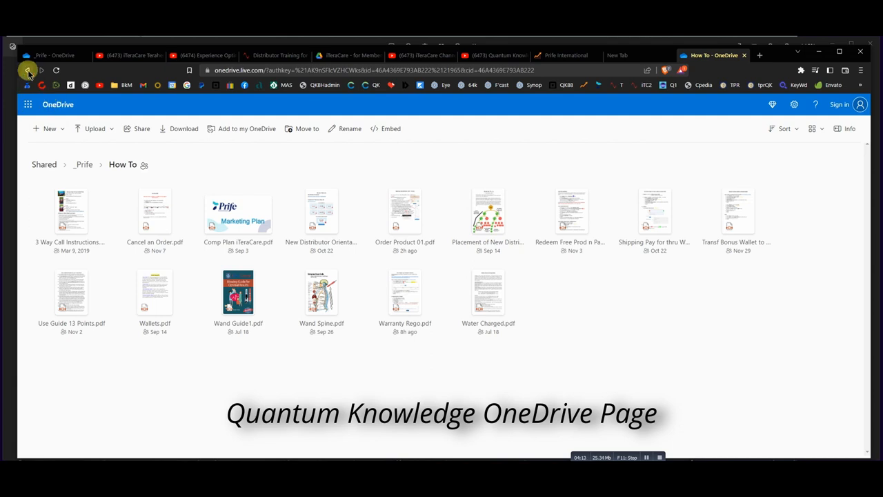
- Browse the Images Prife folder, then return to _Prife and open Send to New
click(27, 70)
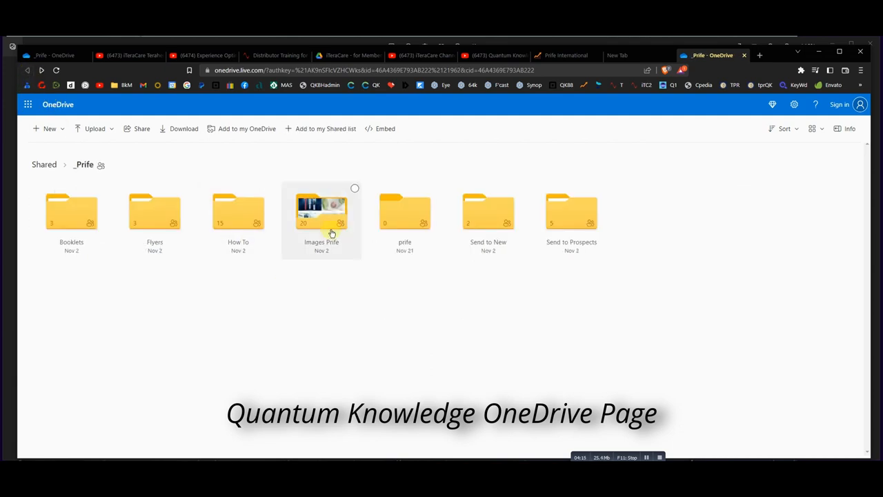
double_click(322, 212)
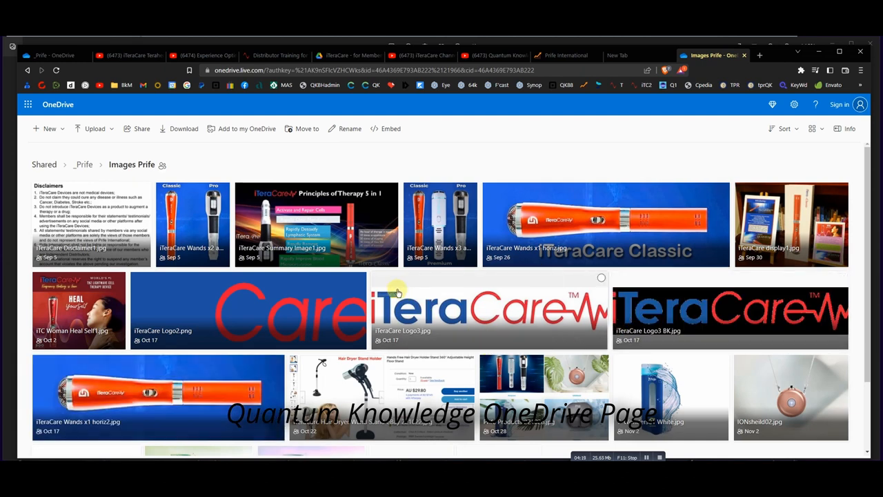
scroll(down, 3)
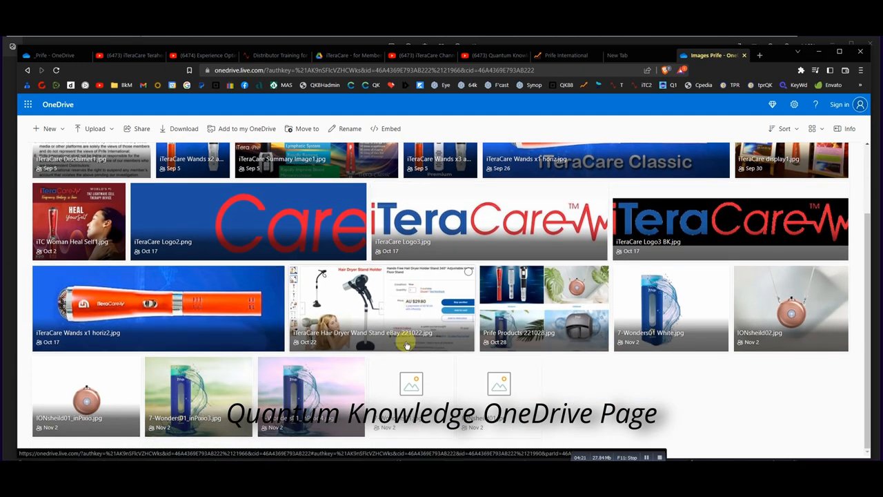
mouse_move(336, 303)
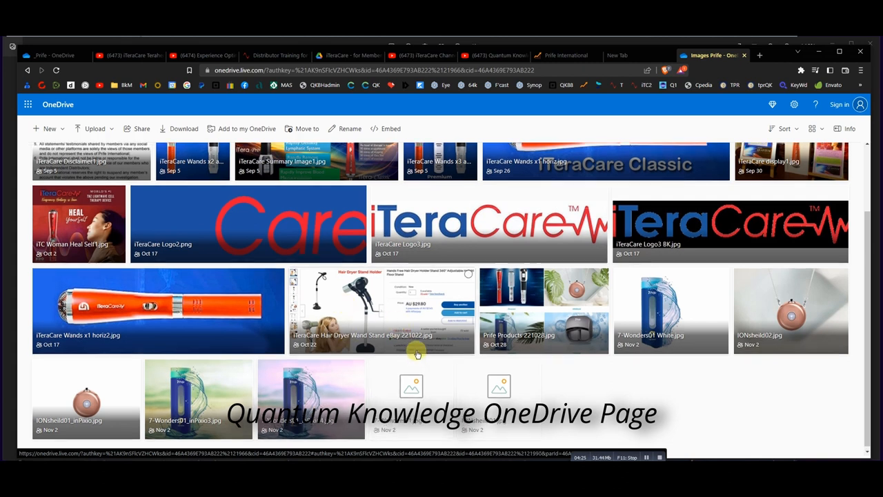
scroll(up, 3)
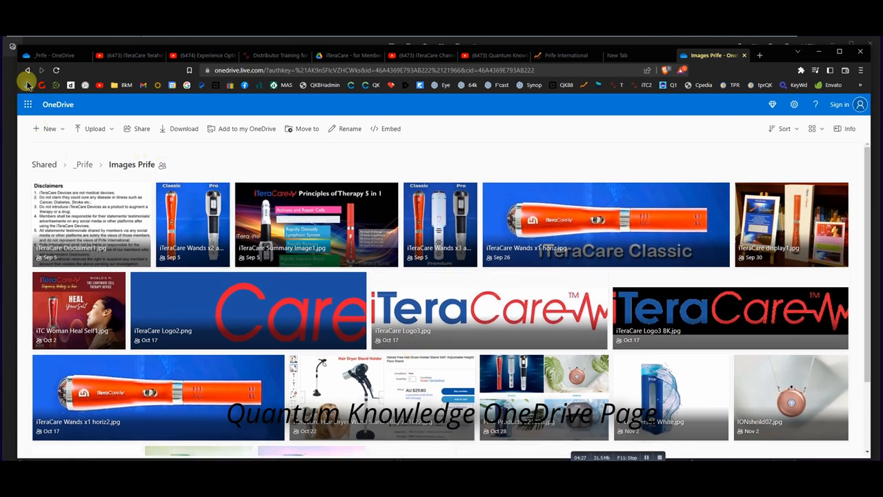
click(27, 70)
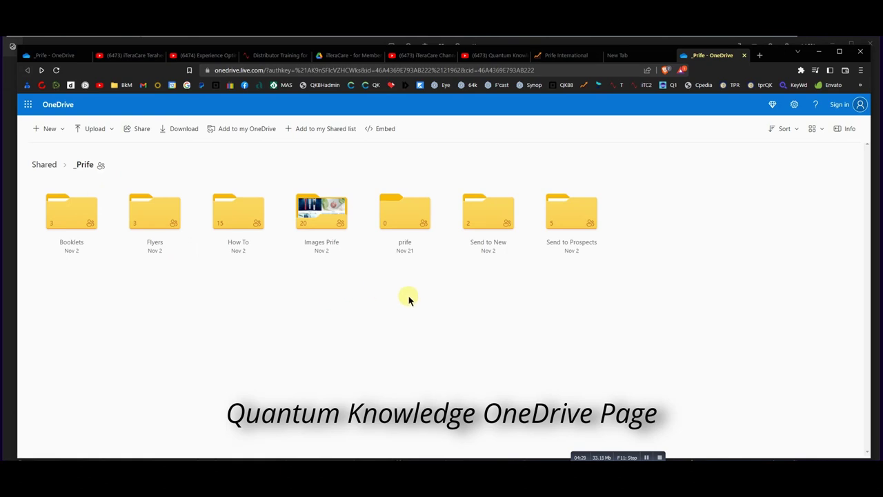
mouse_move(488, 214)
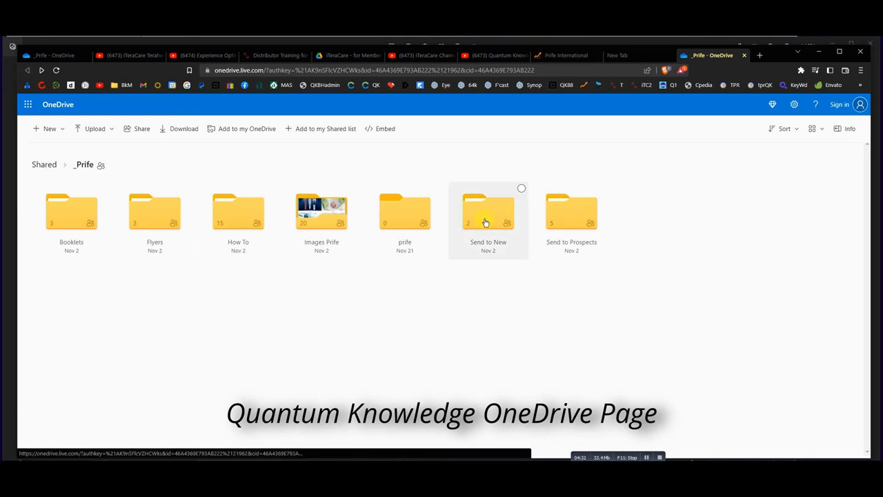
double_click(488, 212)
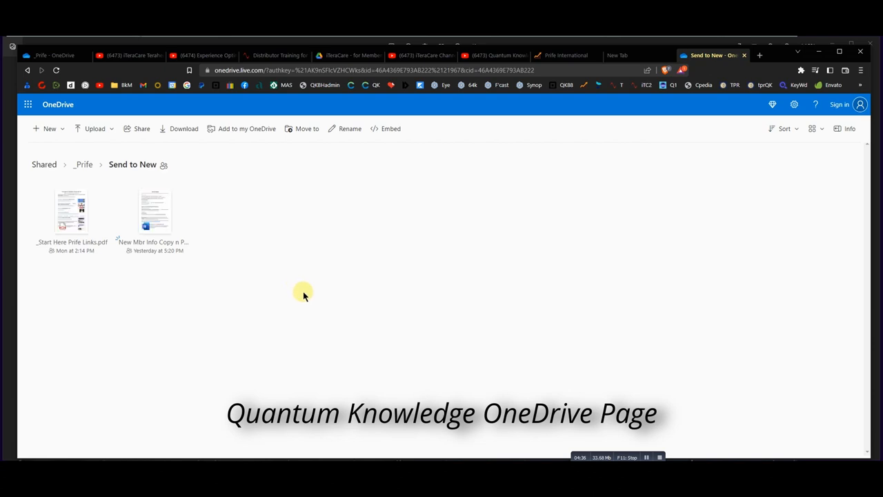
mouse_move(214, 175)
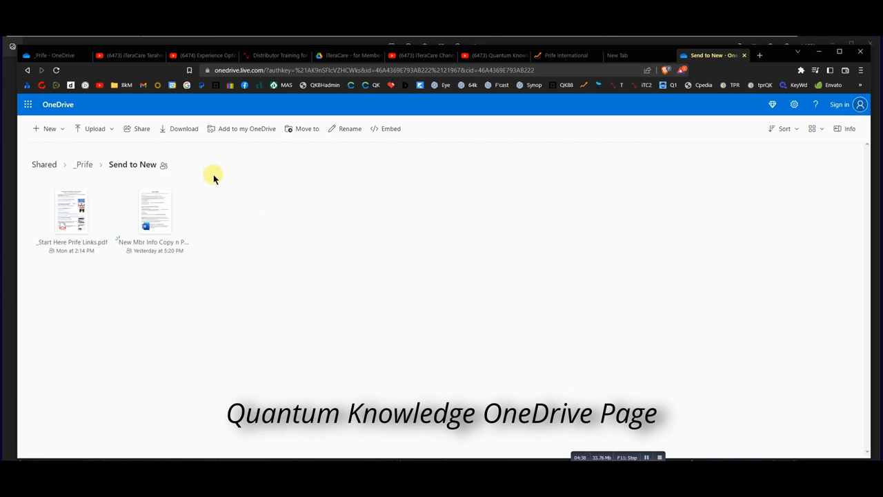
mouse_move(80, 301)
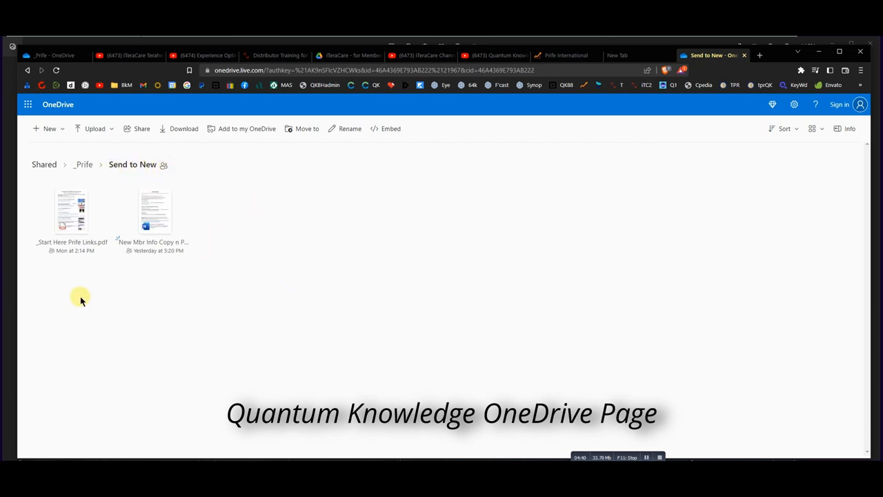
mouse_move(93, 308)
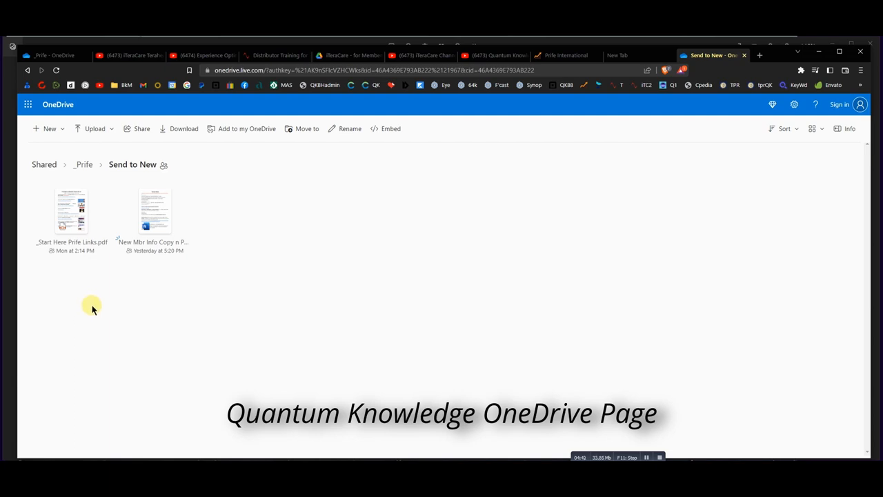
- Return to _Prife and open the Send to Prospects folder with its five iTeraCare files
click(83, 164)
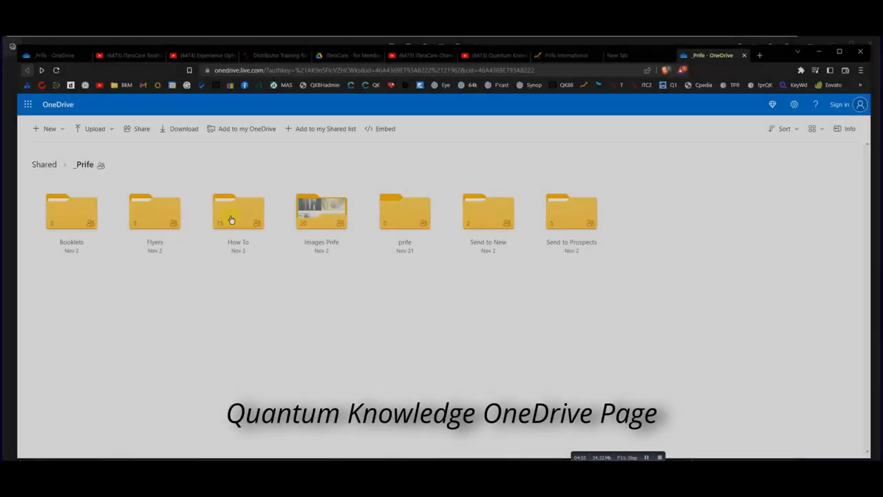
click(571, 212)
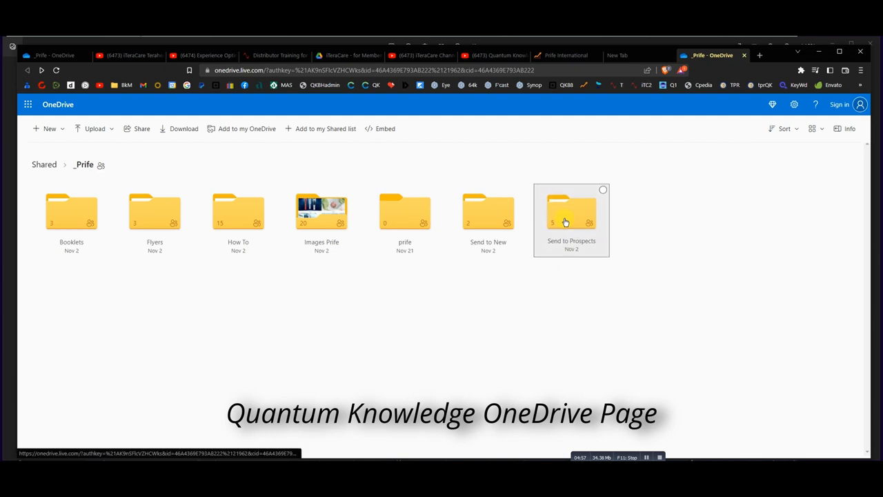
double_click(571, 212)
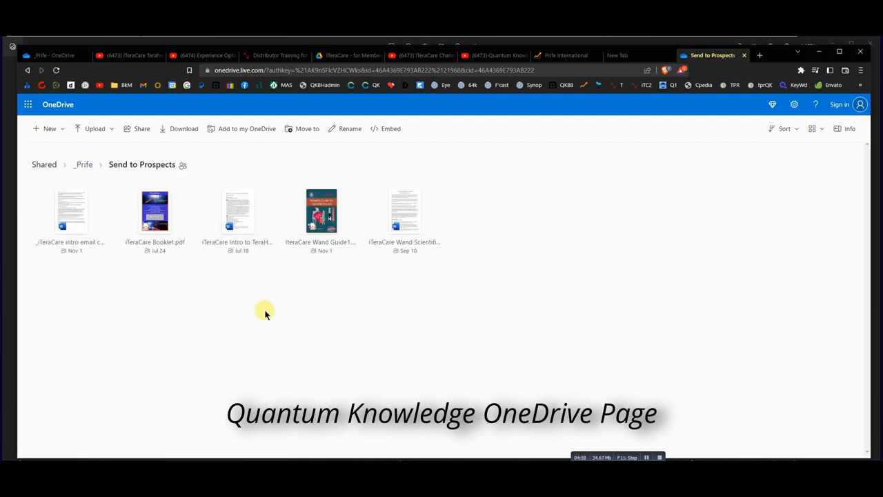
mouse_move(342, 326)
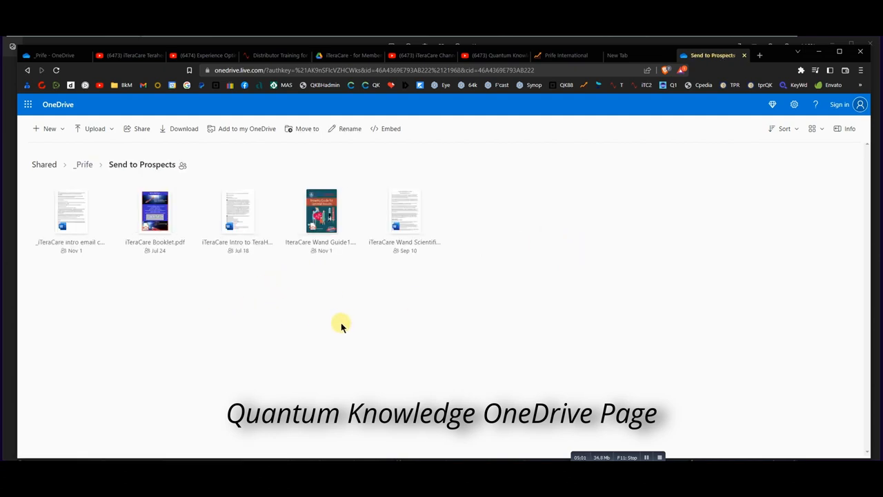
mouse_move(382, 310)
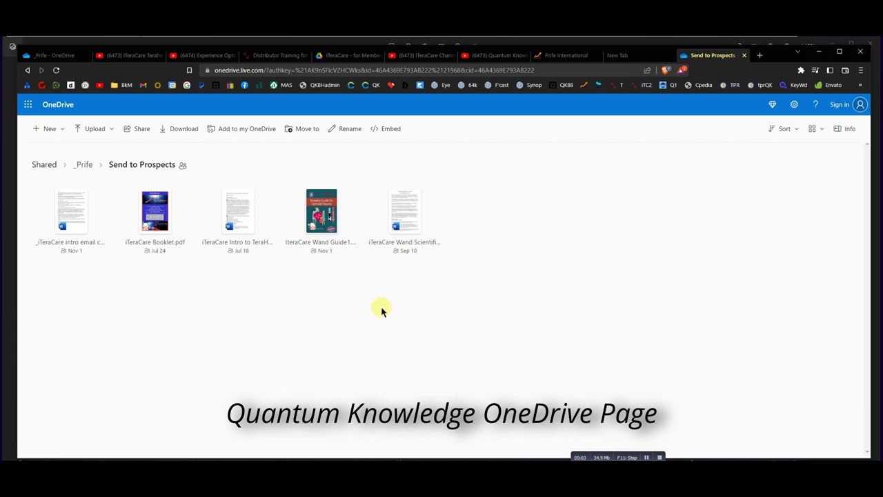
mouse_move(422, 312)
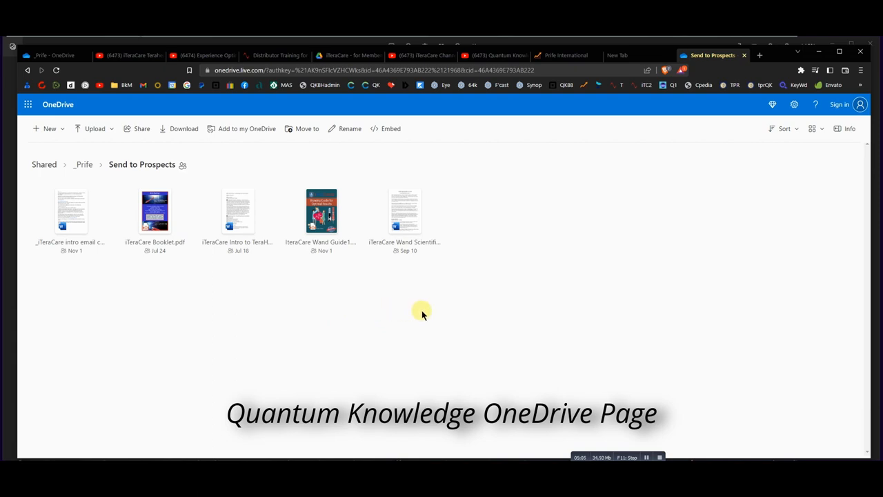
mouse_move(536, 304)
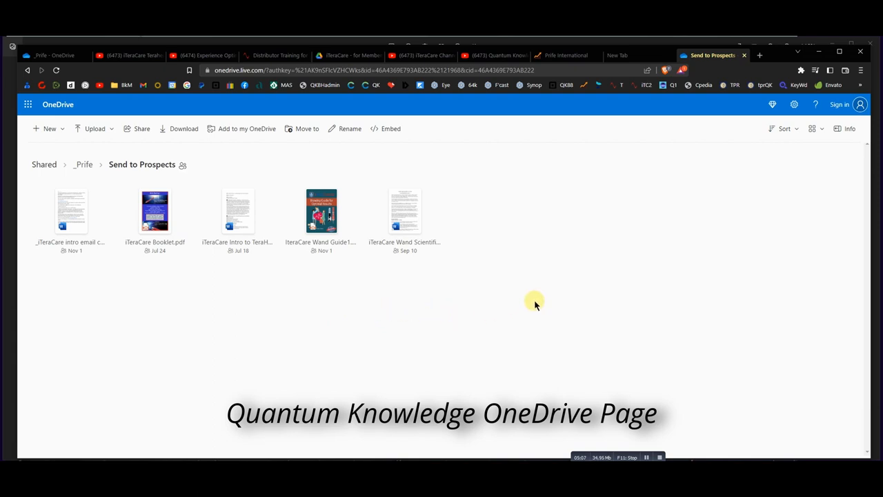
- Go back to _Prife and reopen the How To folder
click(83, 164)
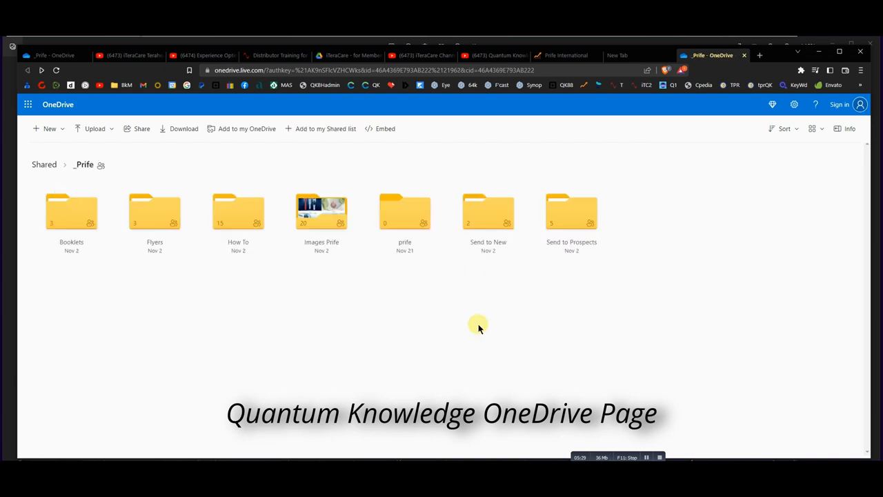
mouse_move(373, 324)
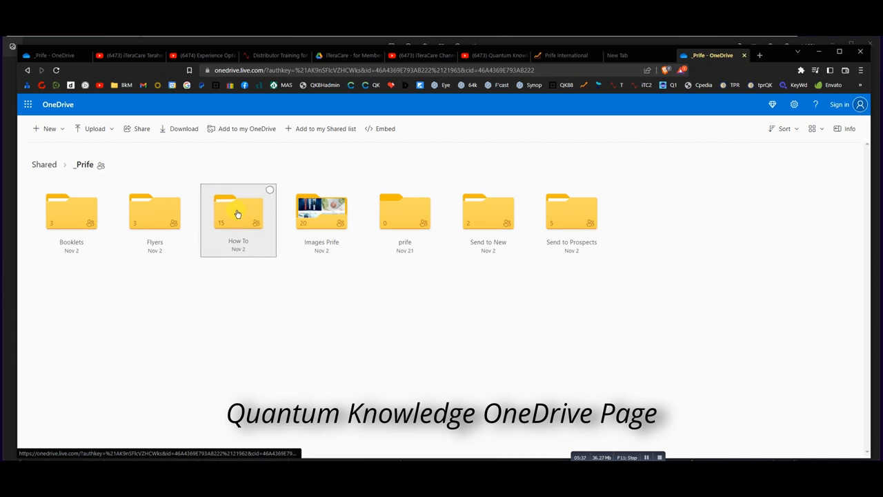
double_click(238, 212)
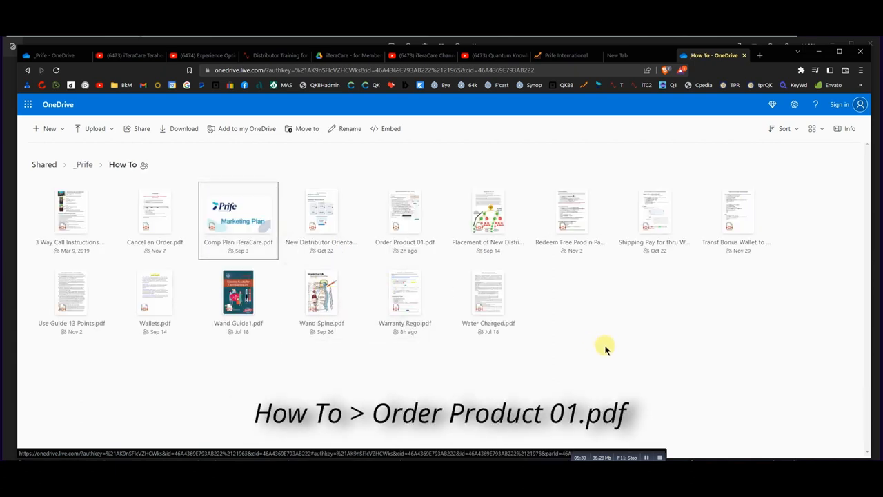
mouse_move(438, 273)
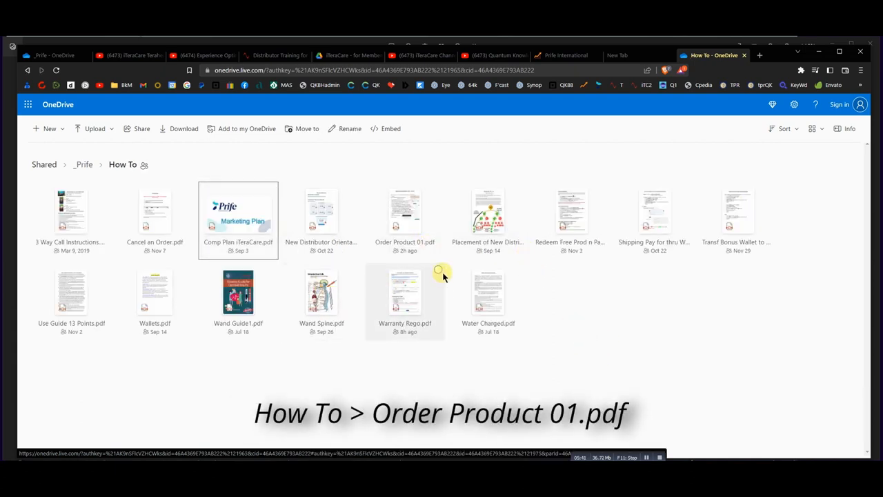
- Open Order Product 01.pdf in the OneDrive viewer
click(404, 214)
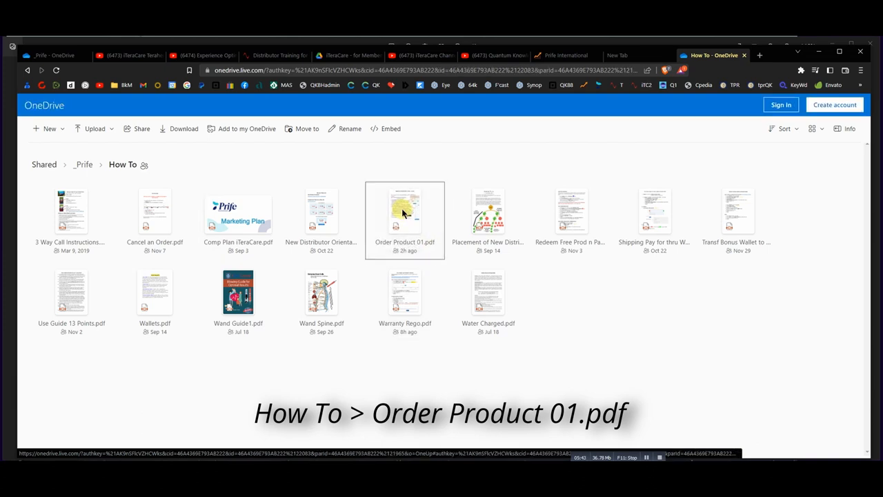
double_click(405, 210)
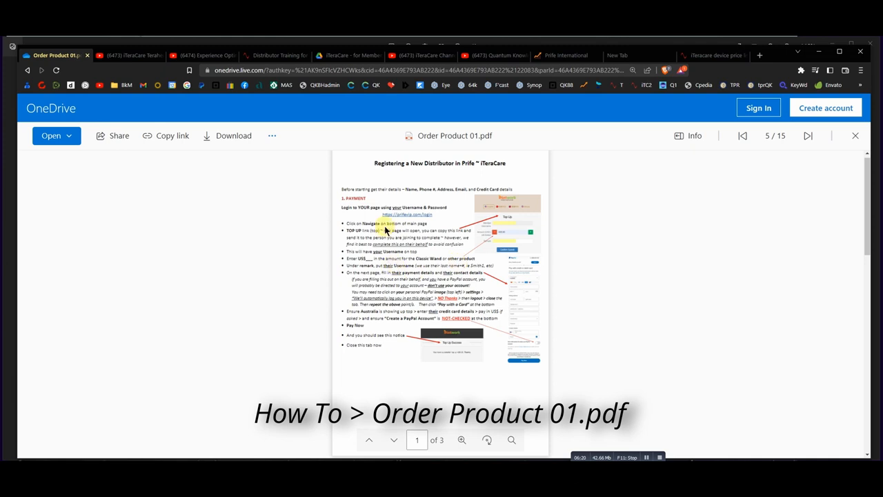
mouse_move(336, 228)
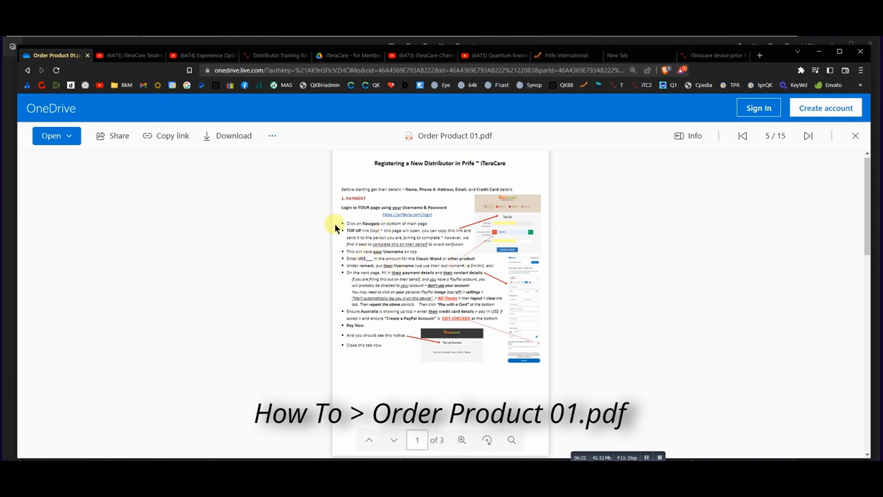
mouse_move(295, 288)
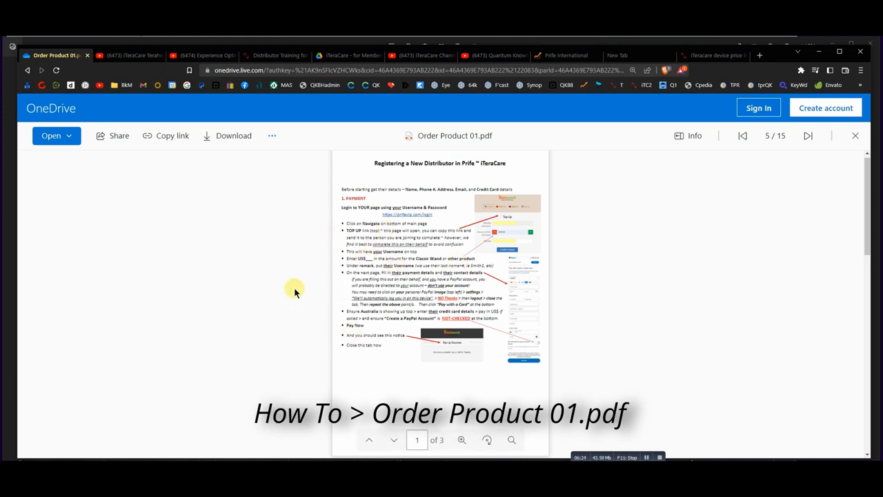
mouse_move(250, 315)
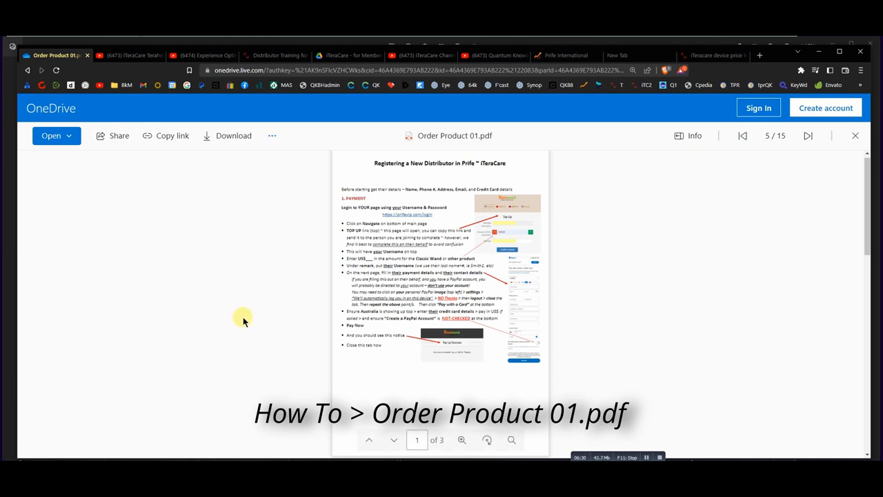
mouse_move(250, 325)
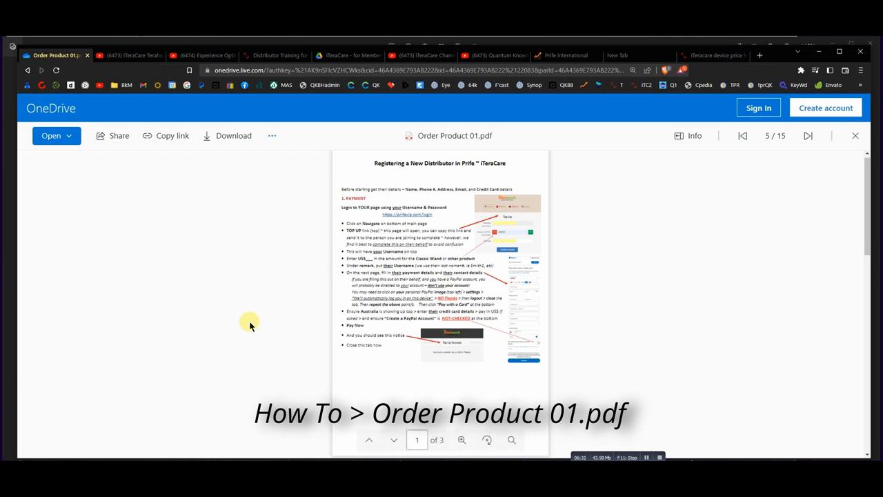
mouse_move(280, 326)
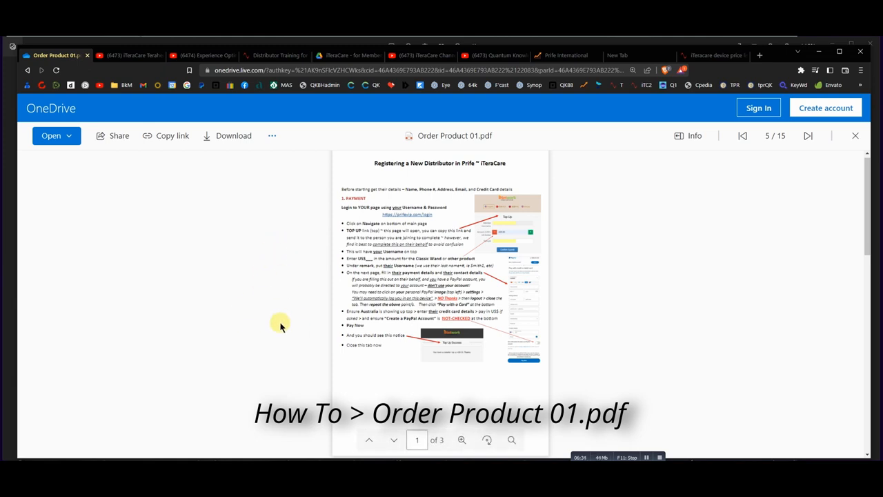
mouse_move(290, 250)
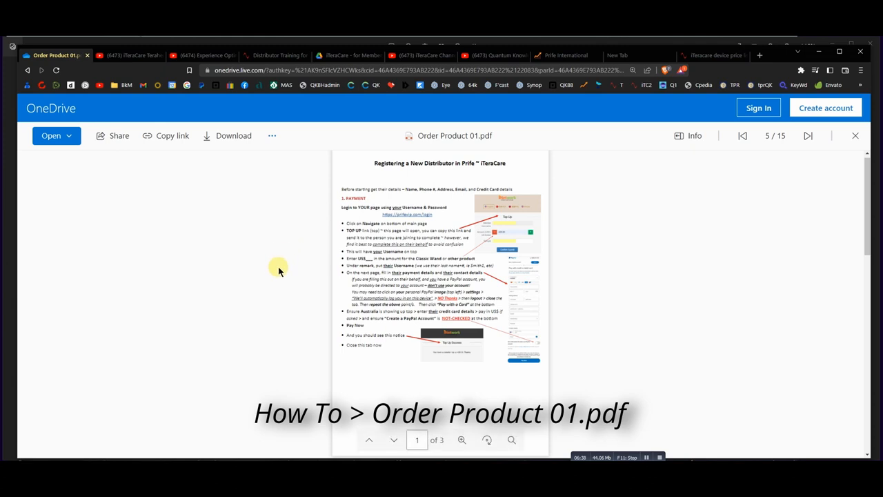
mouse_move(271, 278)
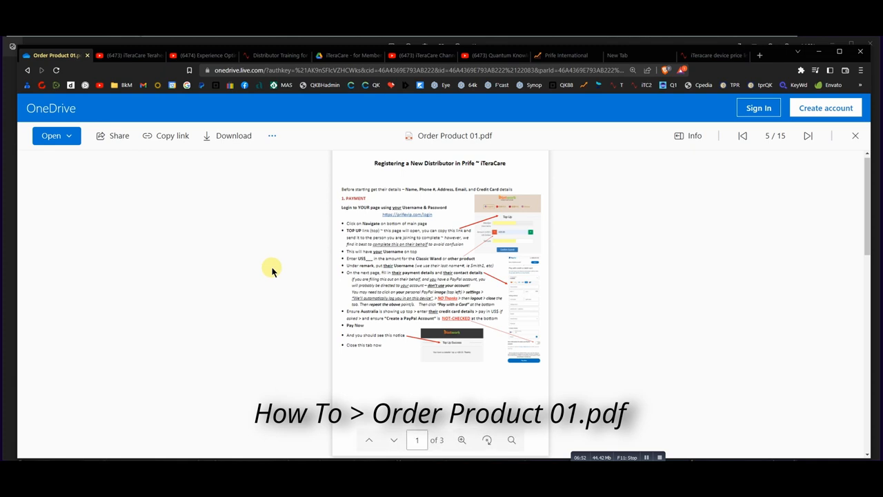
mouse_move(270, 290)
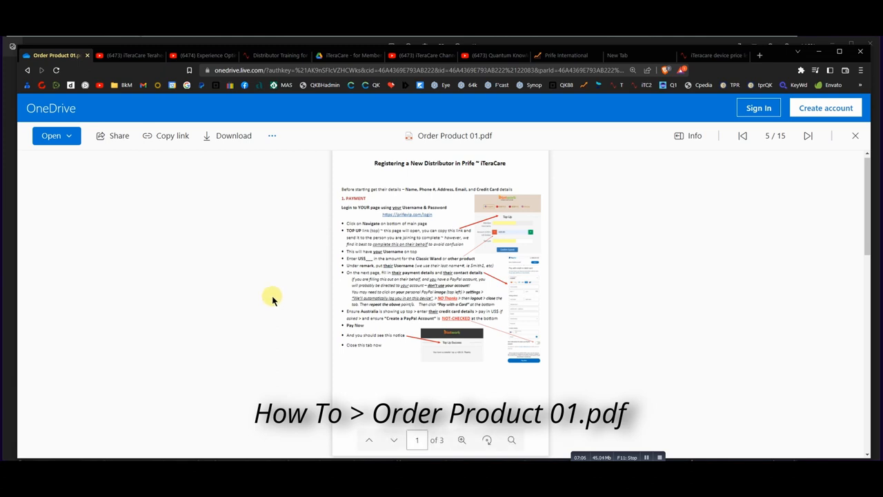
mouse_move(273, 310)
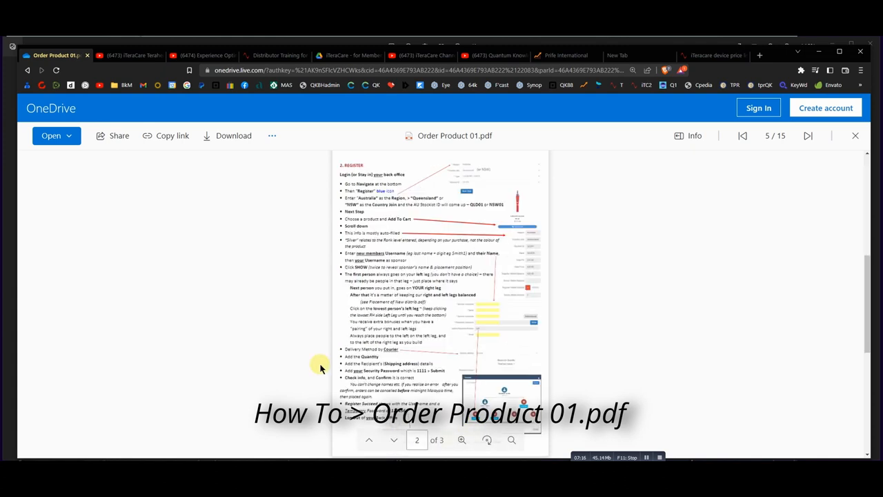
mouse_move(251, 261)
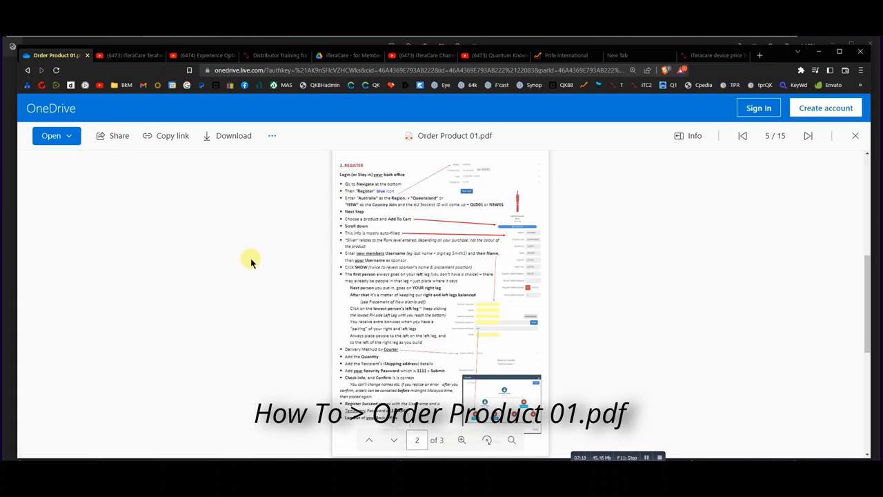
mouse_move(268, 211)
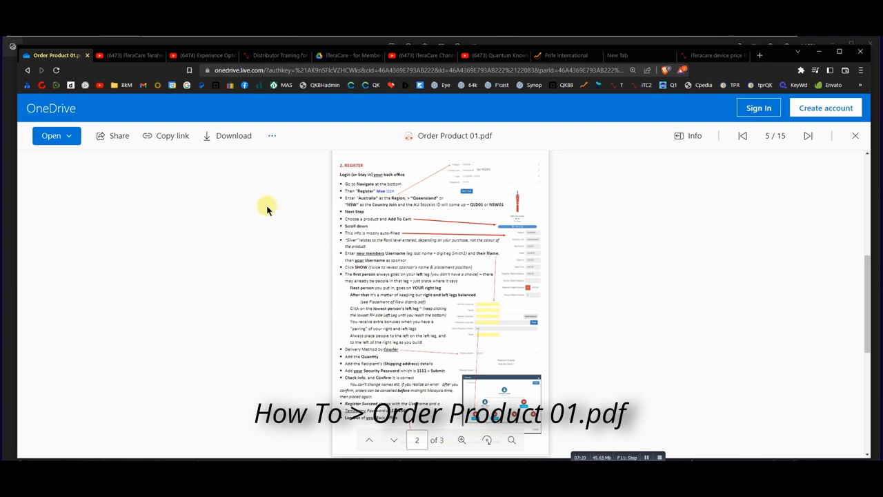
mouse_move(331, 353)
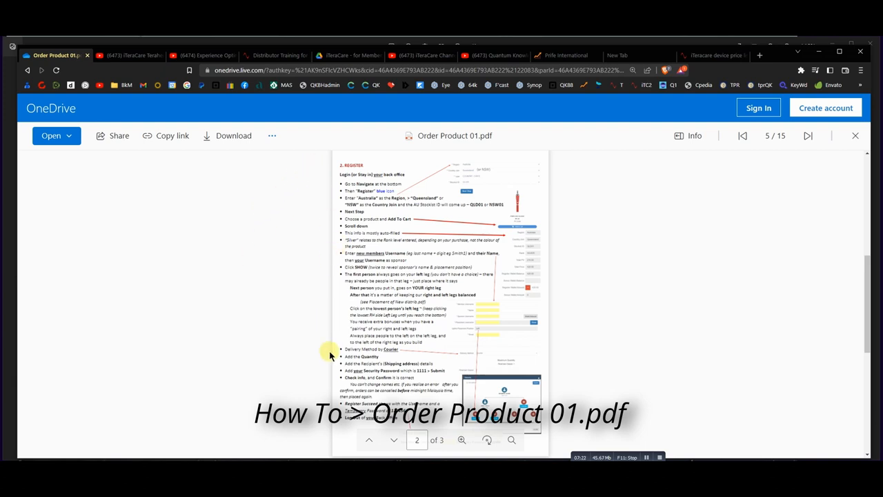
- Scroll Order Product 01.pdf to page 3, covering Profile Update and Receipt
scroll(down, 3)
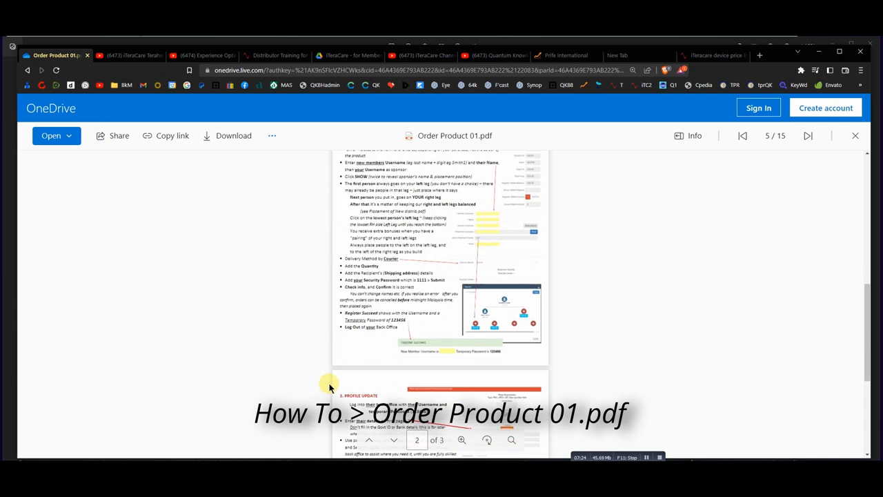
scroll(down, 3)
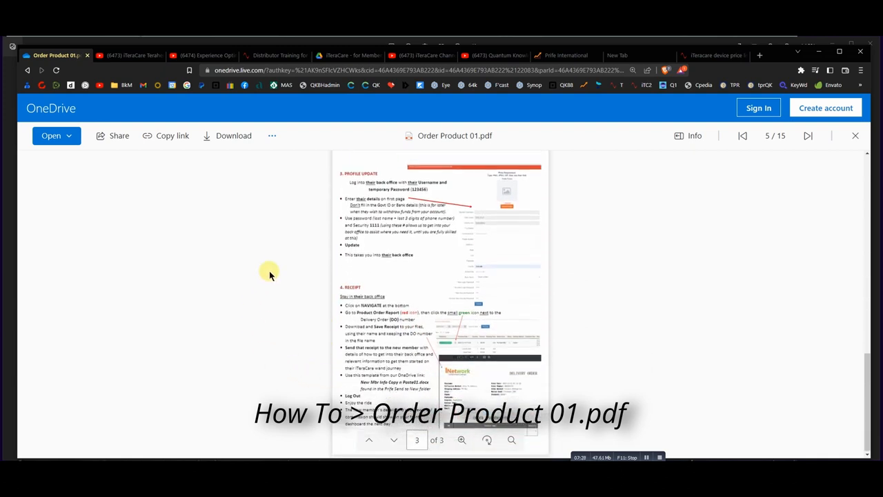
mouse_move(275, 267)
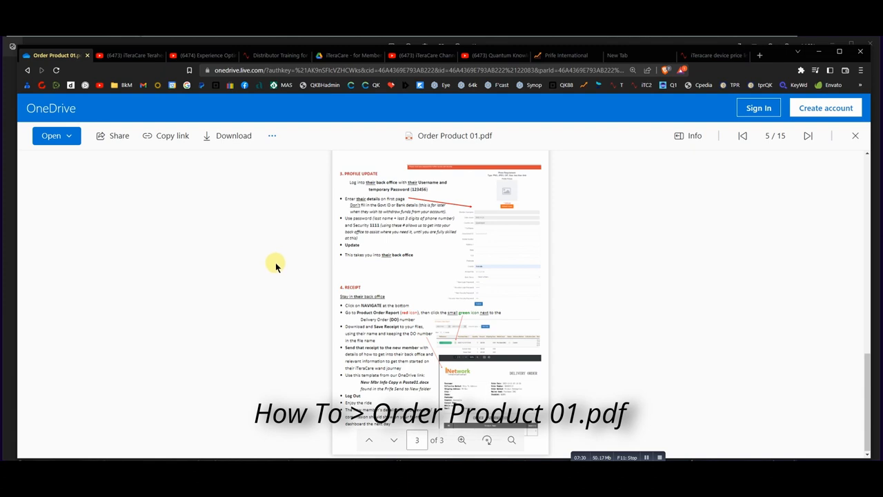
mouse_move(309, 221)
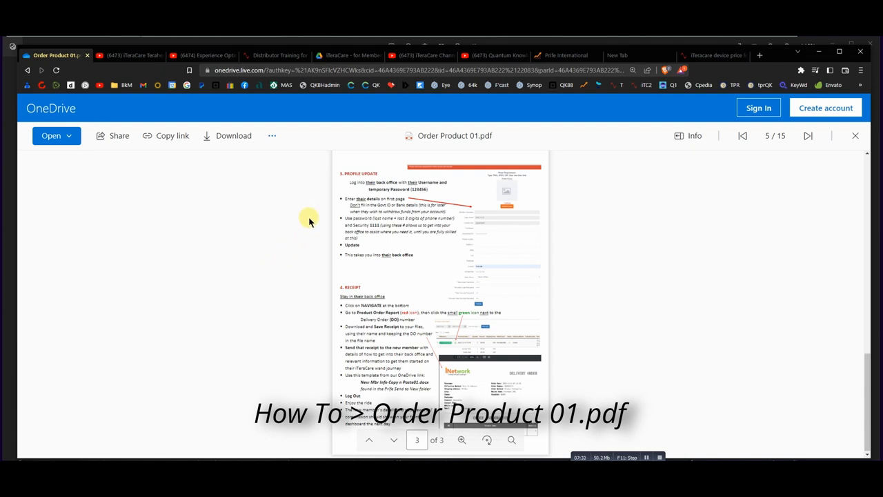
mouse_move(307, 214)
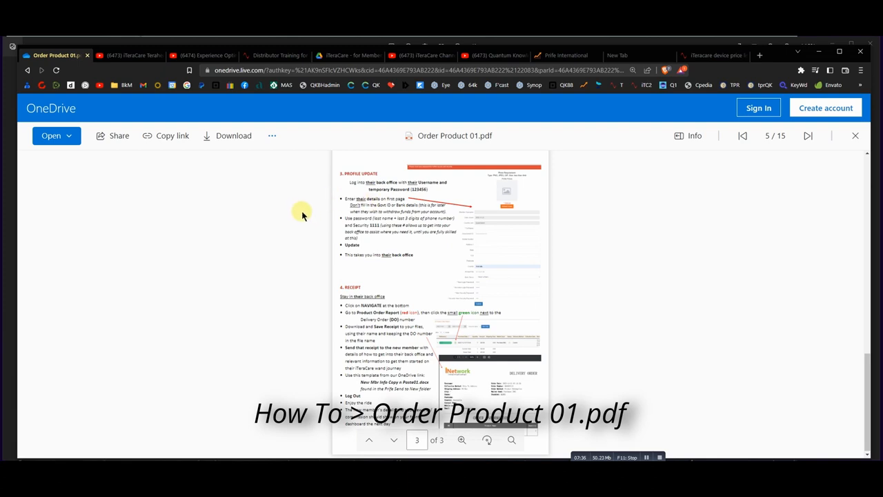
mouse_move(378, 245)
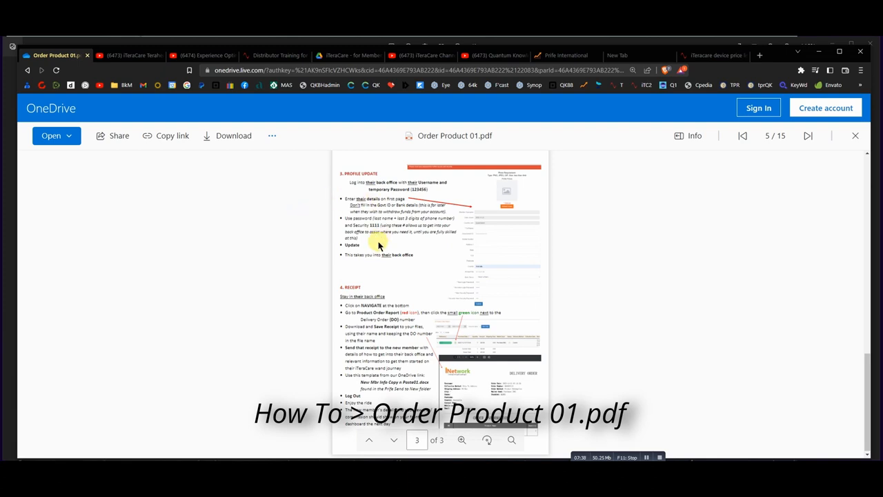
mouse_move(314, 245)
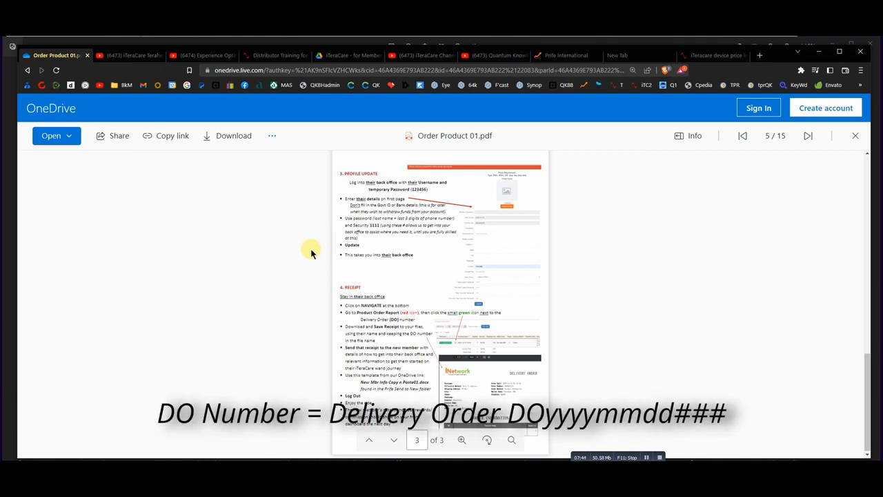
mouse_move(308, 321)
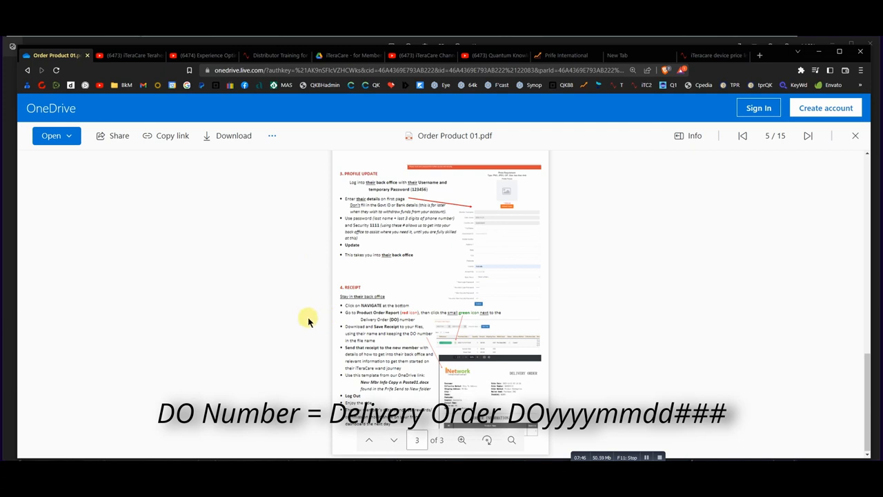
mouse_move(313, 330)
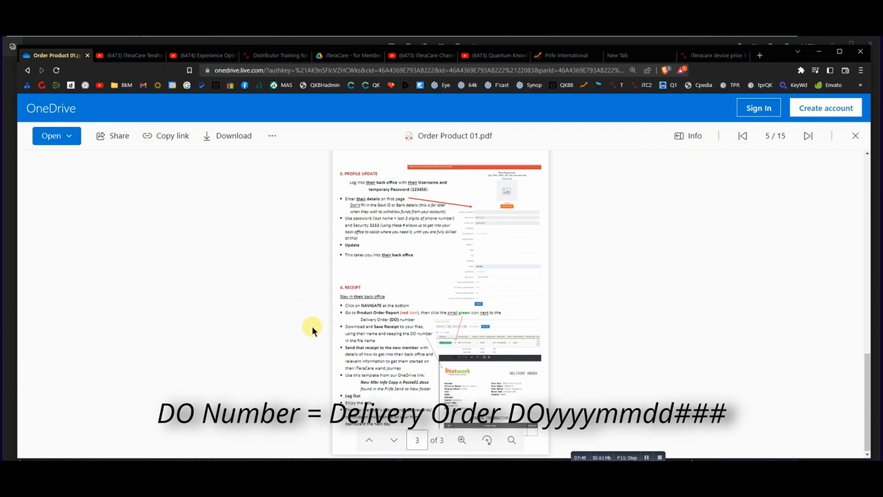
mouse_move(301, 325)
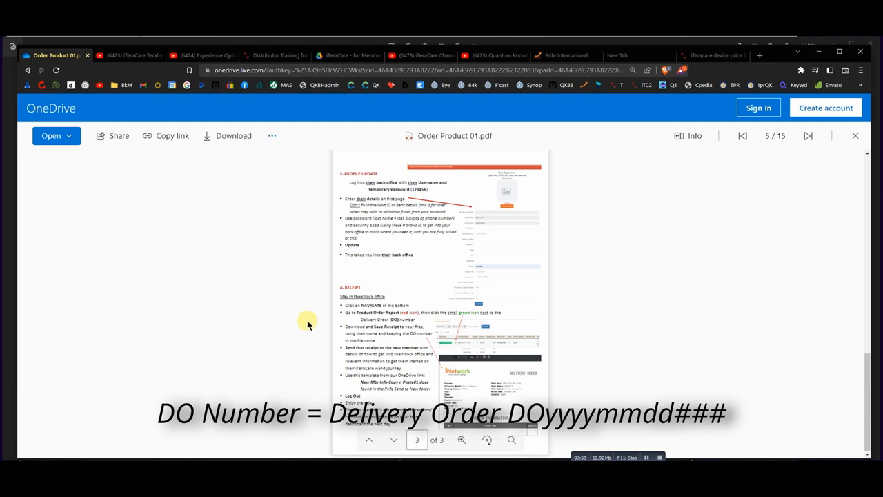
mouse_move(297, 315)
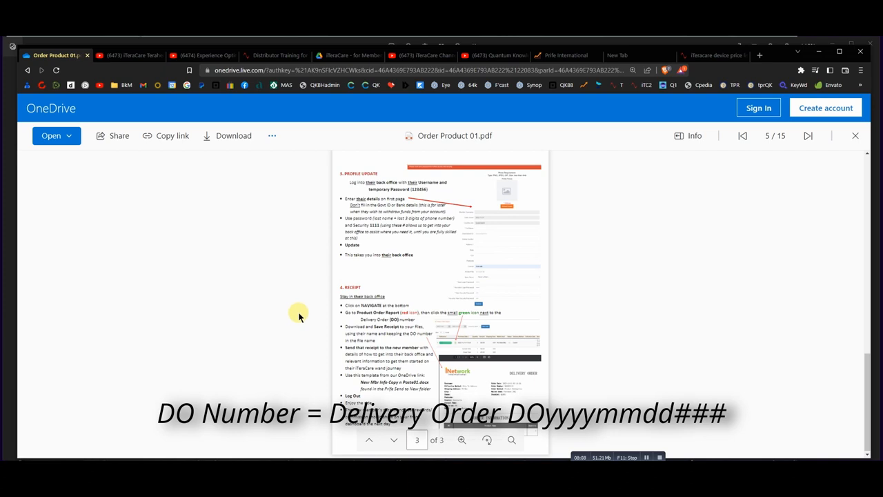
mouse_move(276, 310)
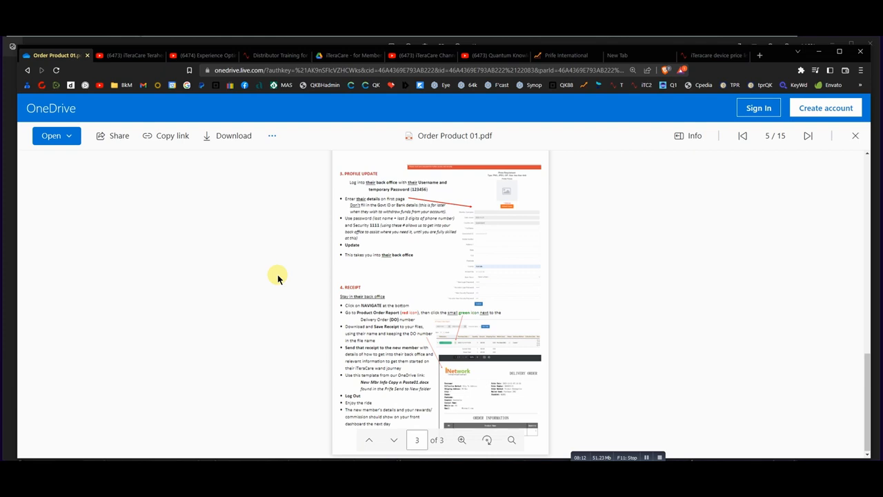
mouse_move(292, 289)
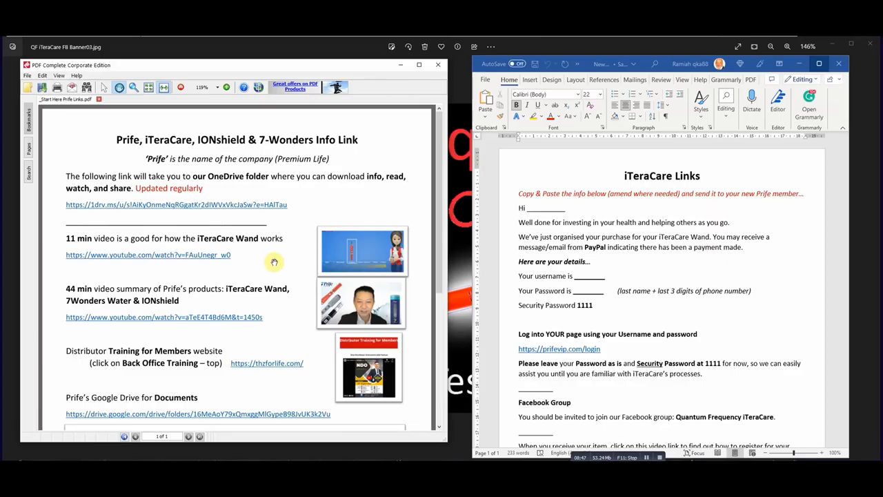
mouse_move(136, 278)
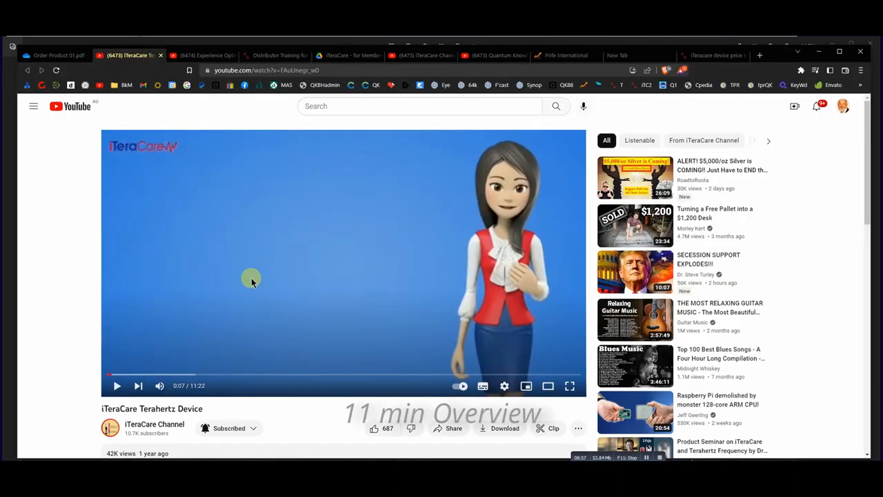
- Play the iTeraCare Terahertz Device video, skip to about 3:56, and pause
click(118, 385)
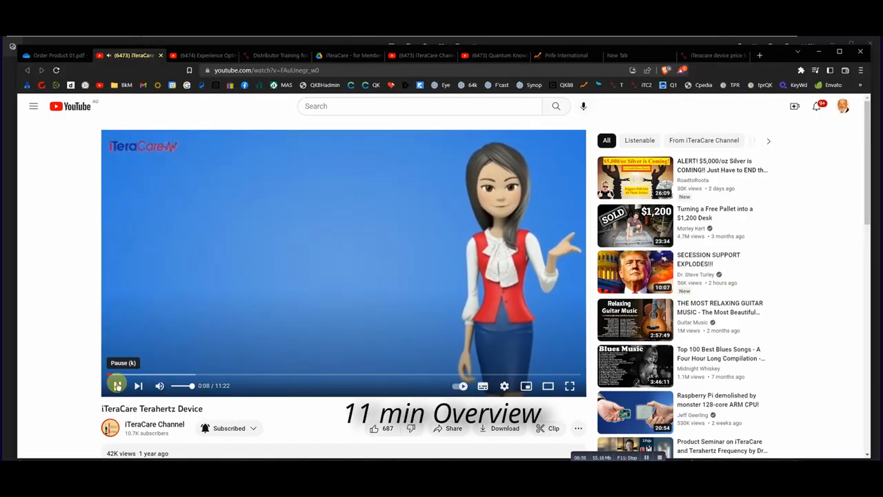
mouse_move(27, 308)
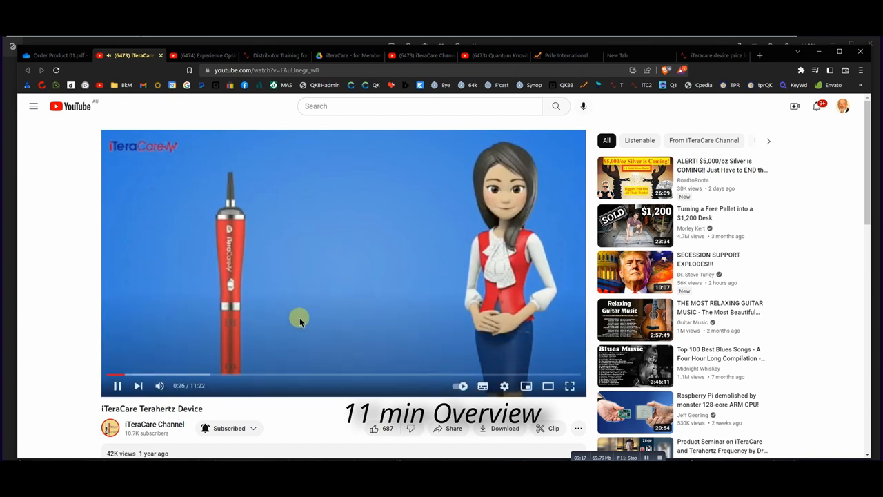
click(117, 386)
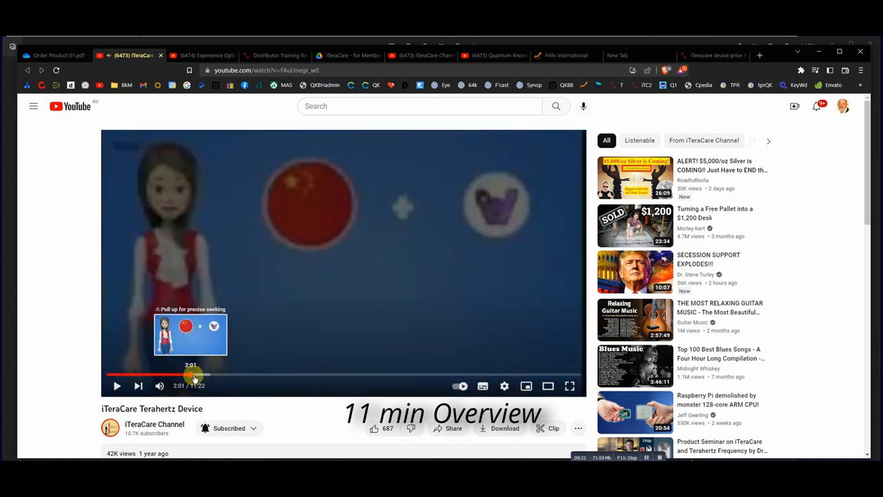
drag(195, 375, 266, 375)
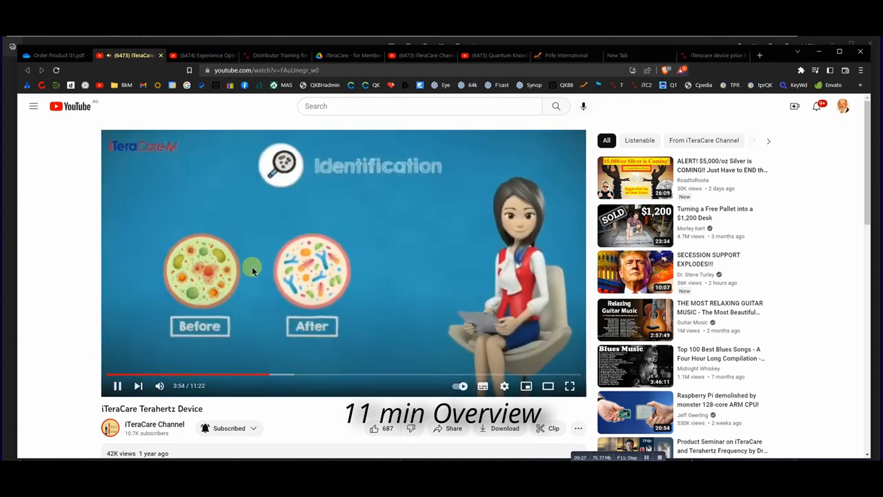
click(344, 264)
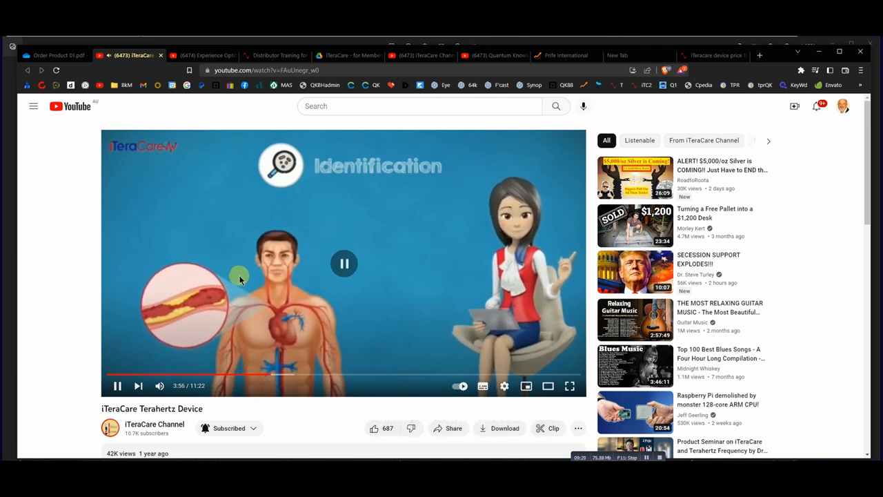
click(343, 264)
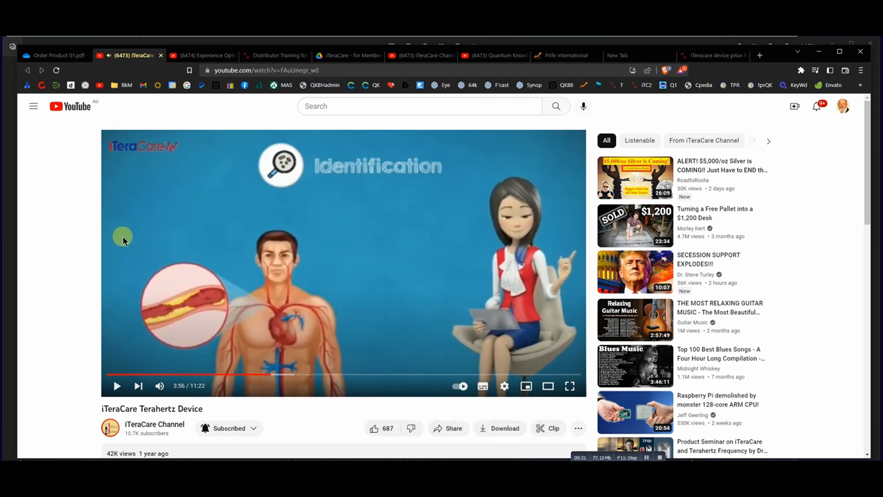
mouse_move(47, 181)
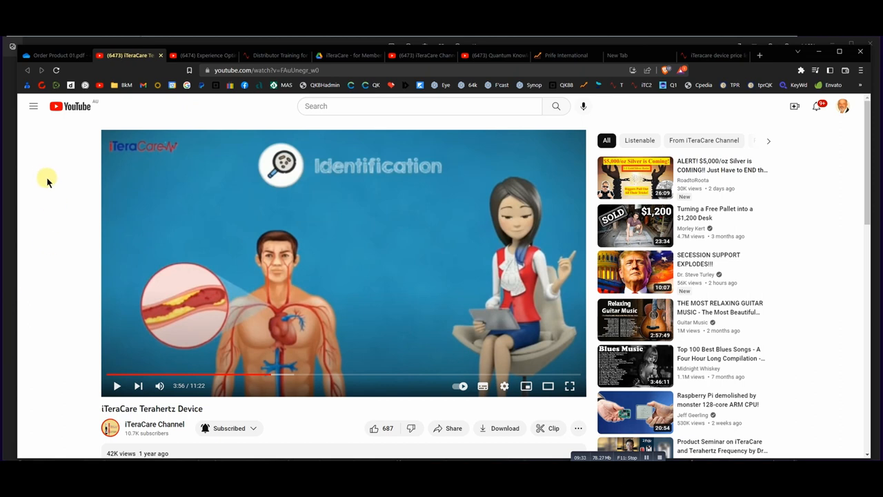
mouse_move(47, 178)
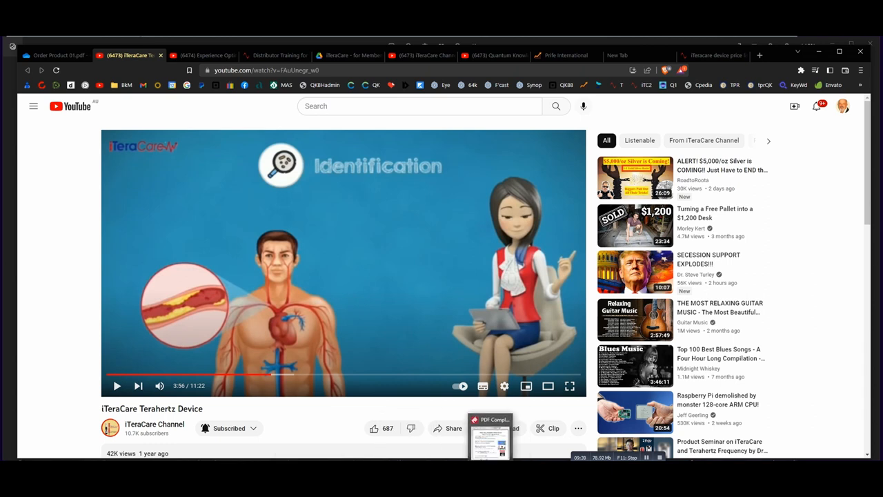
- Open the 44-minute product summary video from the PDF and skip to the IONShield section
click(490, 439)
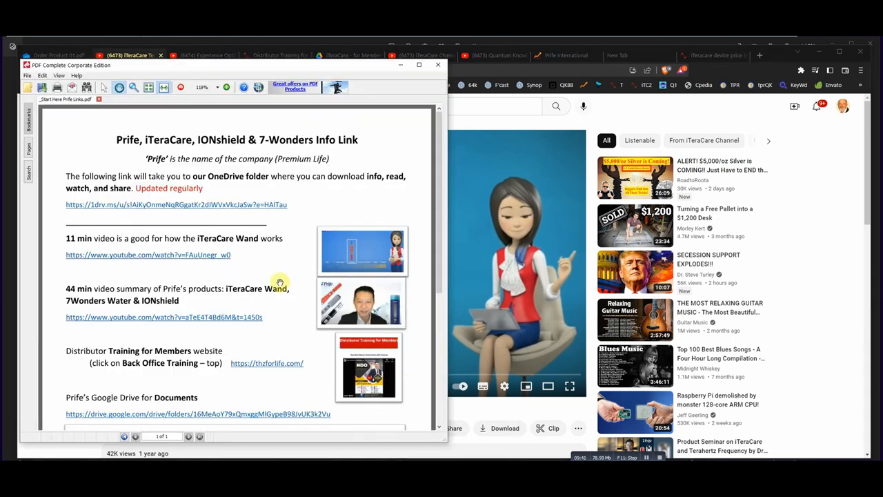
mouse_move(166, 331)
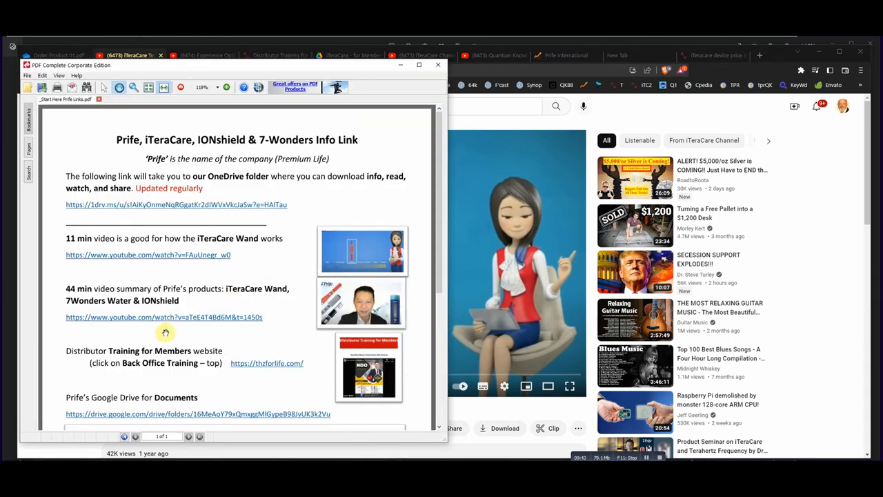
mouse_move(136, 319)
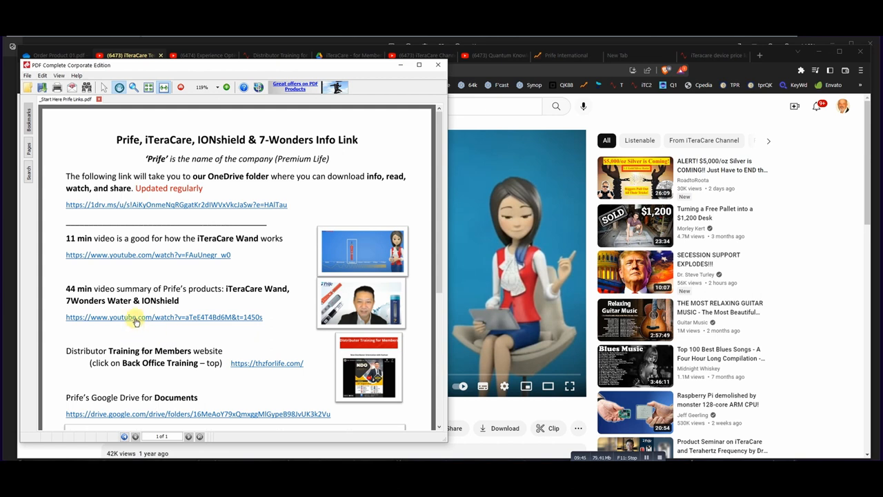
click(163, 317)
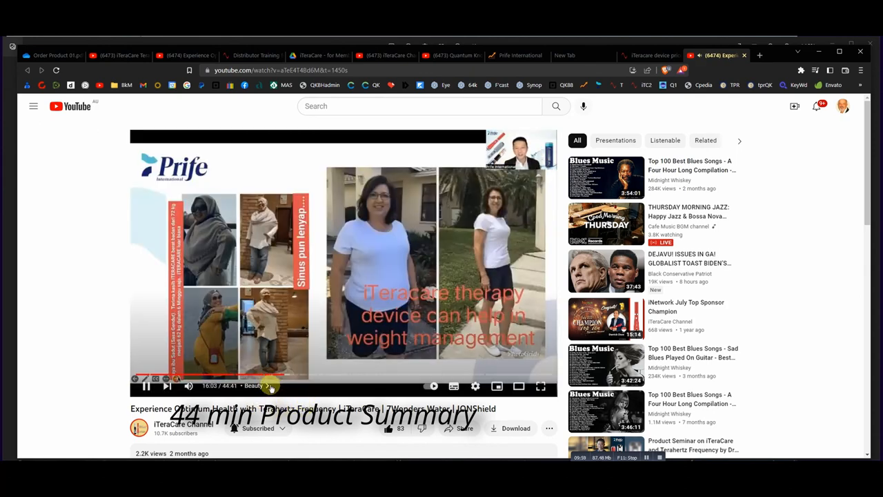
mouse_move(80, 322)
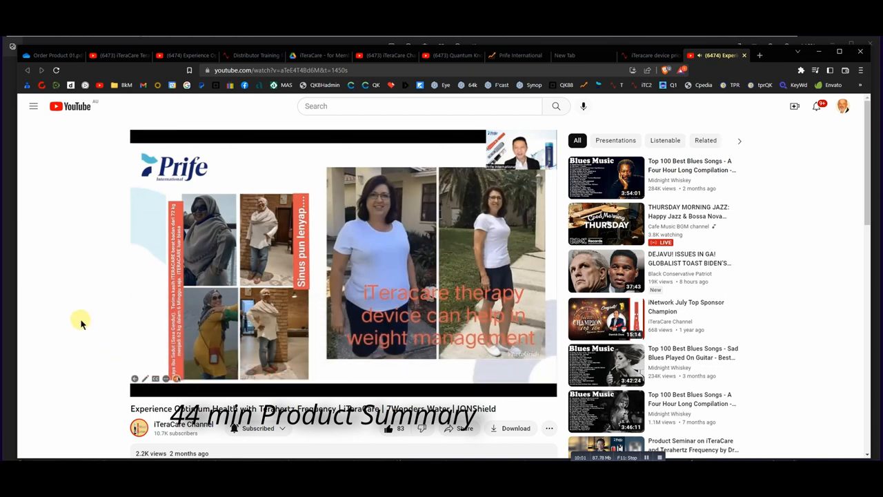
mouse_move(213, 375)
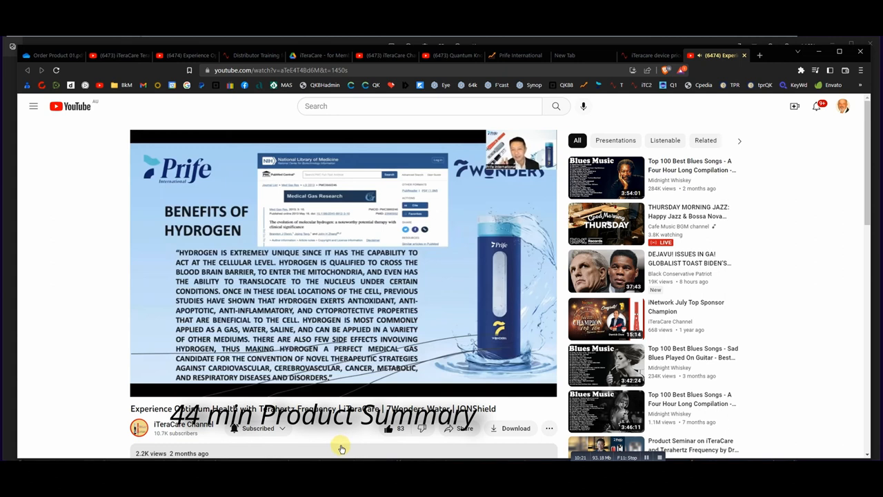
mouse_move(352, 438)
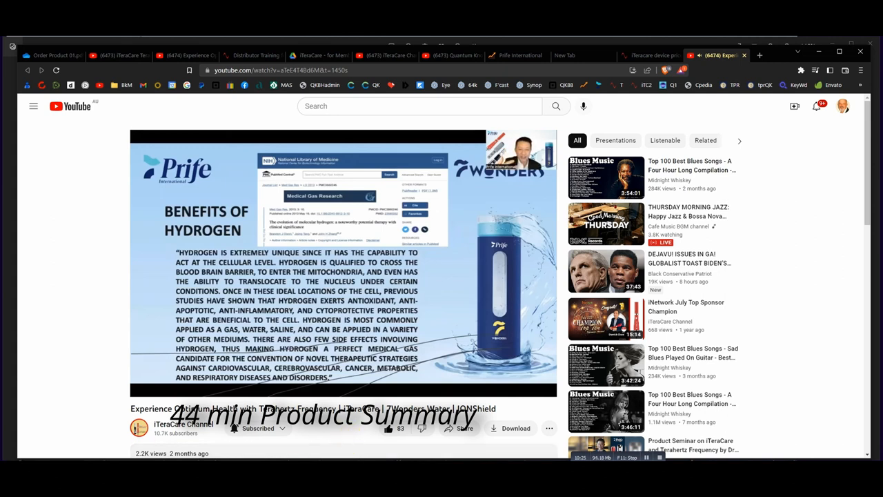
mouse_move(467, 326)
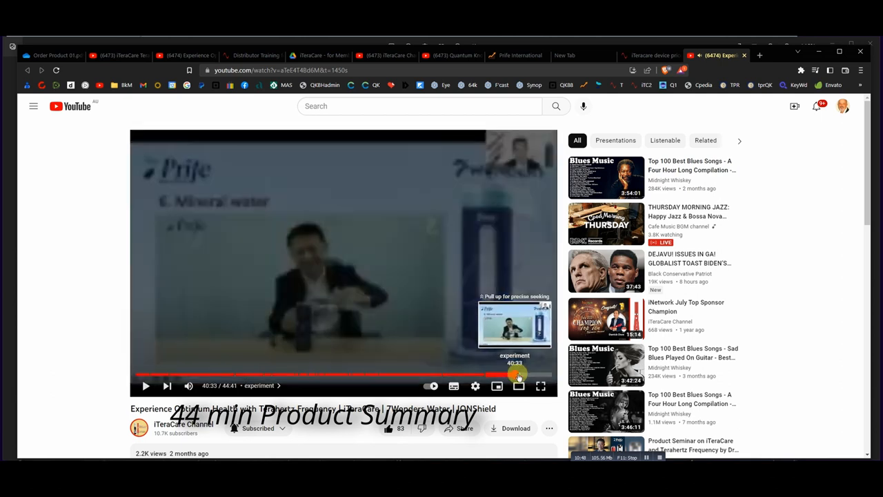
click(516, 375)
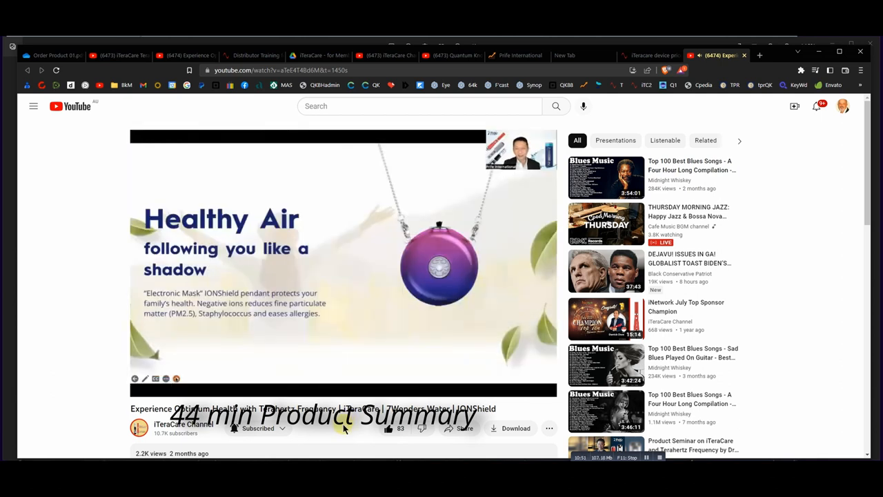
mouse_move(561, 329)
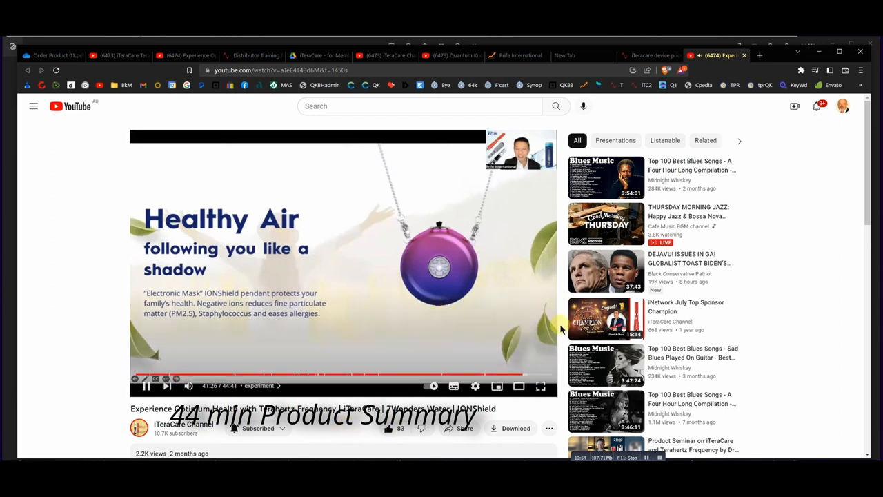
mouse_move(793, 190)
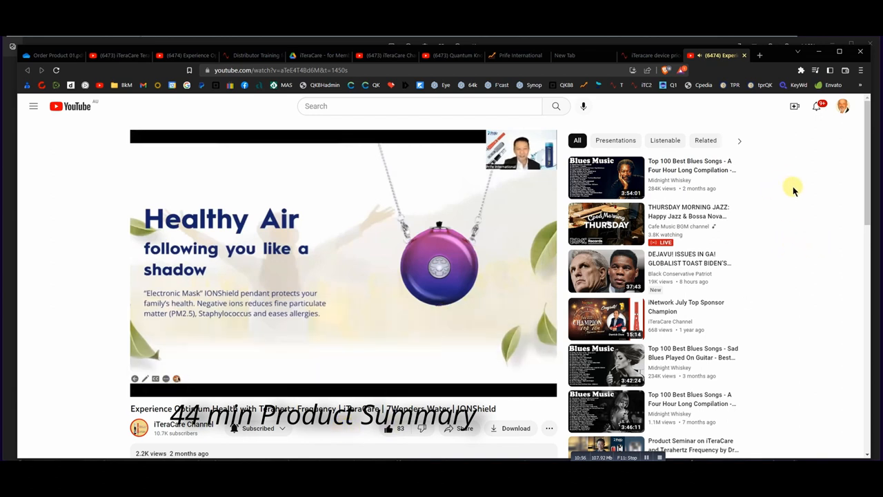
mouse_move(782, 201)
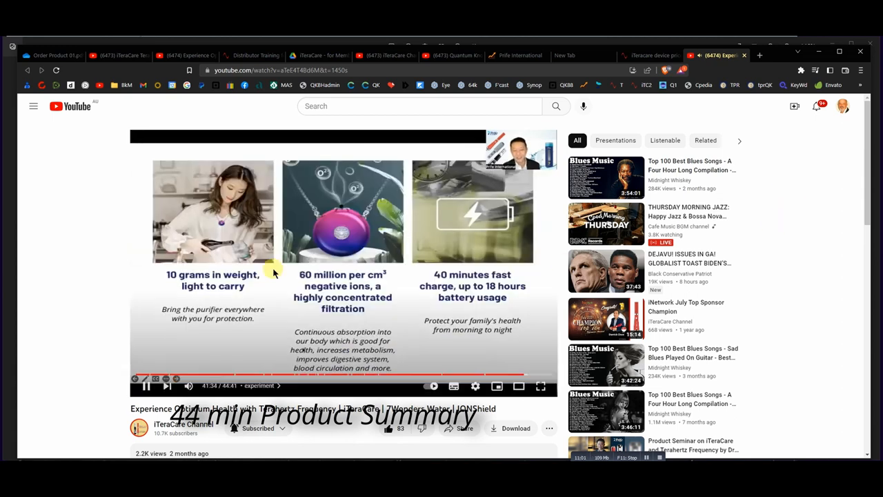
mouse_move(276, 287)
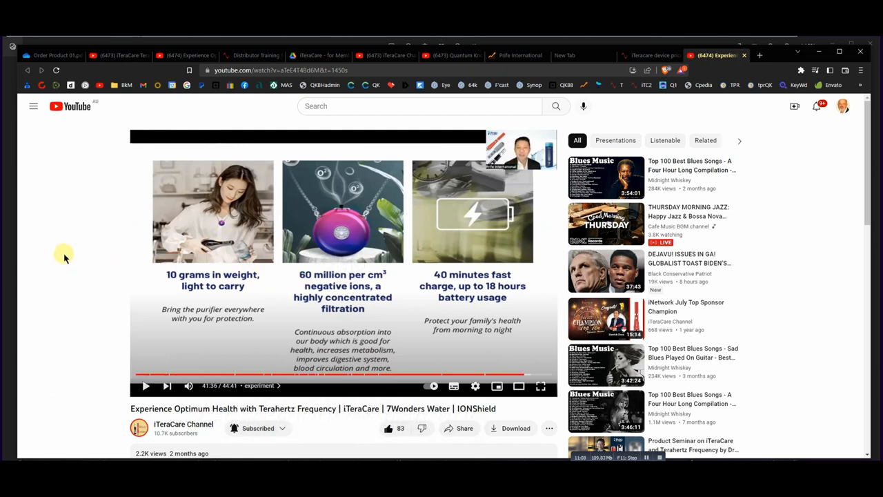
mouse_move(100, 185)
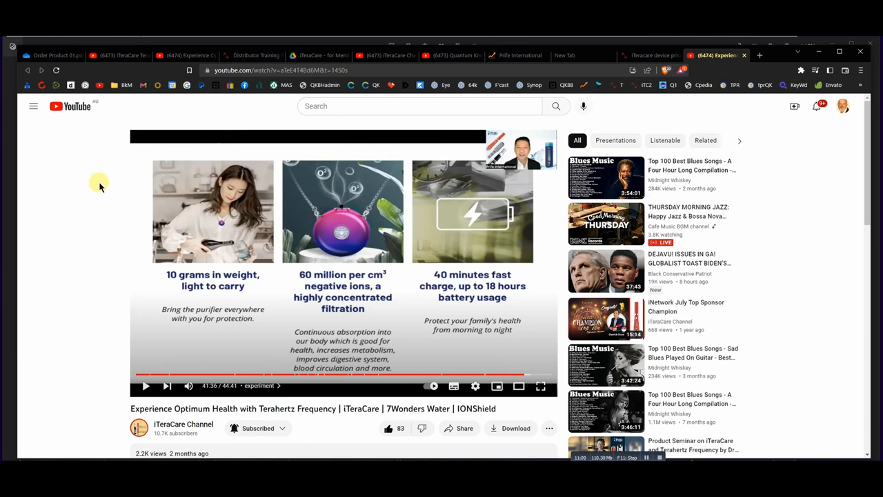
mouse_move(469, 85)
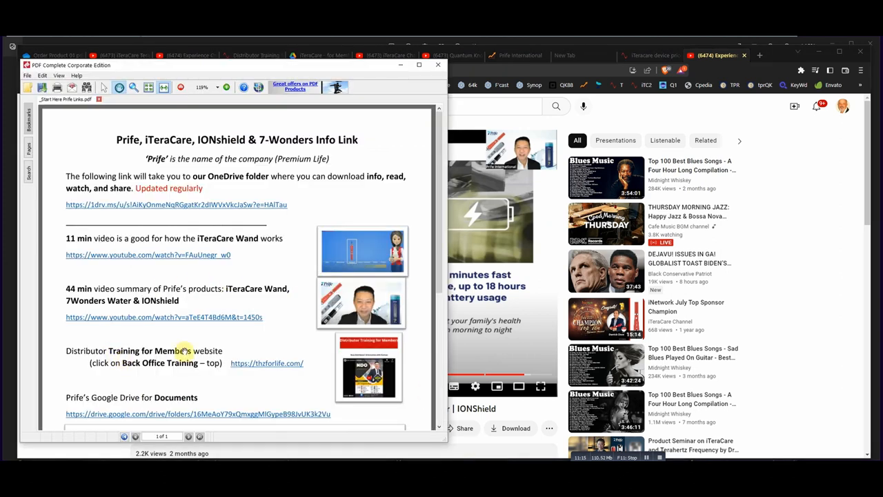
- Scroll the Prife links PDF and follow the thzforlife.com Distributor Training link
scroll(down, 3)
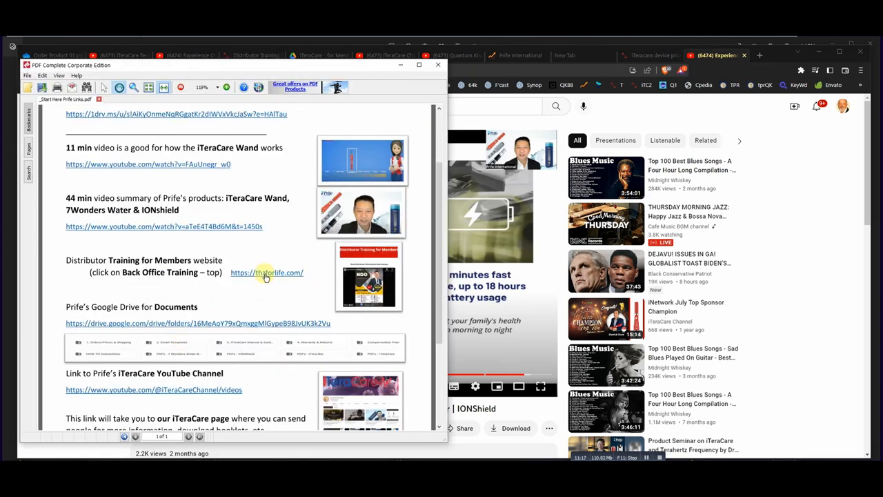
click(266, 273)
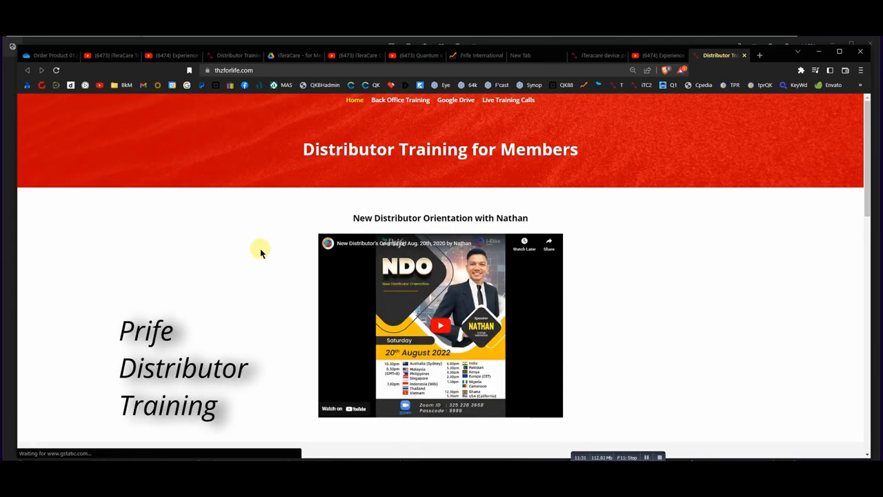
- Browse the training home page, then open All Back Office Training Videos
scroll(down, 3)
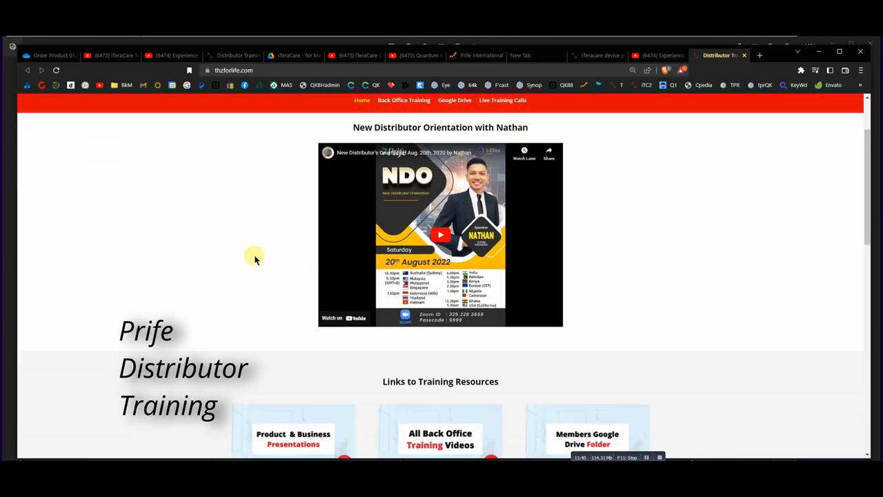
scroll(down, 3)
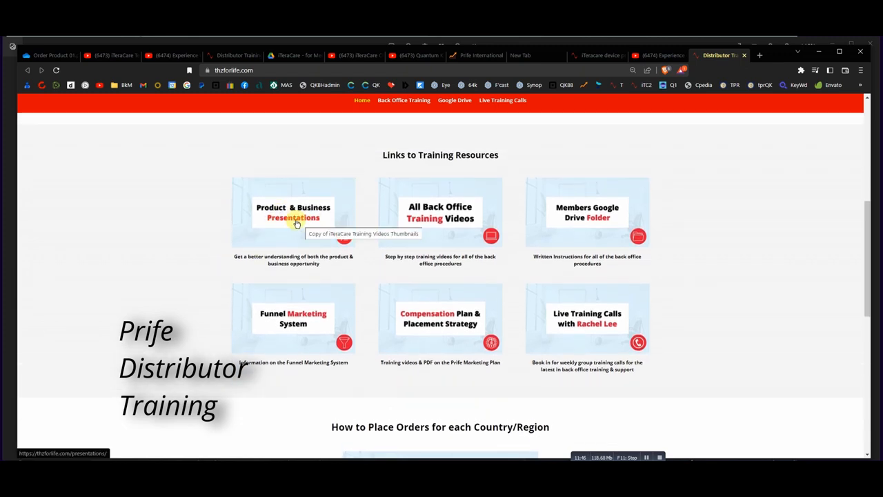
mouse_move(504, 217)
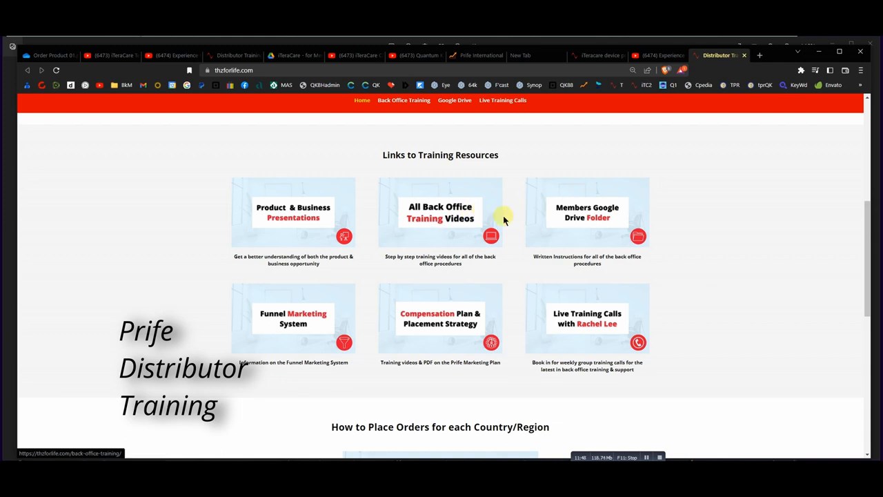
mouse_move(593, 211)
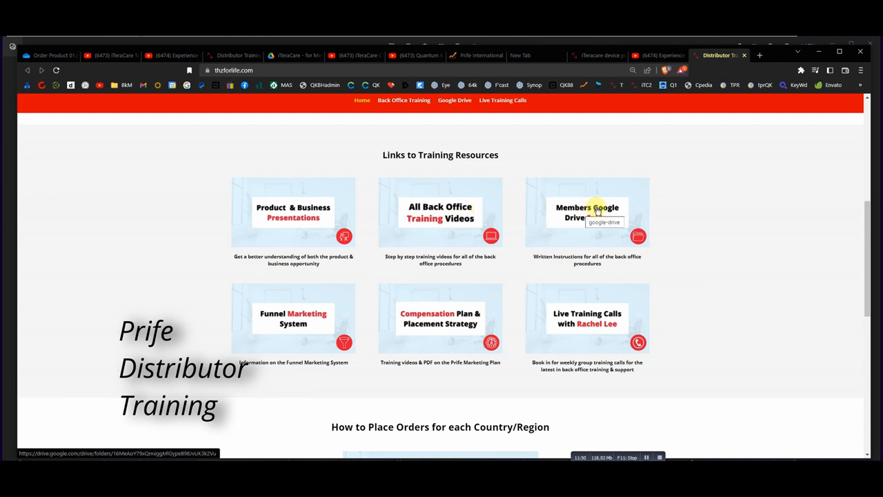
mouse_move(440, 211)
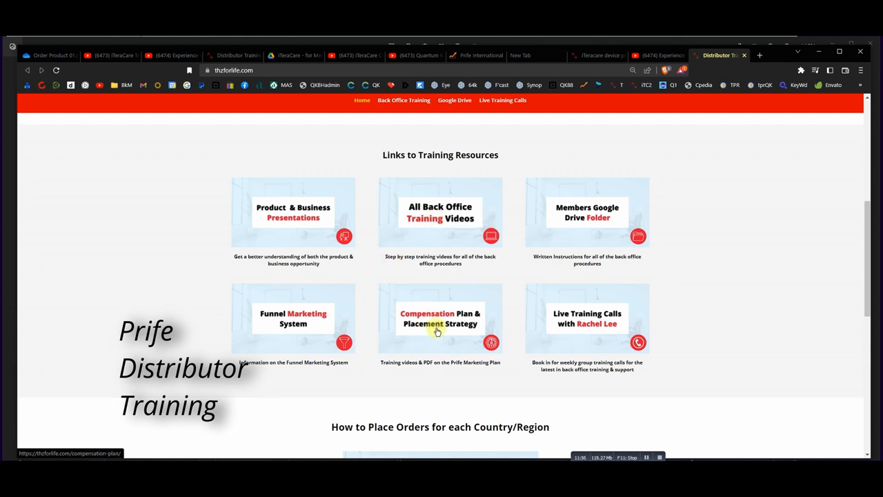
scroll(down, 3)
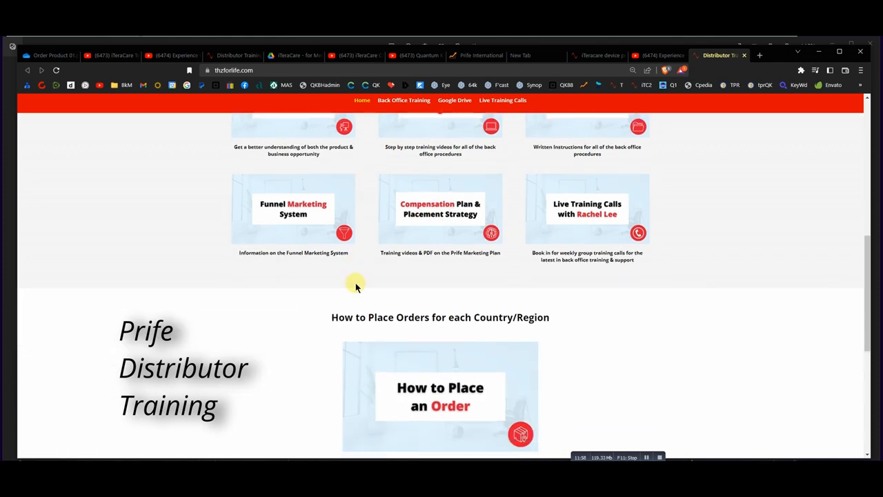
scroll(down, 3)
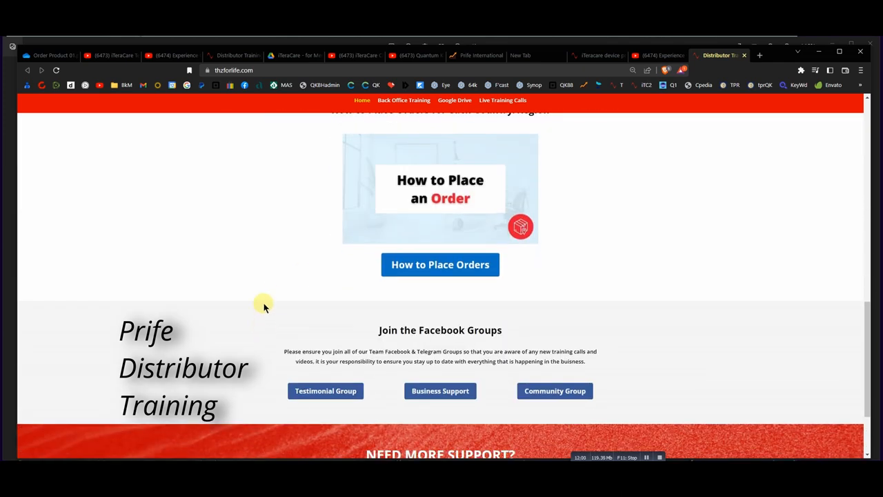
scroll(up, 3)
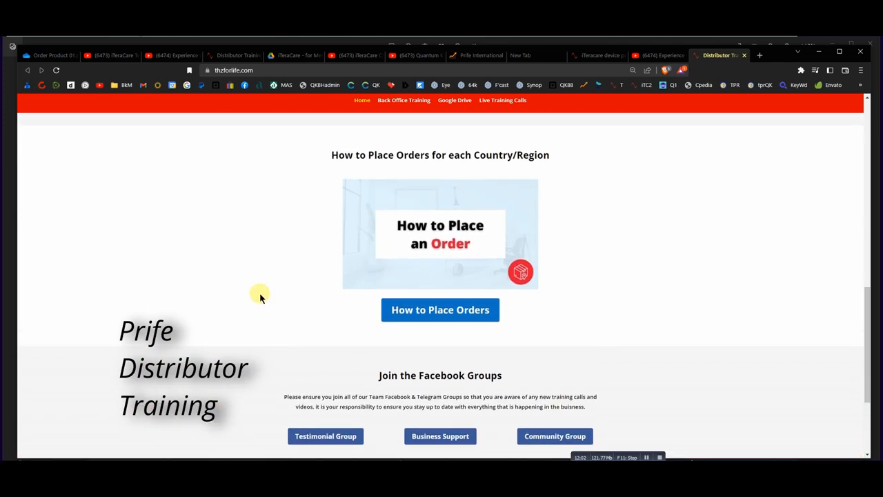
scroll(up, 3)
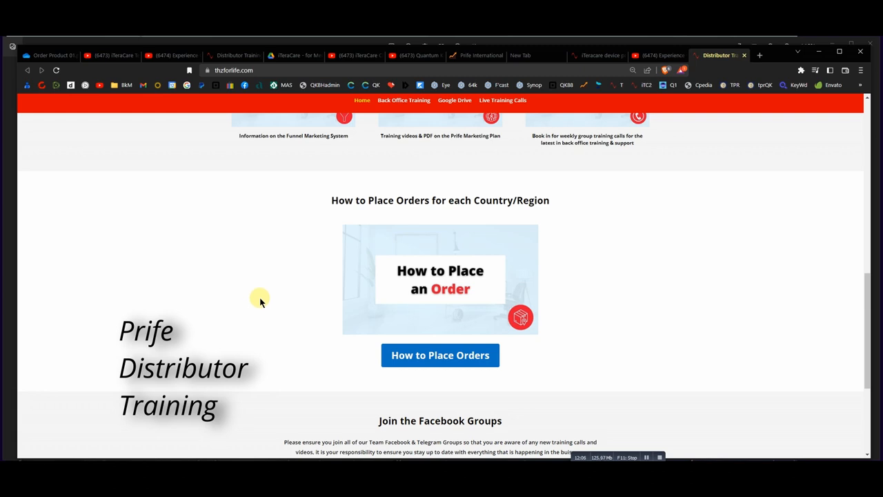
scroll(up, 3)
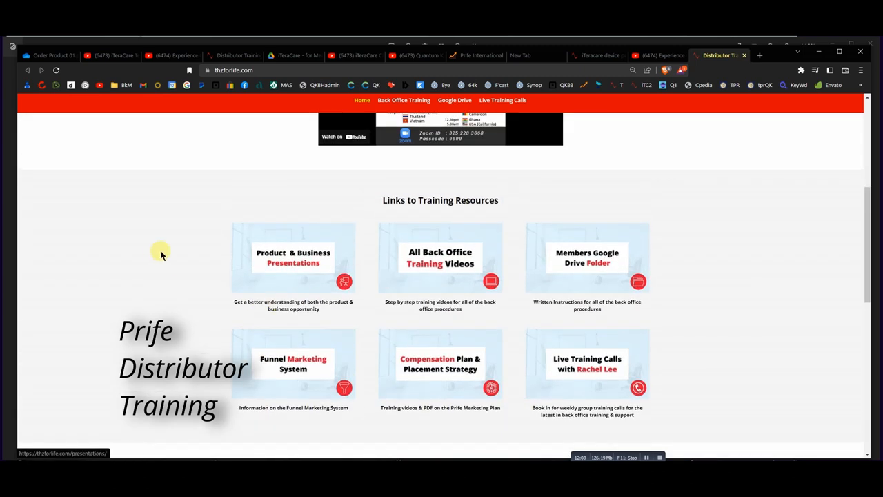
mouse_move(440, 258)
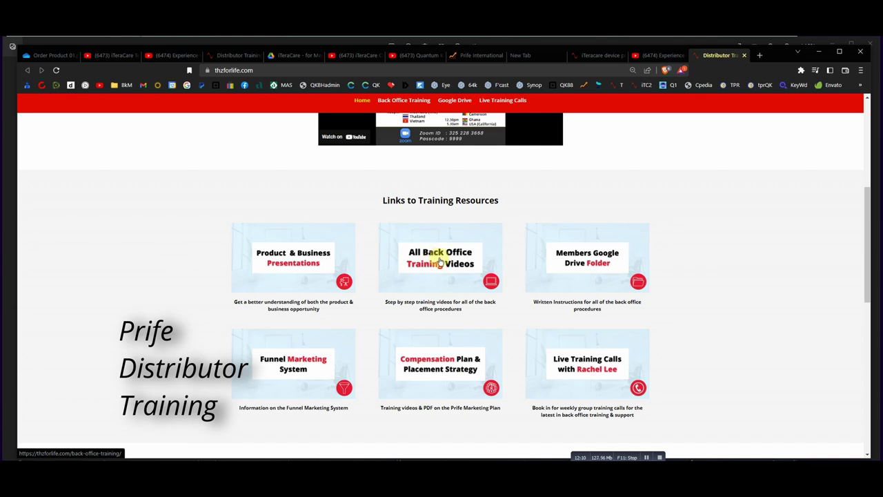
click(404, 100)
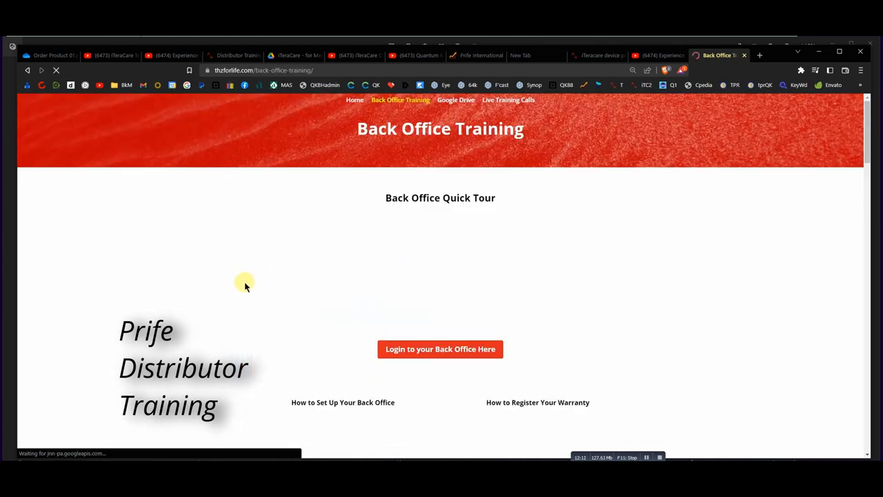
scroll(down, 3)
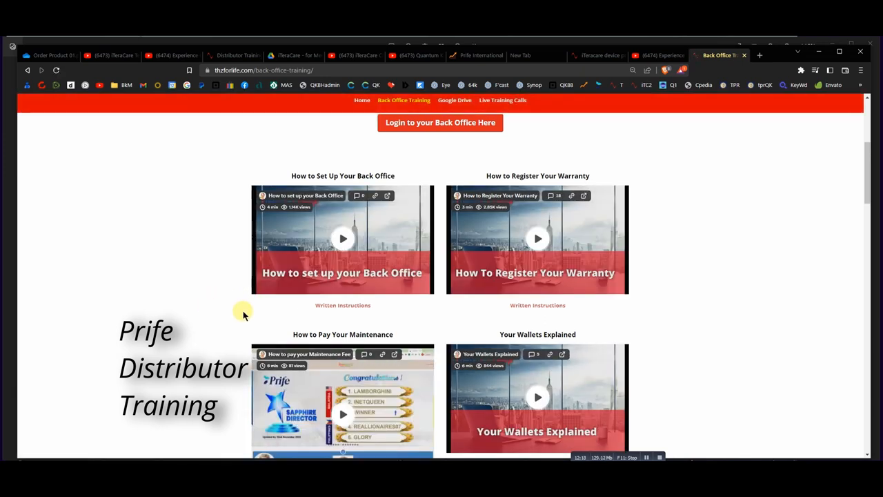
scroll(down, 3)
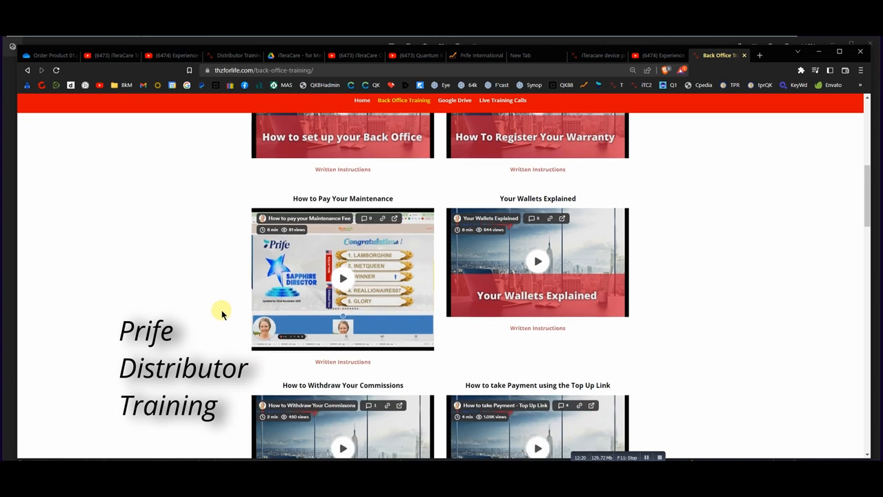
scroll(down, 3)
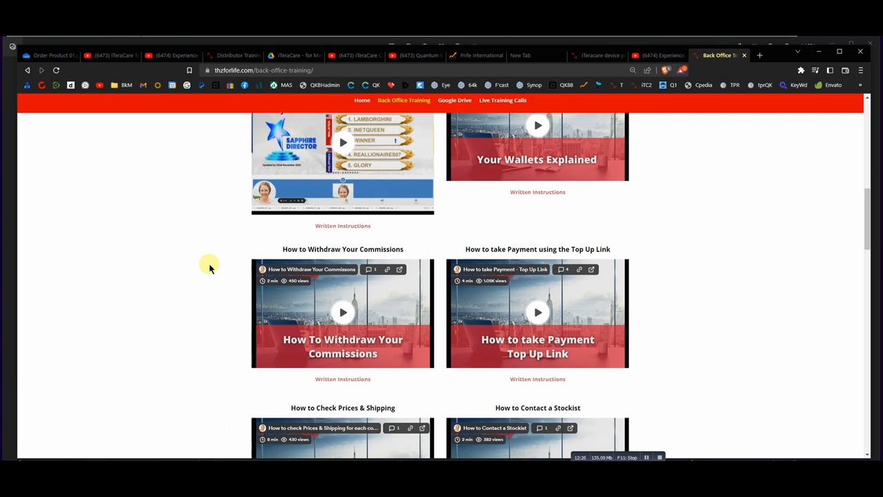
scroll(down, 3)
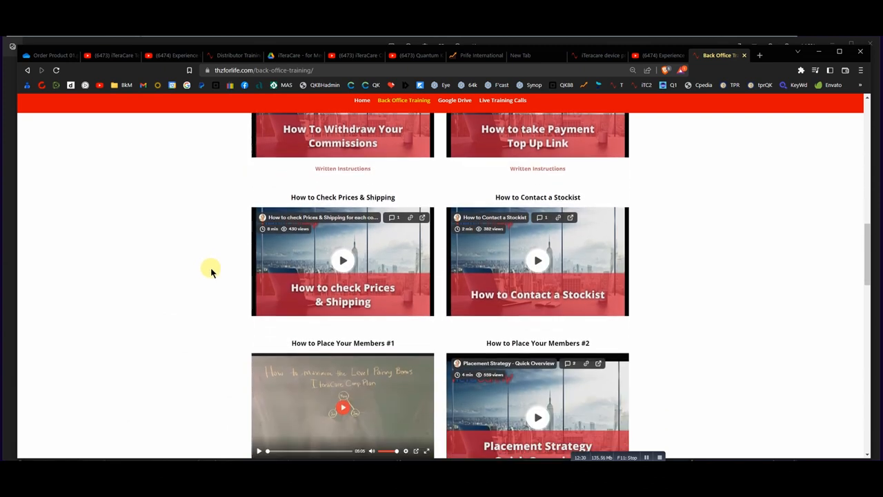
scroll(down, 3)
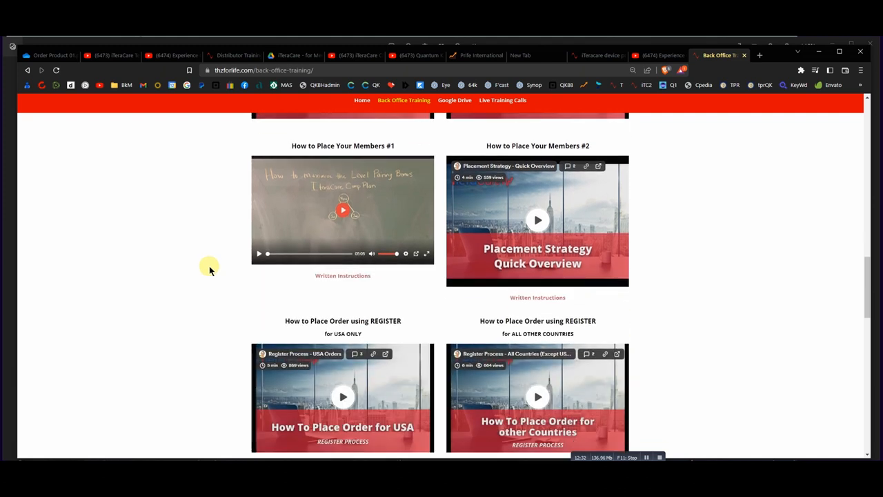
scroll(down, 3)
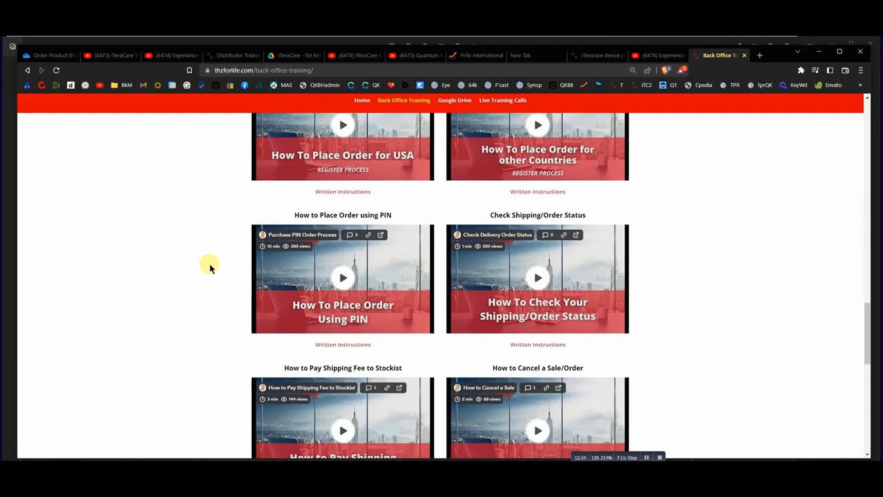
scroll(down, 3)
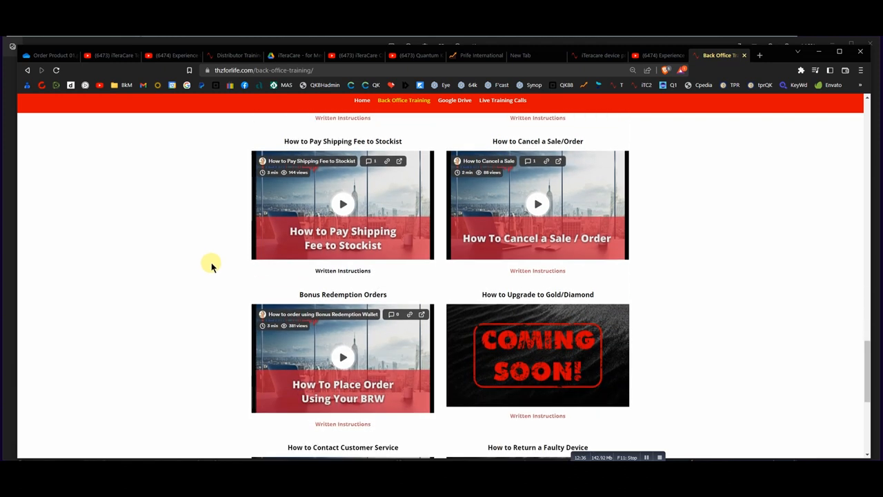
scroll(down, 3)
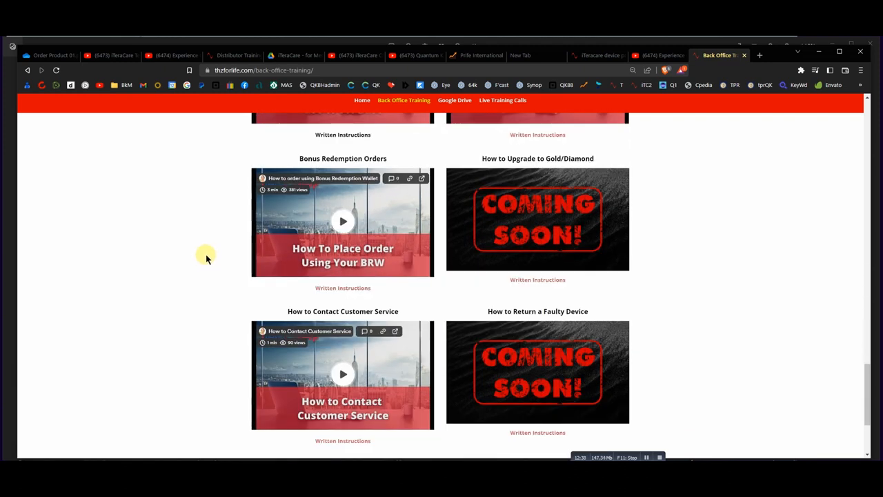
scroll(up, 3)
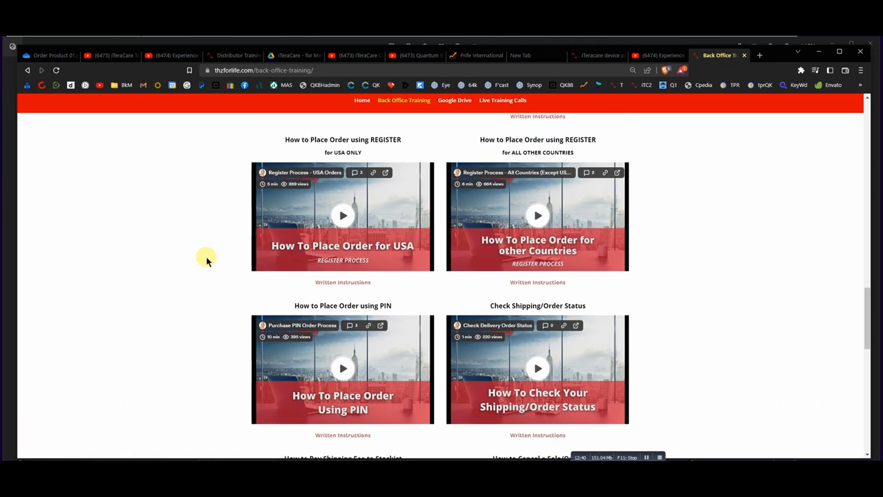
scroll(down, 3)
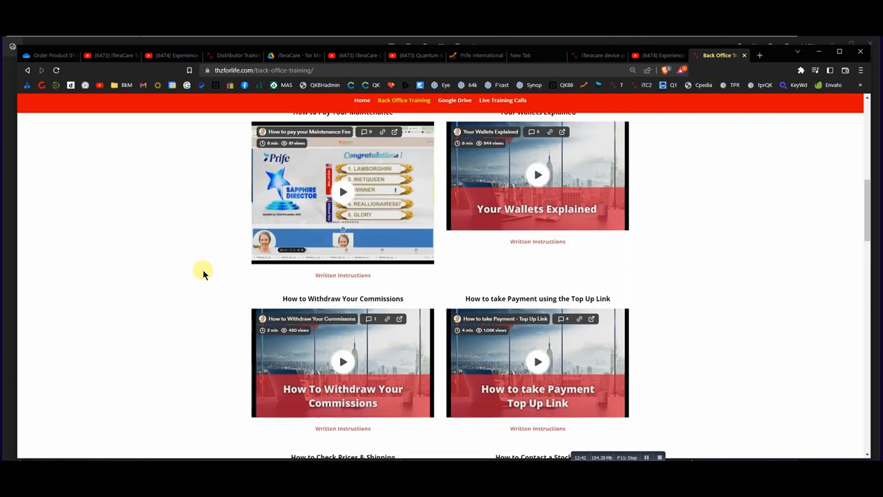
scroll(up, 3)
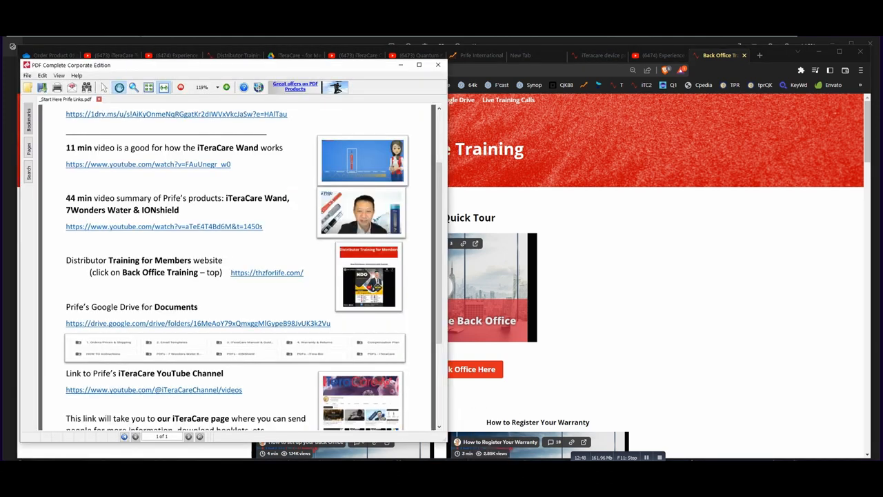
mouse_move(274, 362)
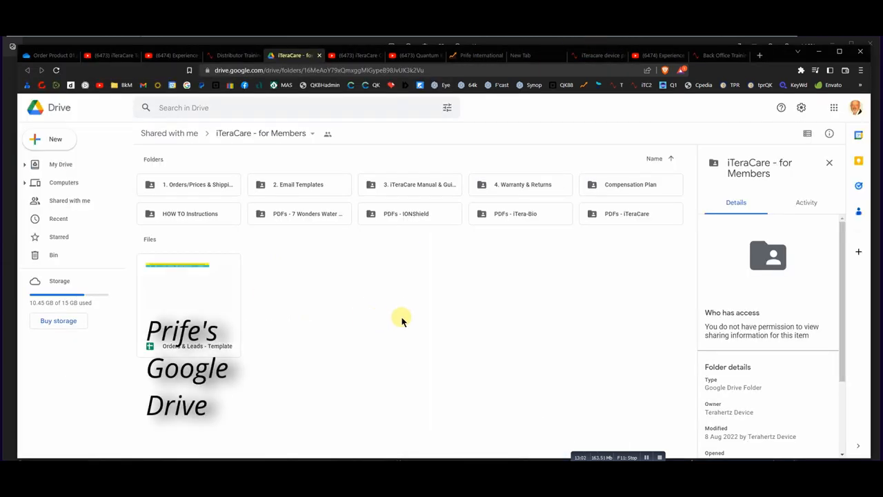
mouse_move(457, 302)
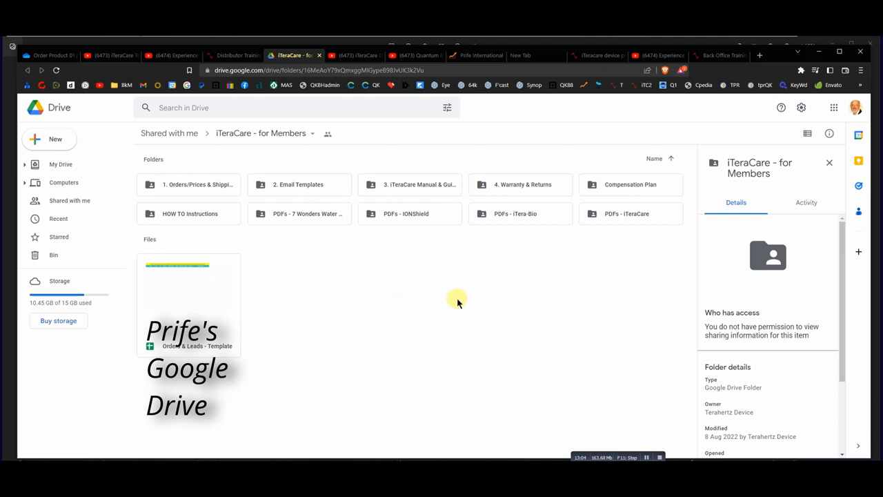
mouse_move(537, 184)
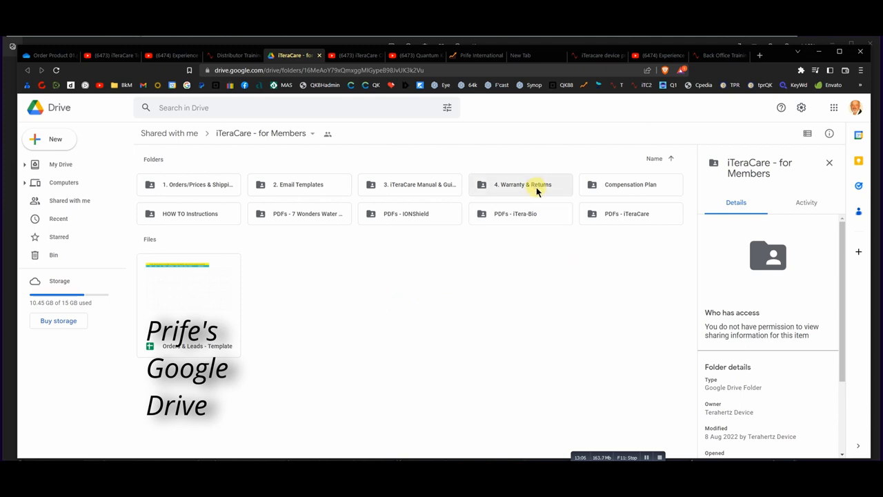
mouse_move(352, 259)
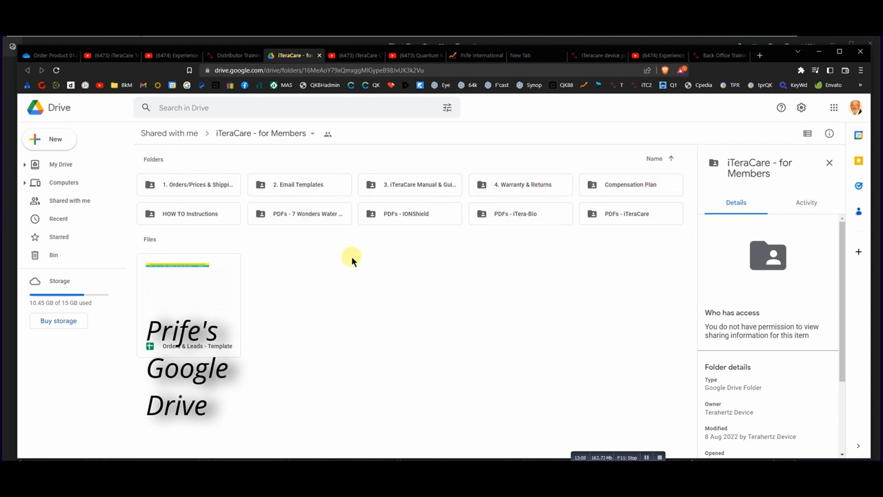
mouse_move(423, 277)
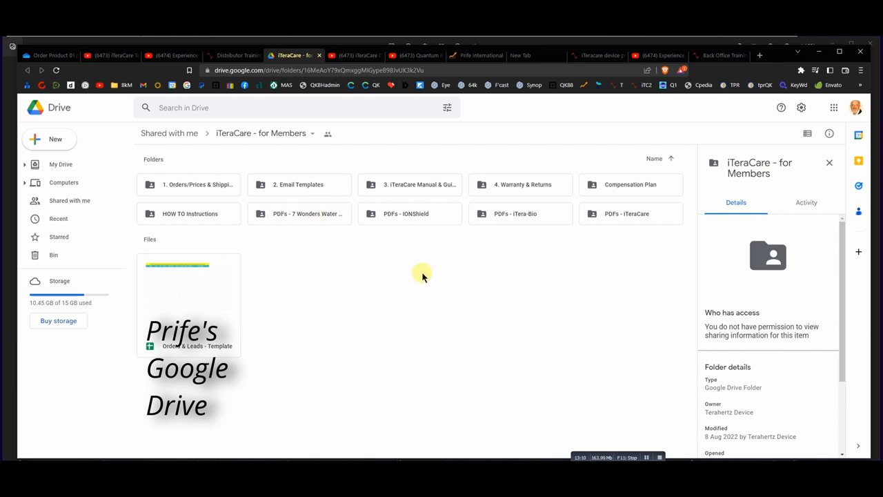
mouse_move(495, 278)
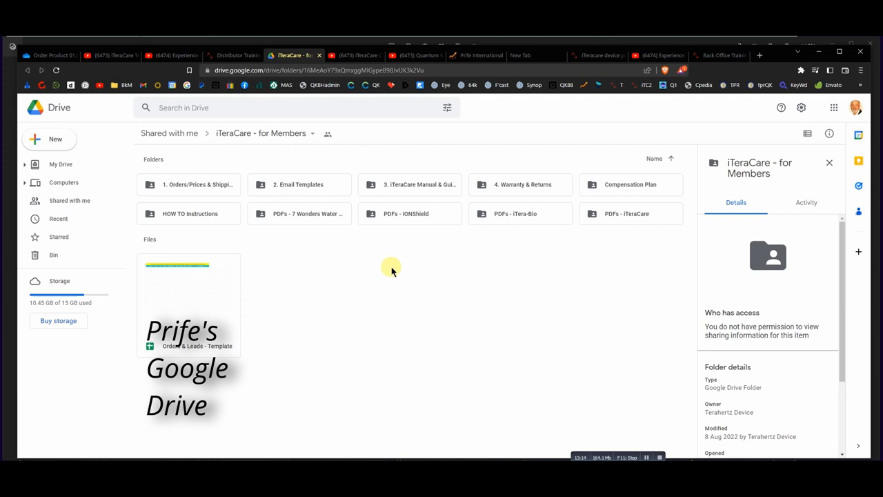
mouse_move(400, 257)
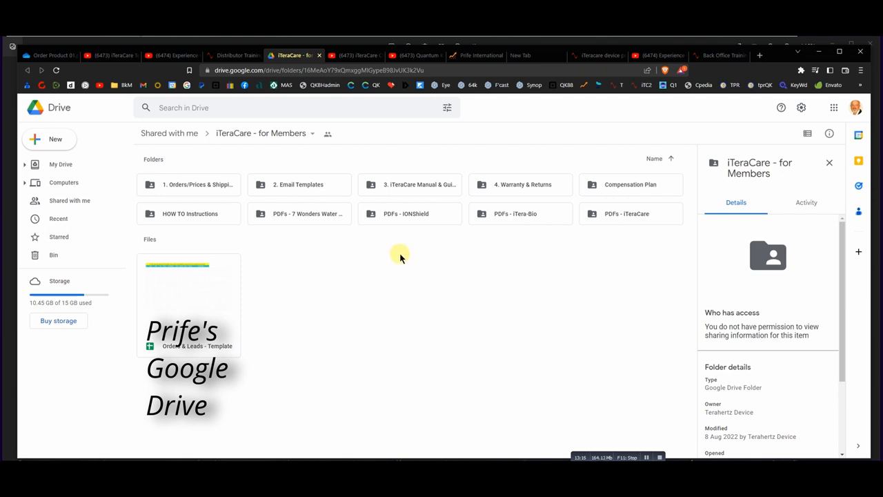
- Select the 3. iTeraCare Manual & Guides folder to show its details
click(409, 184)
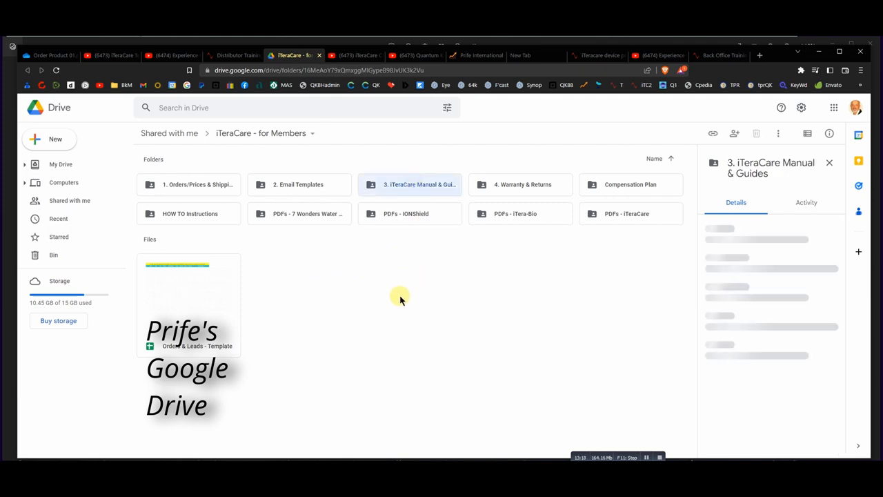
mouse_move(376, 280)
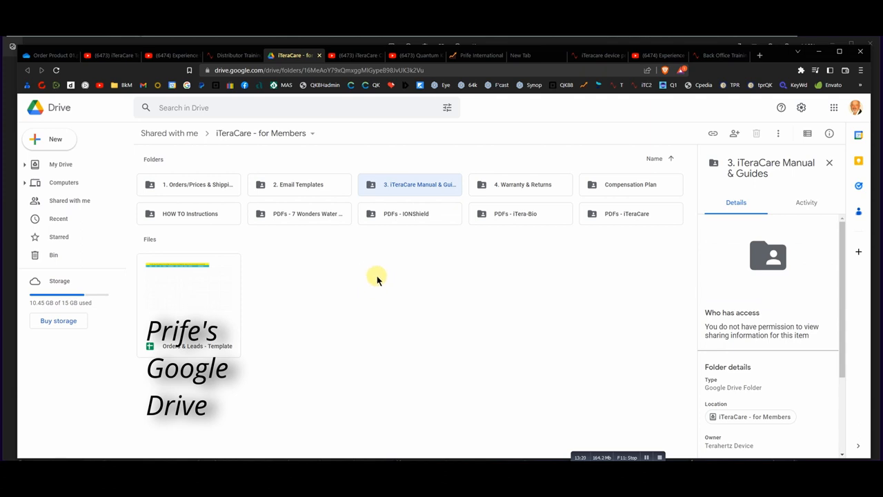
mouse_move(507, 303)
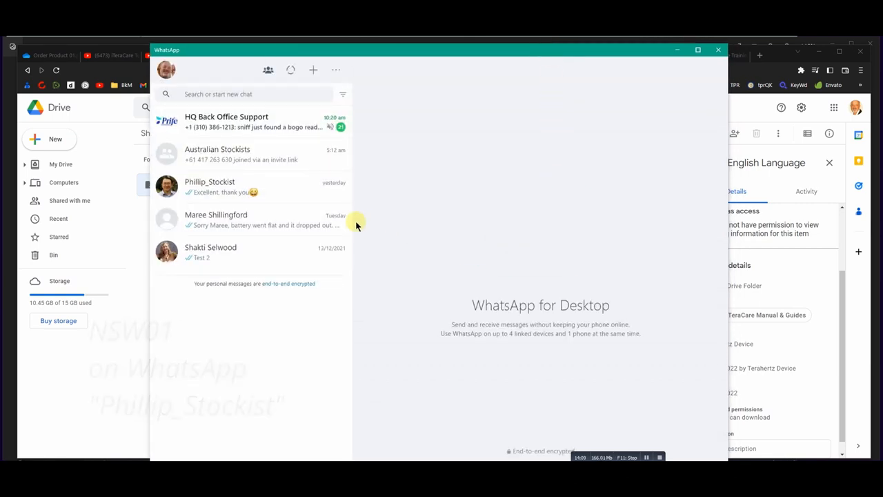
mouse_move(207, 191)
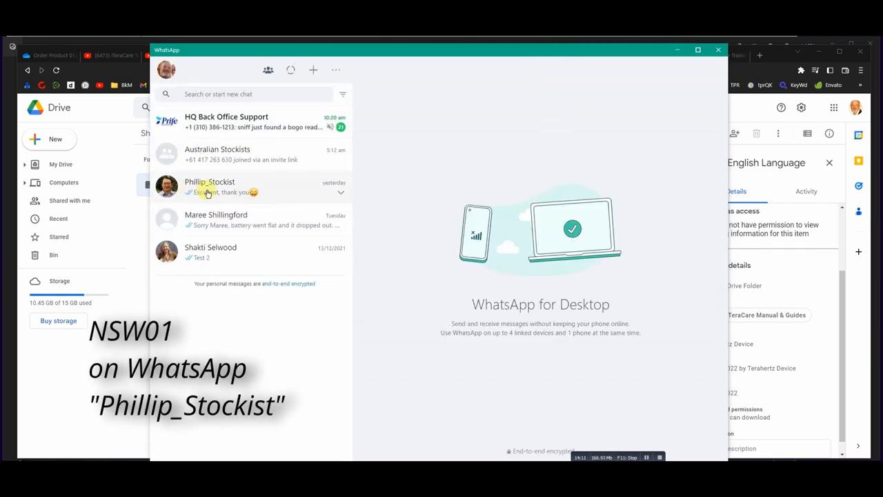
mouse_move(221, 191)
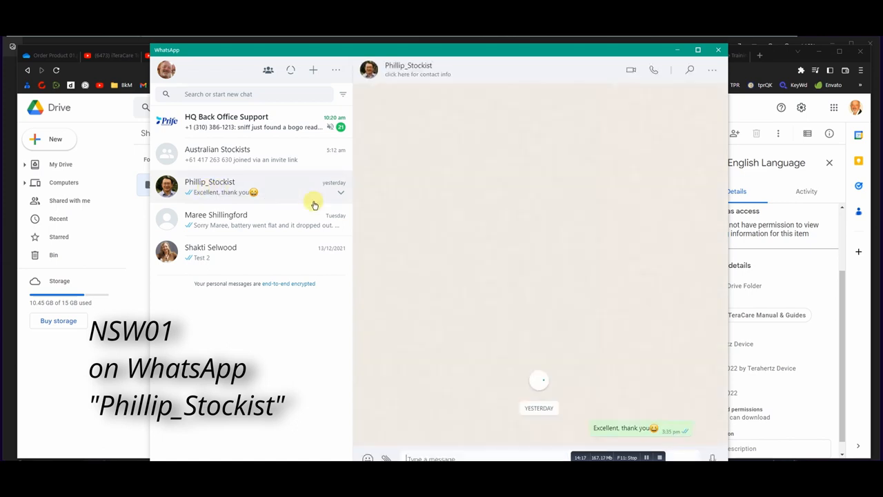
- Scroll through the NSW01 stockist WhatsApp chat, then minimise WhatsApp
scroll(up, 3)
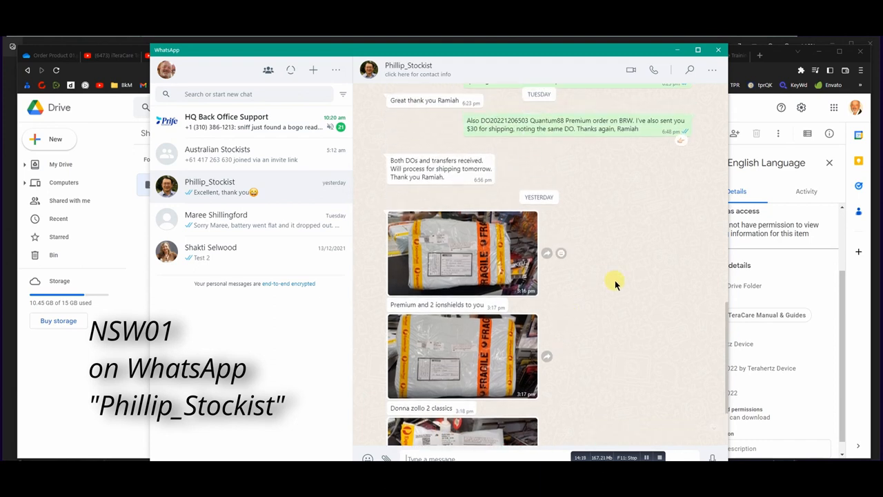
scroll(up, 3)
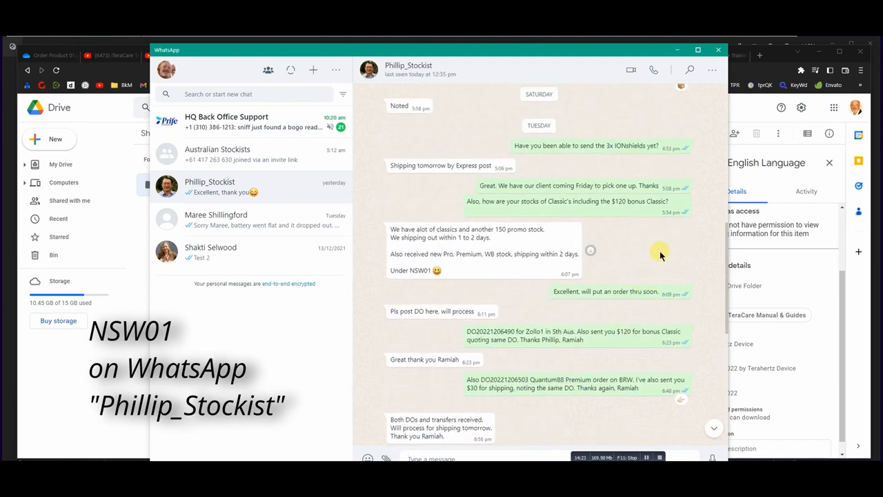
scroll(down, 3)
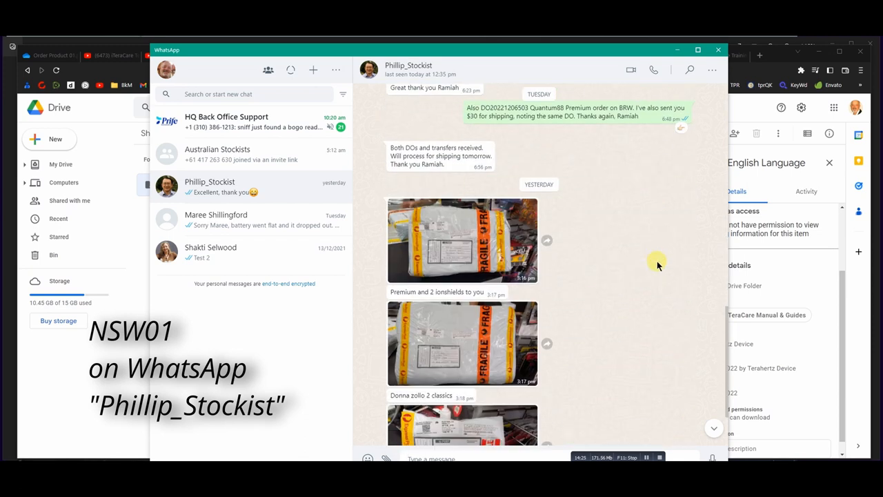
scroll(down, 3)
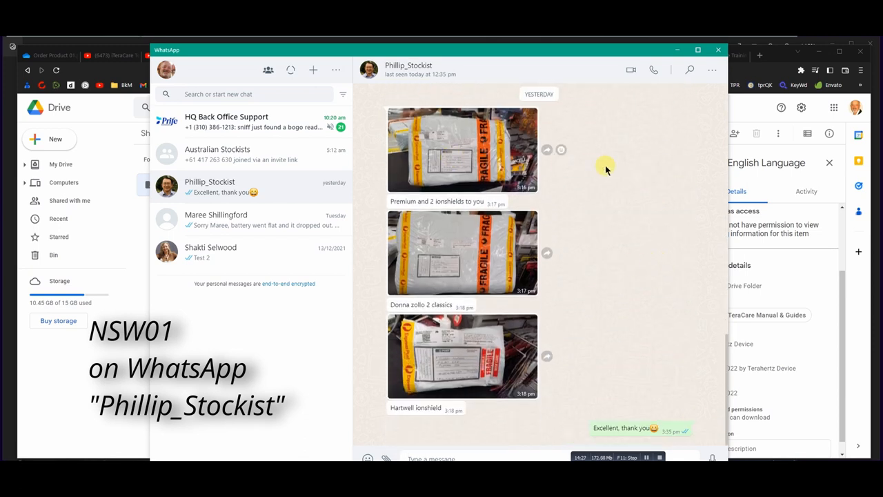
mouse_move(631, 193)
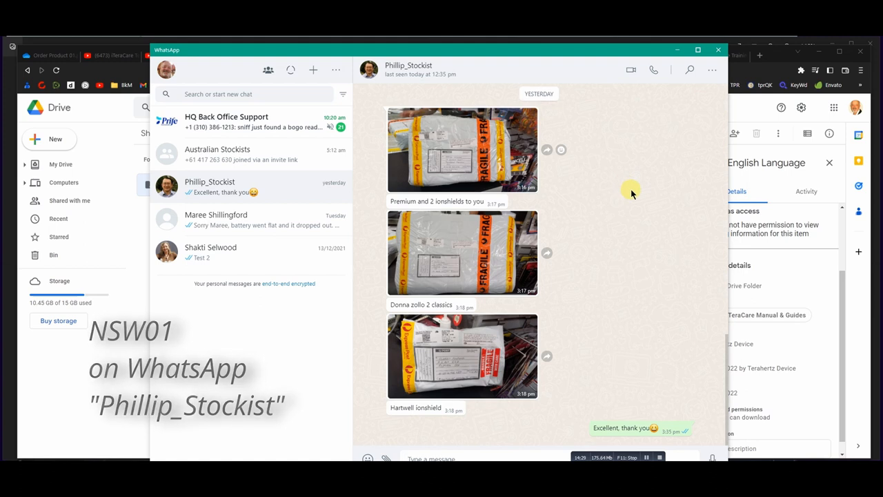
mouse_move(627, 212)
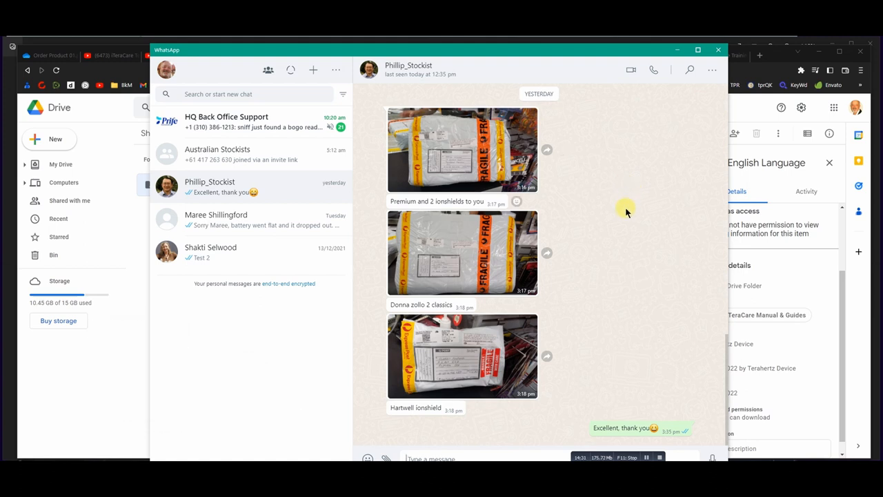
scroll(up, 3)
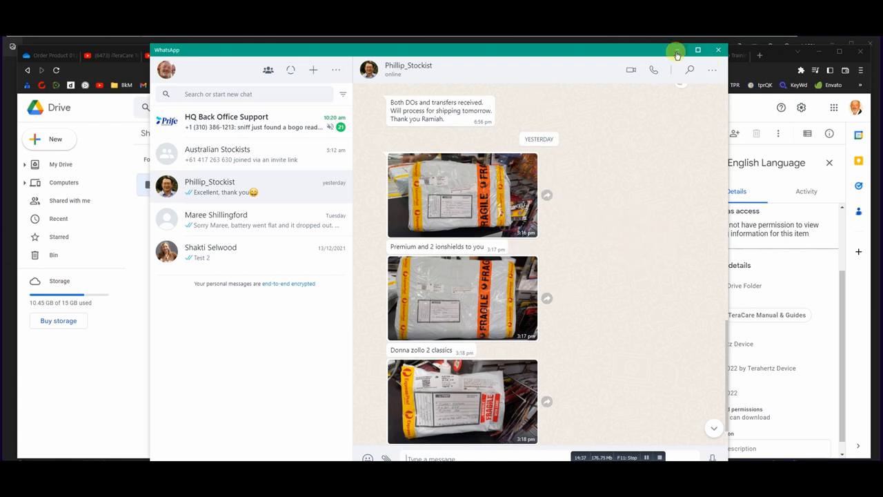
click(718, 50)
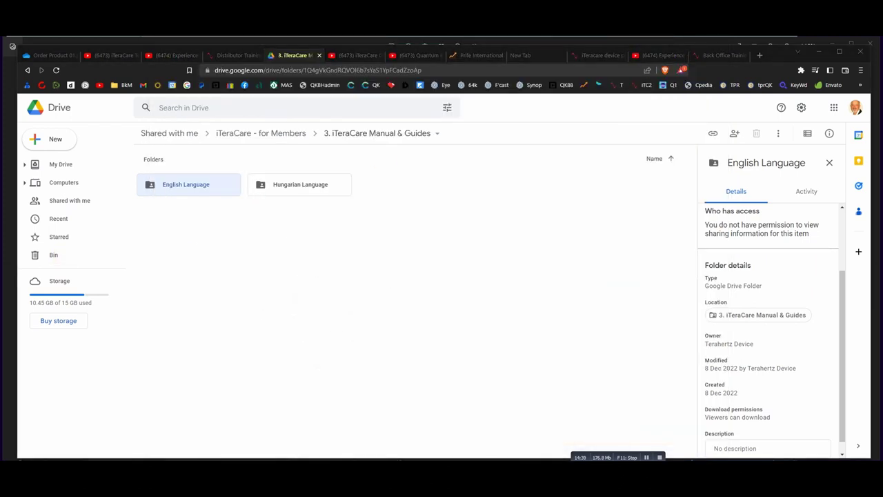
mouse_move(59, 255)
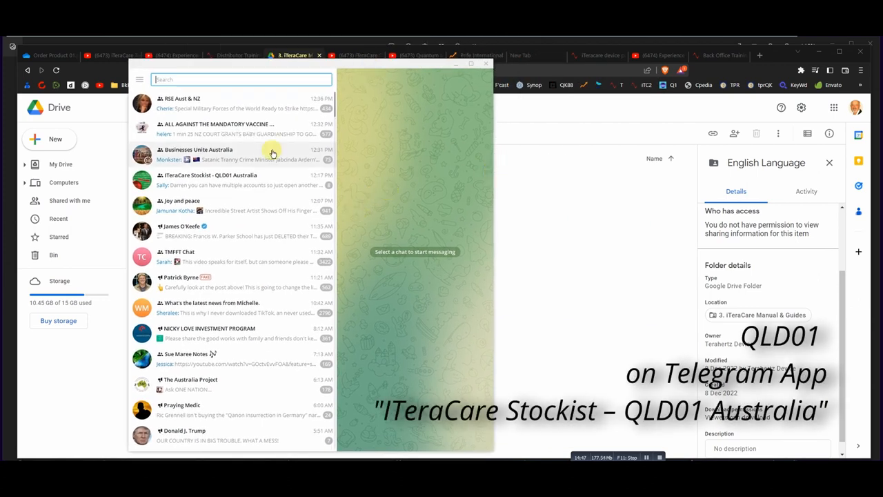
mouse_move(222, 179)
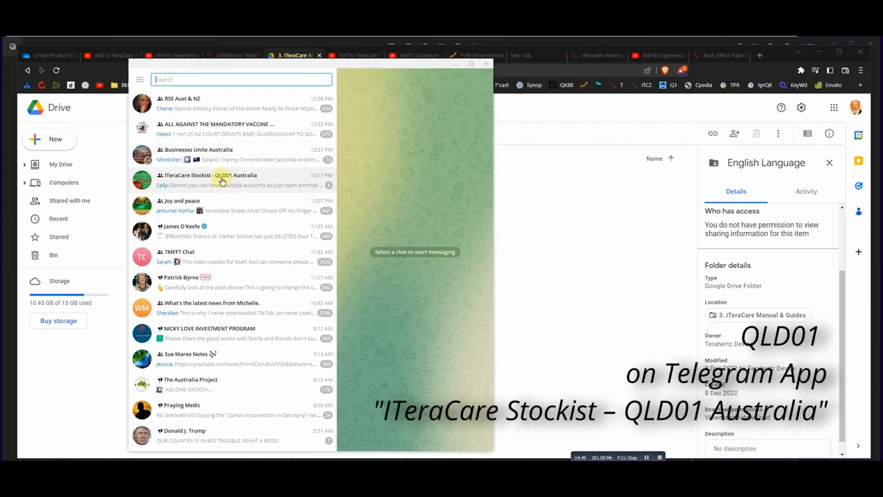
- Open the iTeraCare Stockist - QLD01 Australia group and scroll its messages
click(211, 179)
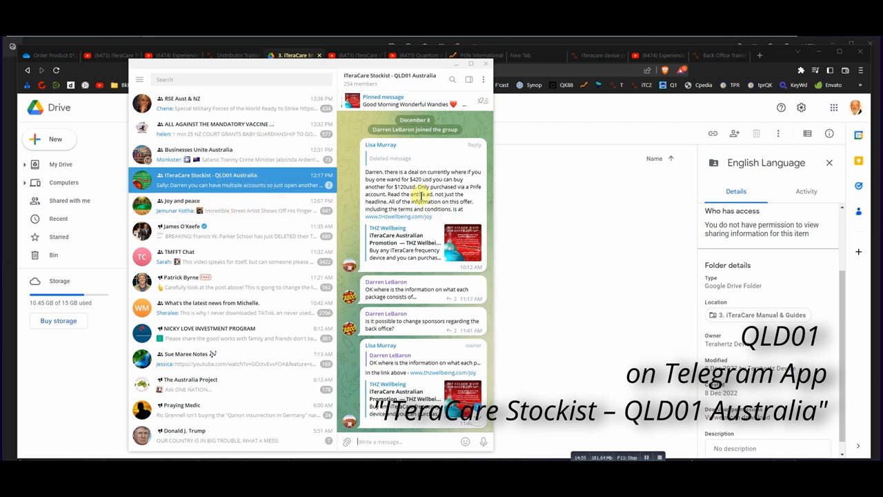
scroll(down, 3)
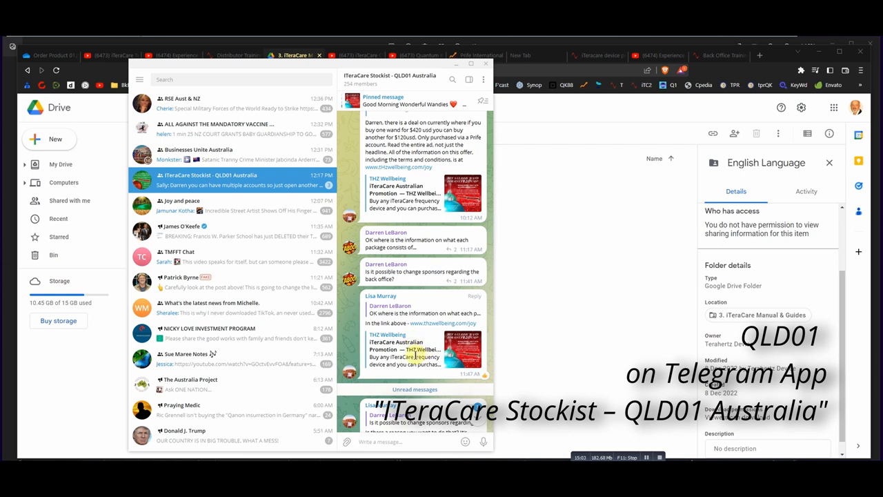
scroll(down, 3)
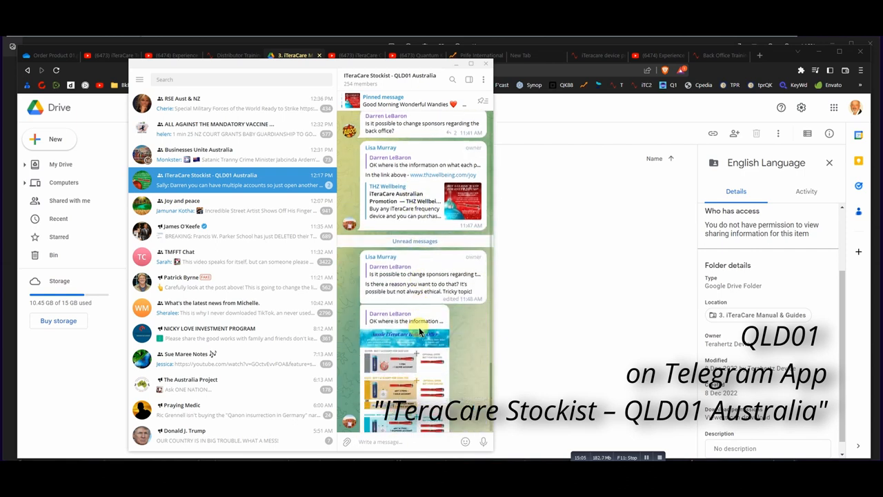
scroll(down, 3)
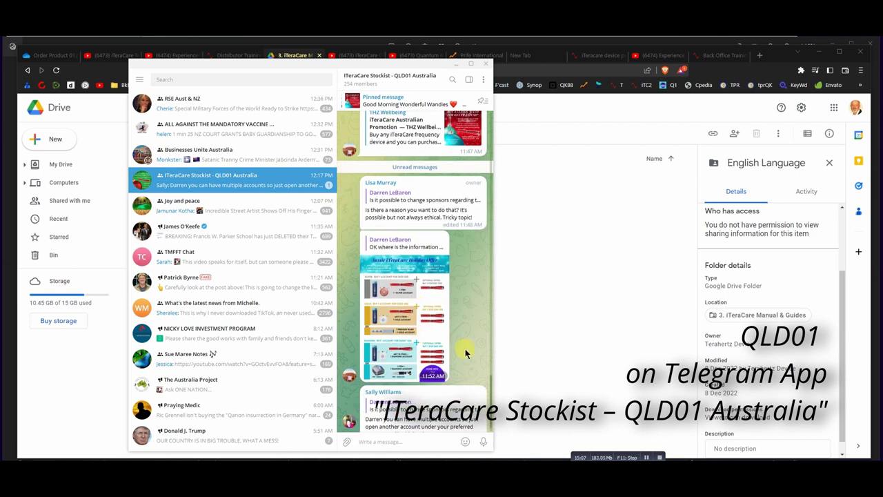
scroll(up, 3)
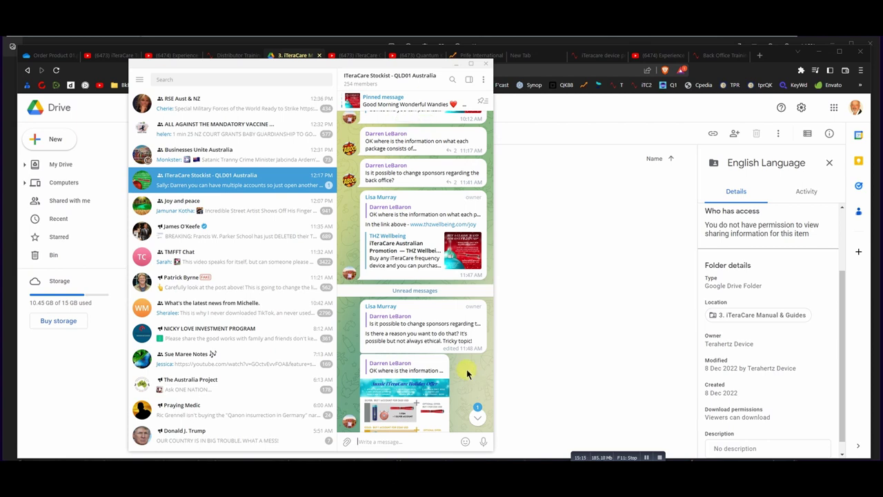
mouse_move(640, 285)
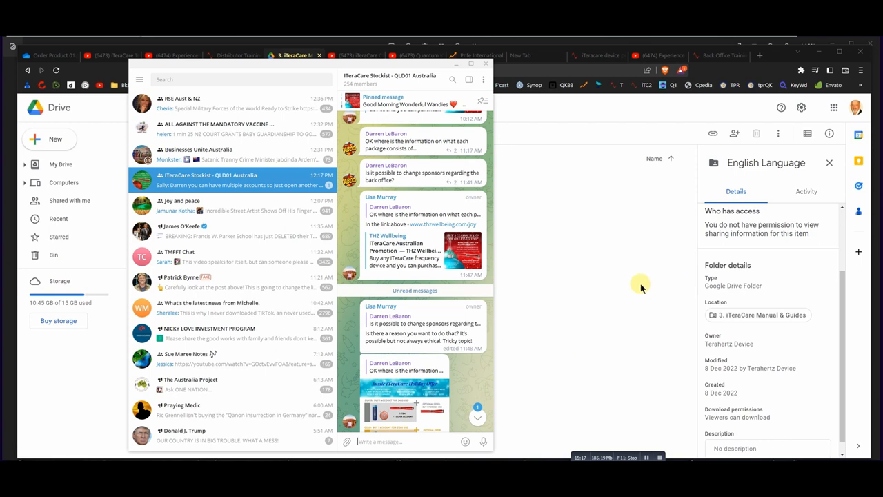
mouse_move(593, 290)
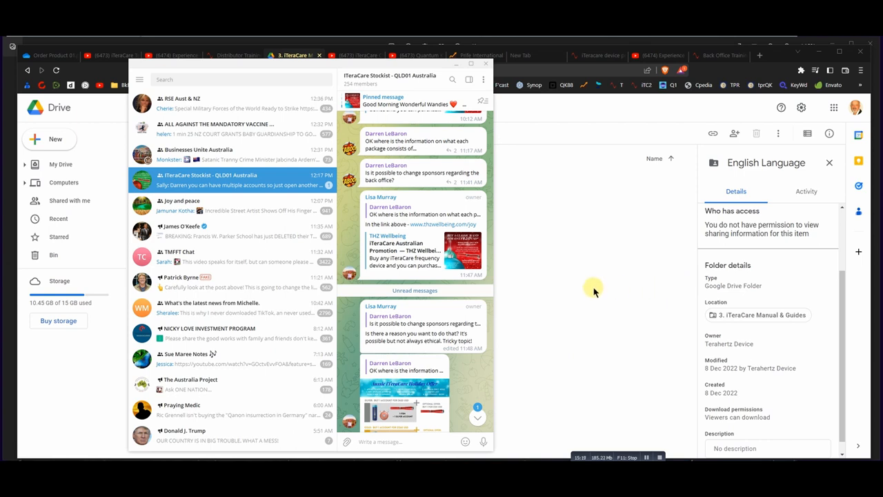
mouse_move(569, 261)
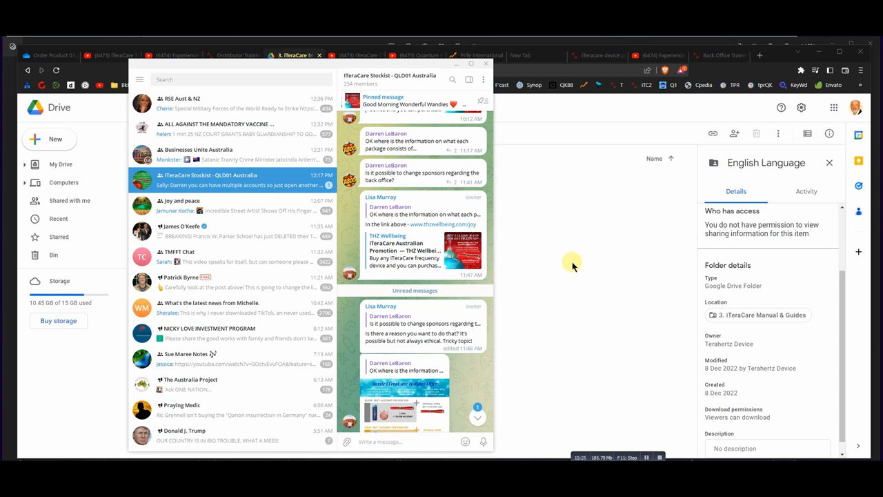
mouse_move(567, 261)
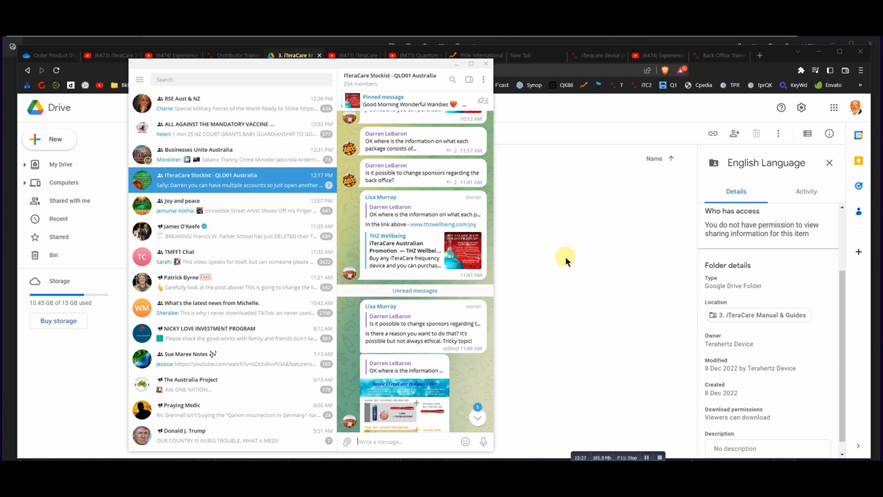
mouse_move(485, 66)
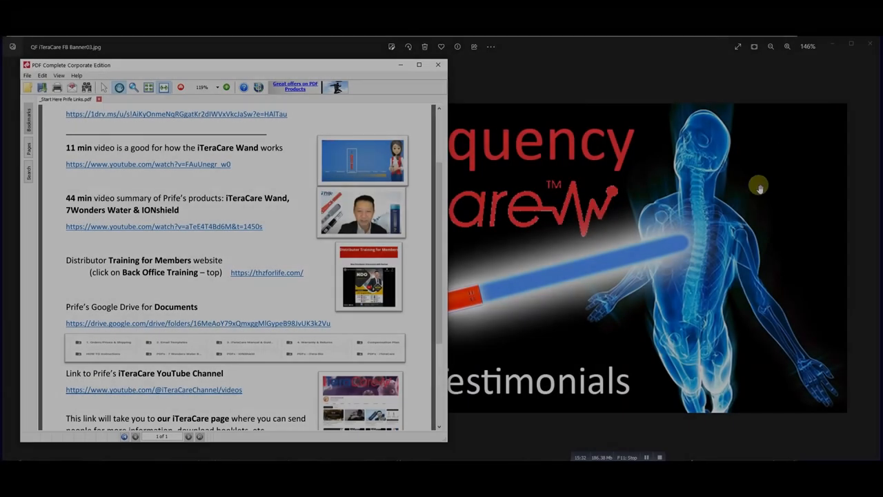
- Scroll the Prife links PDF and follow the iTeraCare YouTube Channel link
scroll(down, 3)
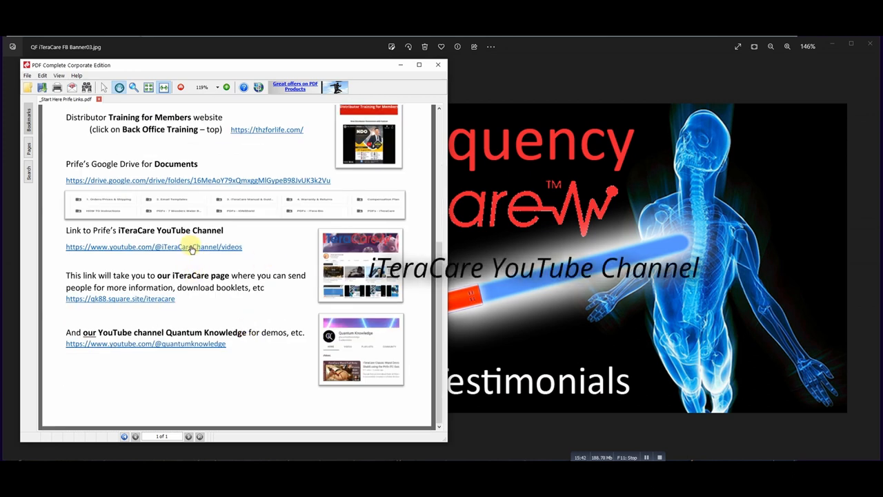
click(153, 247)
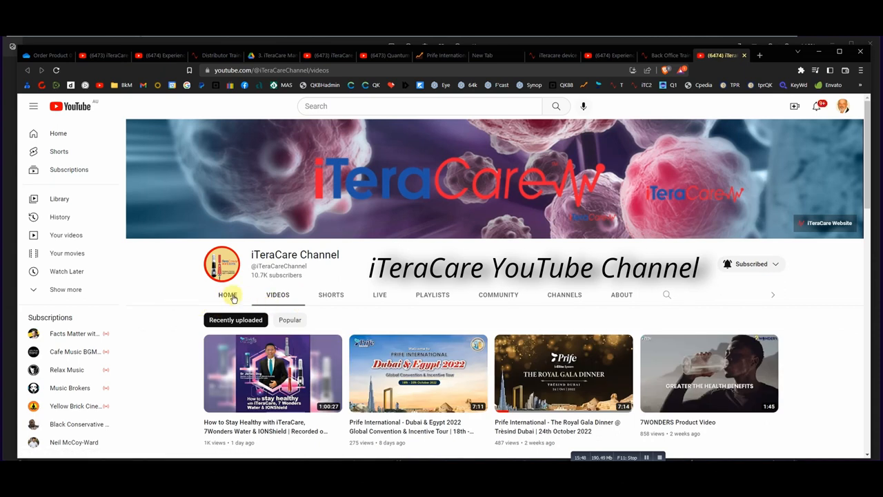
mouse_move(410, 264)
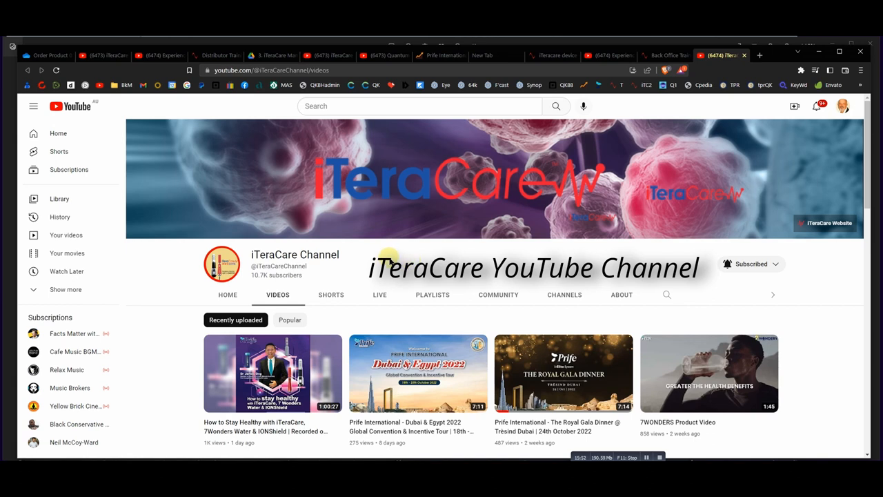
mouse_move(227, 295)
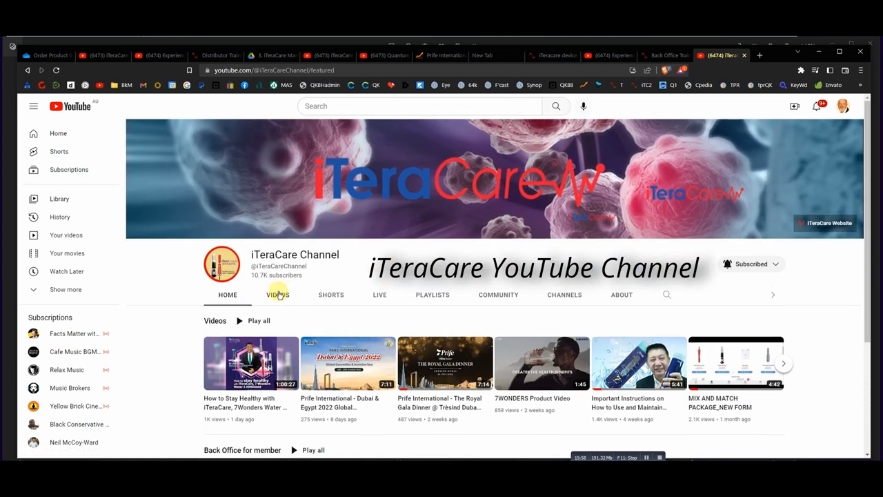
- Browse the iTeraCare channel's Videos, then follow the PDF's qk88.square.site/iteracare link
click(277, 295)
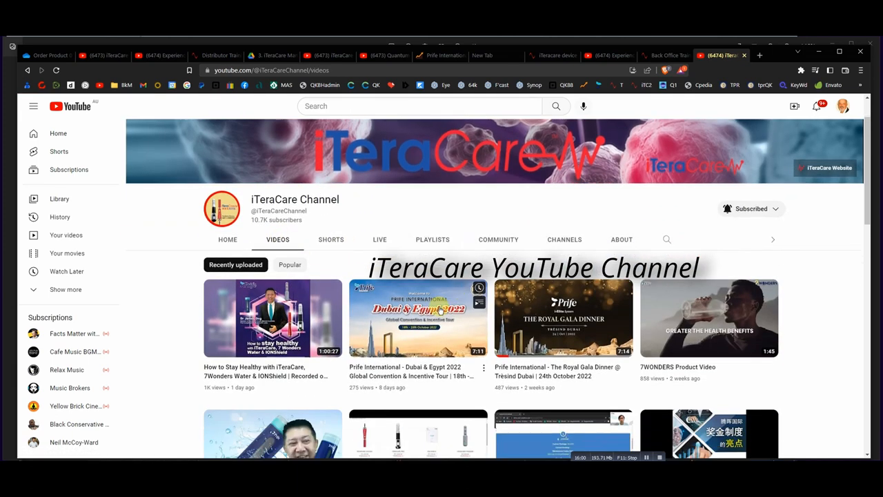
scroll(down, 3)
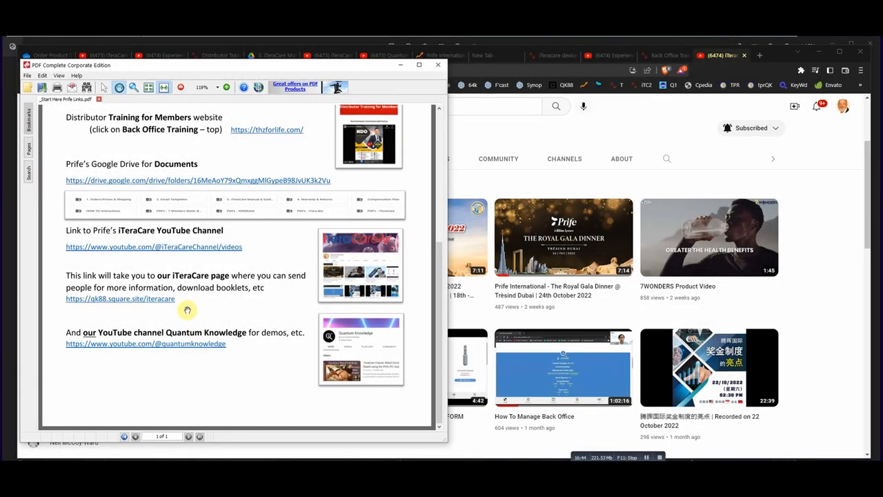
mouse_move(153, 304)
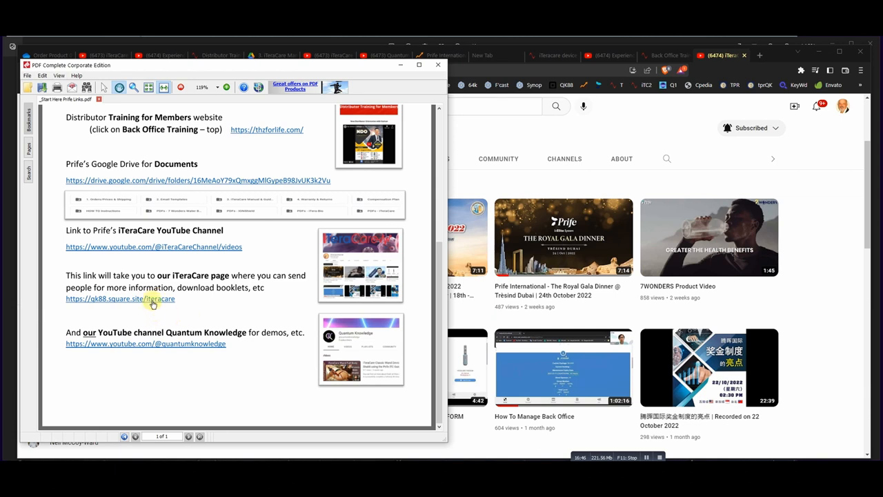
click(120, 299)
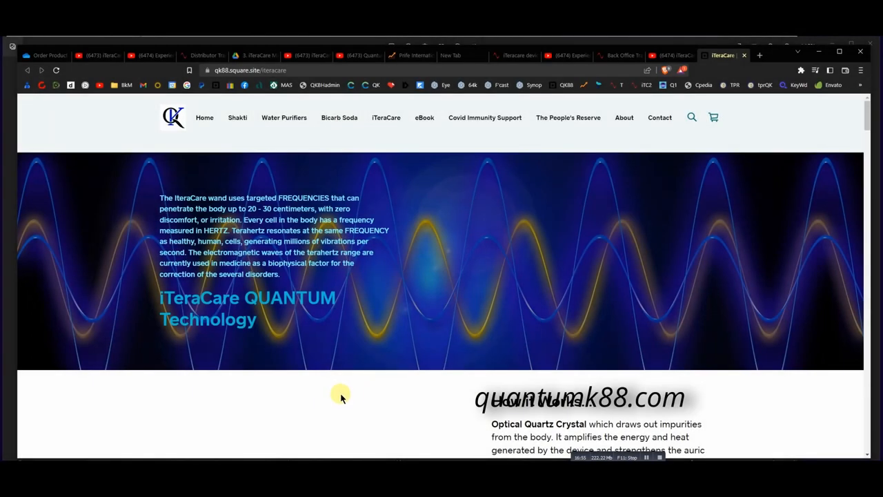
- Scroll through the iTeraCare page's wand prices, introduction video and terahertz notes
scroll(down, 3)
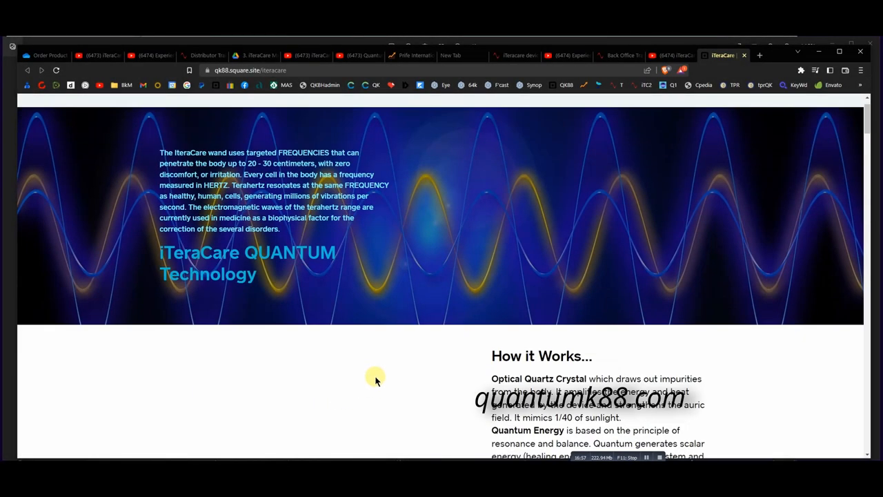
scroll(up, 3)
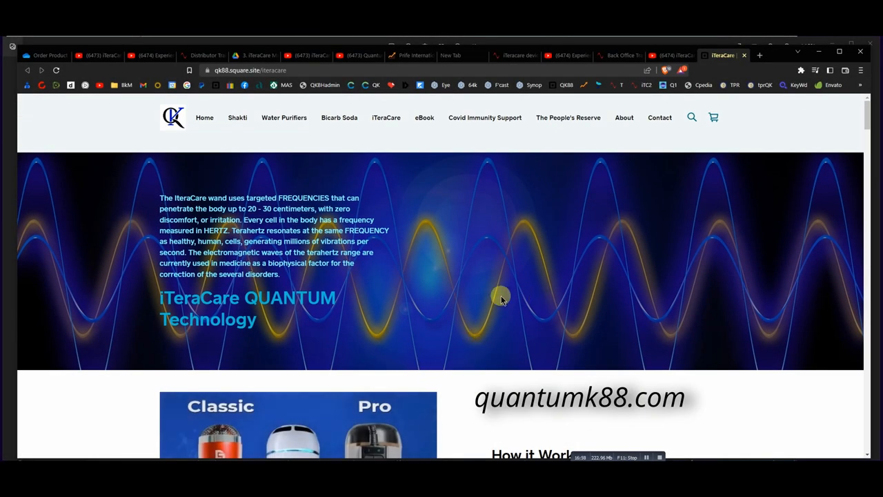
mouse_move(112, 385)
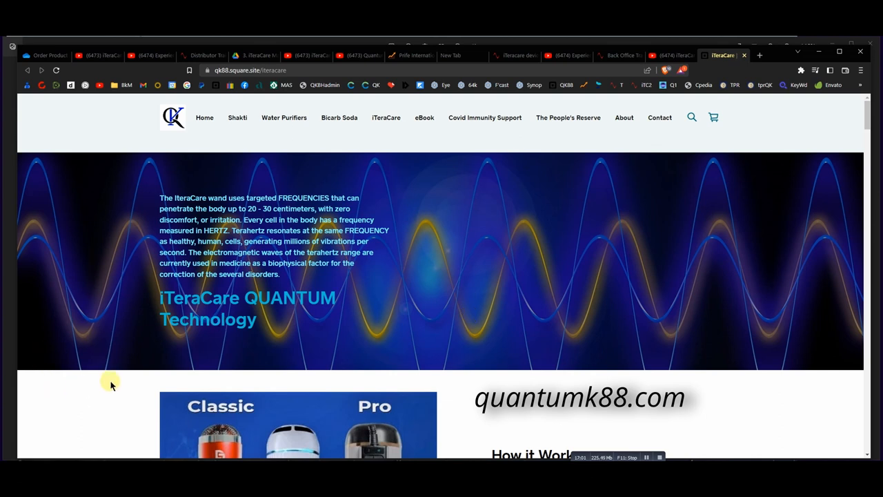
scroll(down, 3)
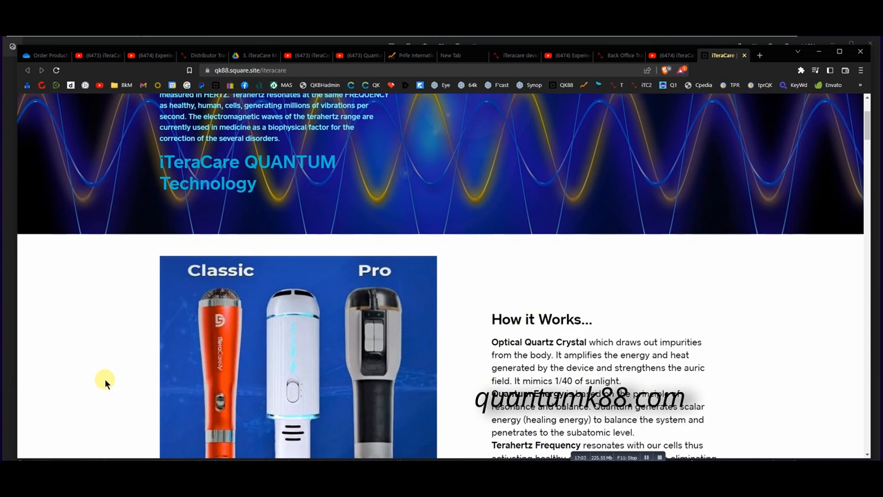
scroll(down, 3)
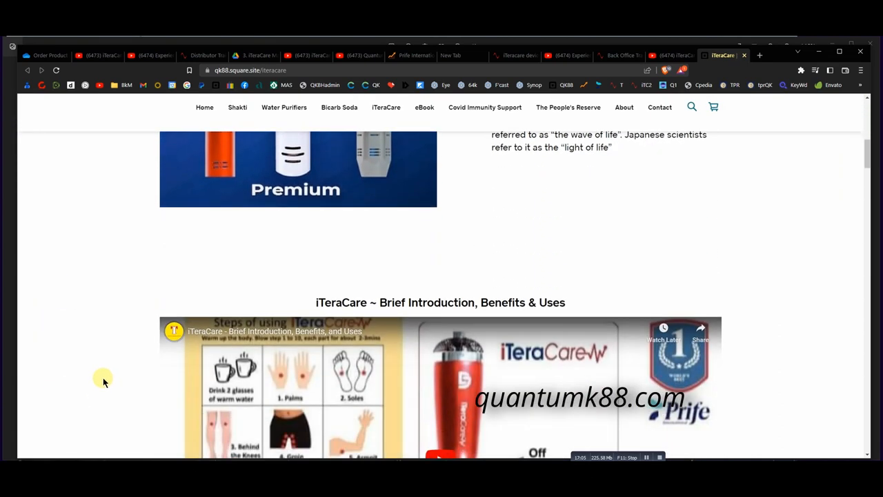
scroll(up, 3)
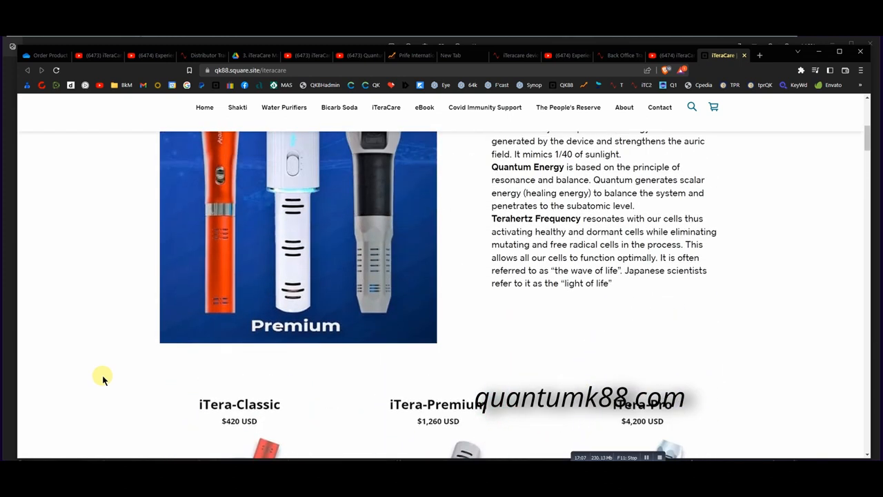
scroll(down, 3)
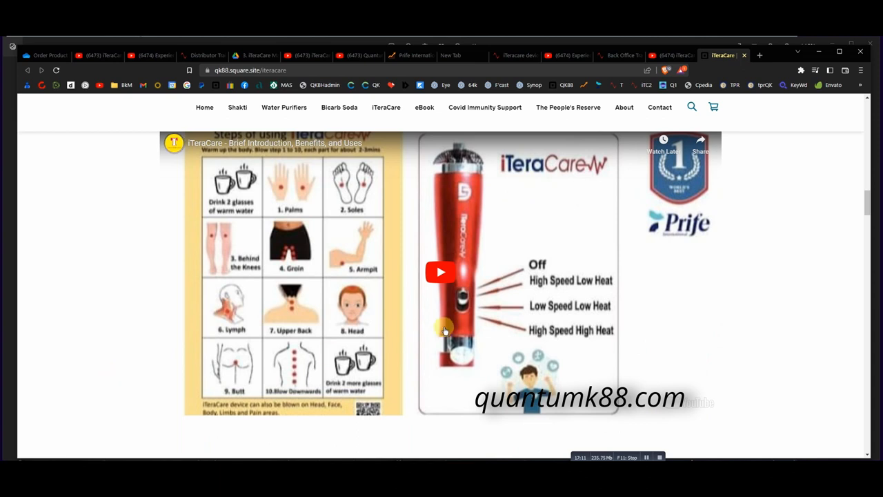
mouse_move(118, 312)
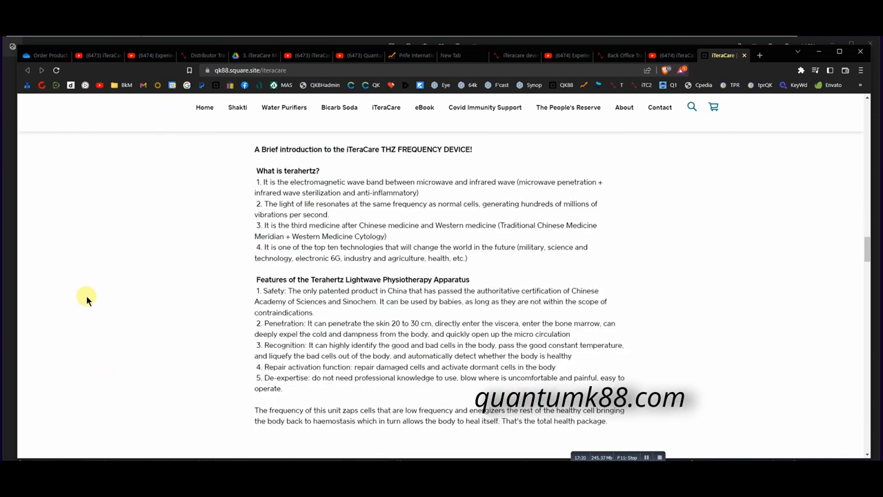
scroll(down, 3)
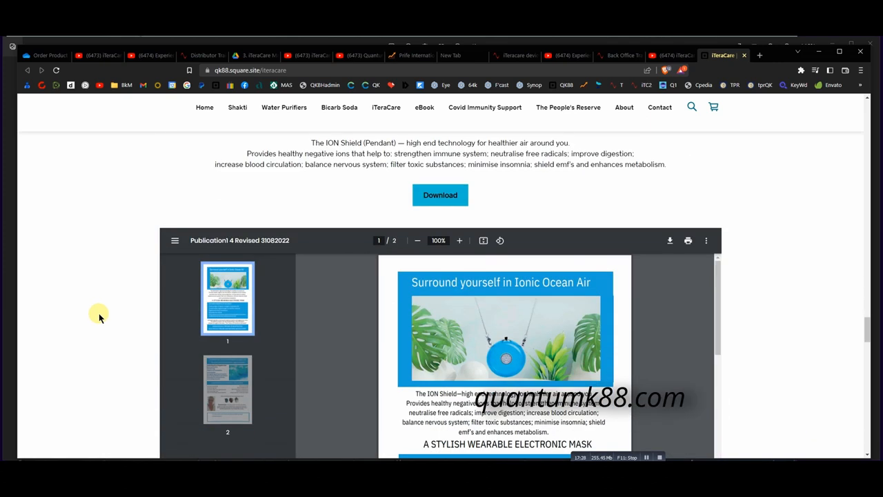
scroll(down, 3)
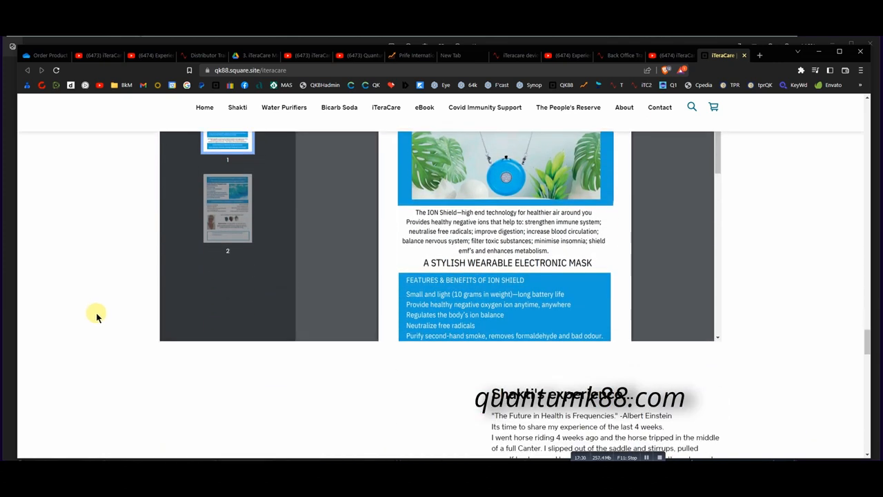
scroll(down, 3)
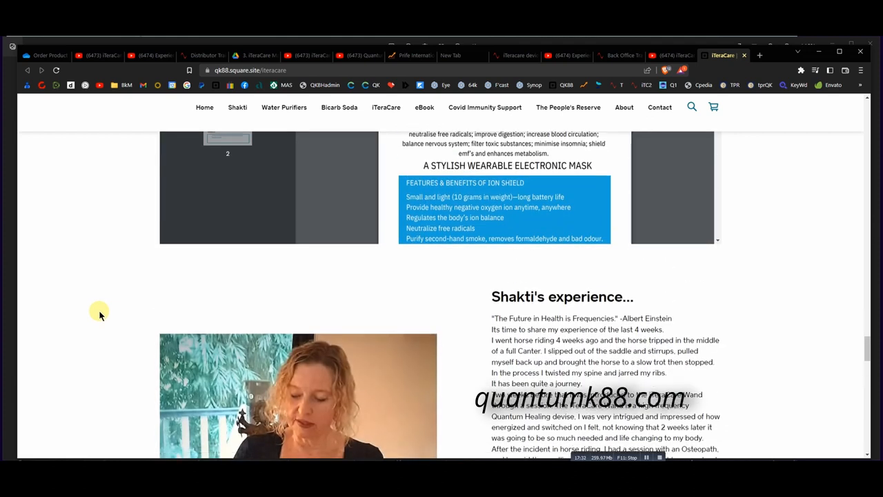
scroll(down, 3)
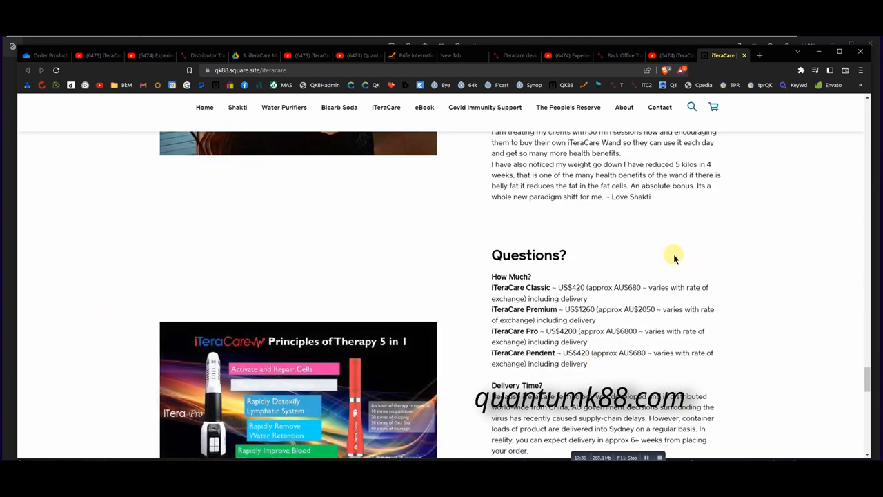
mouse_move(747, 268)
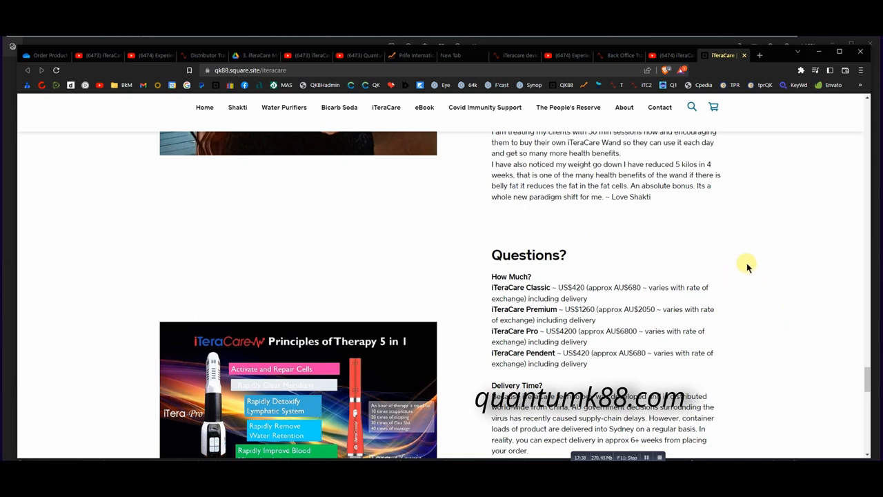
mouse_move(838, 342)
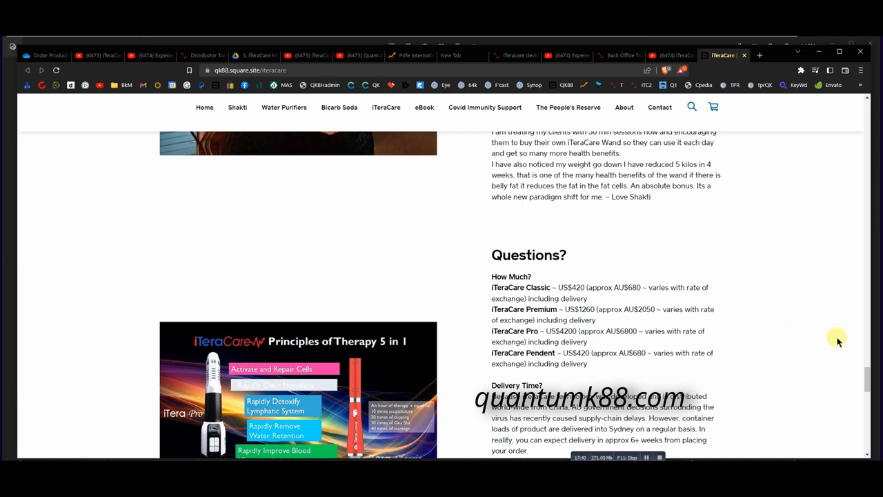
mouse_move(731, 244)
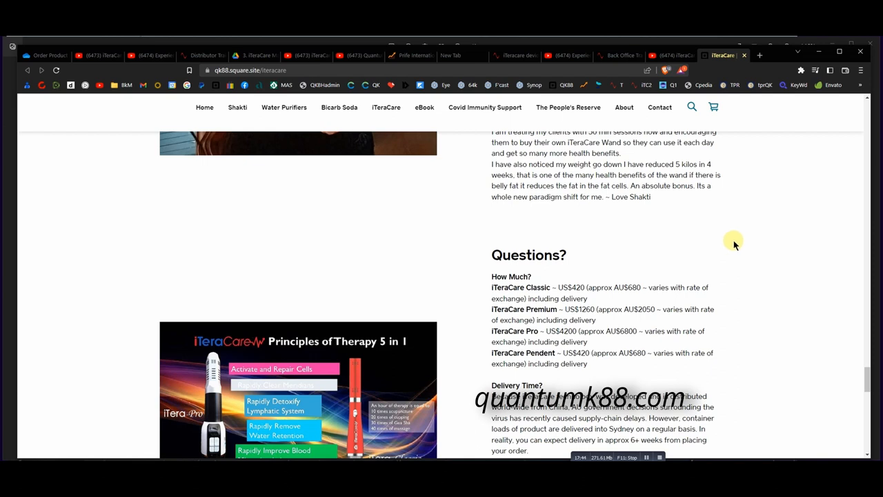
scroll(down, 3)
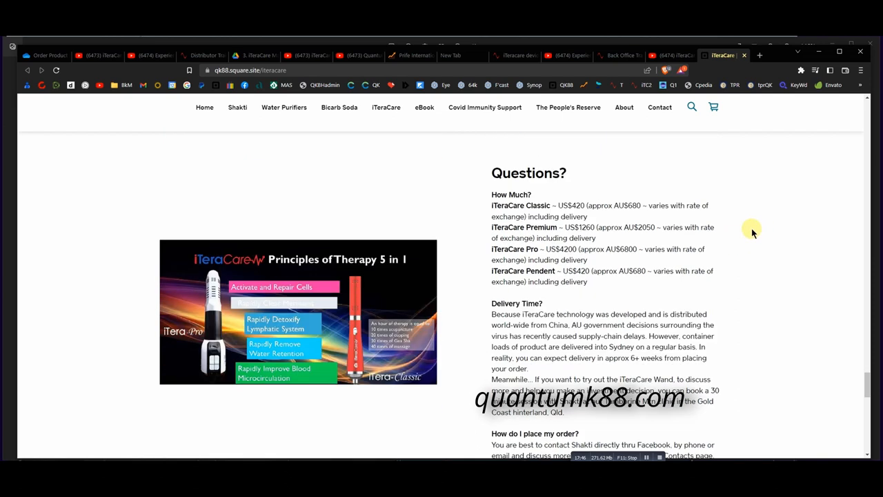
scroll(down, 3)
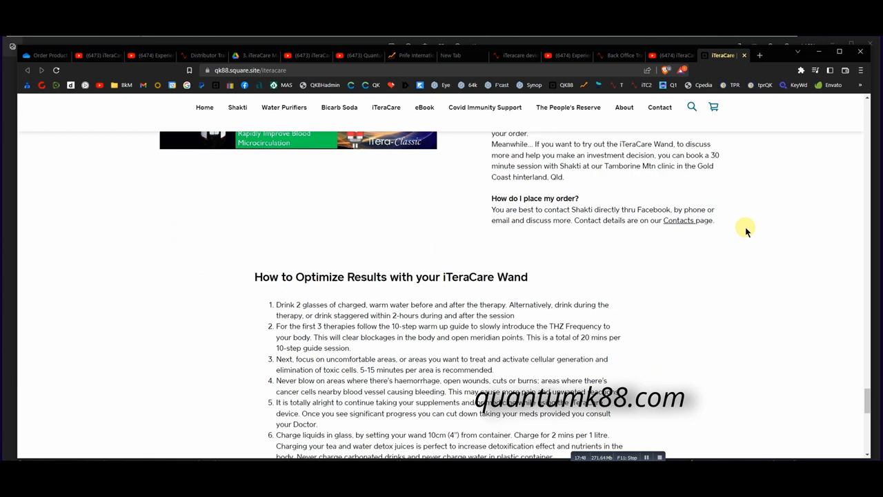
scroll(down, 3)
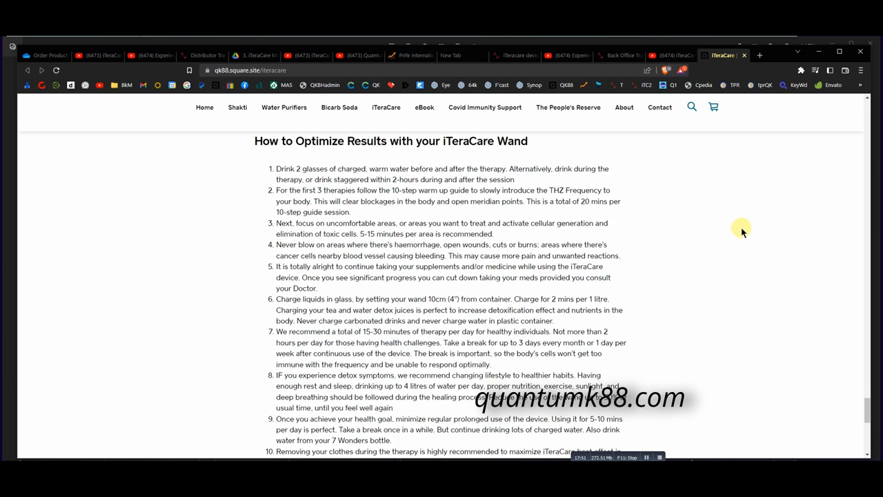
scroll(down, 3)
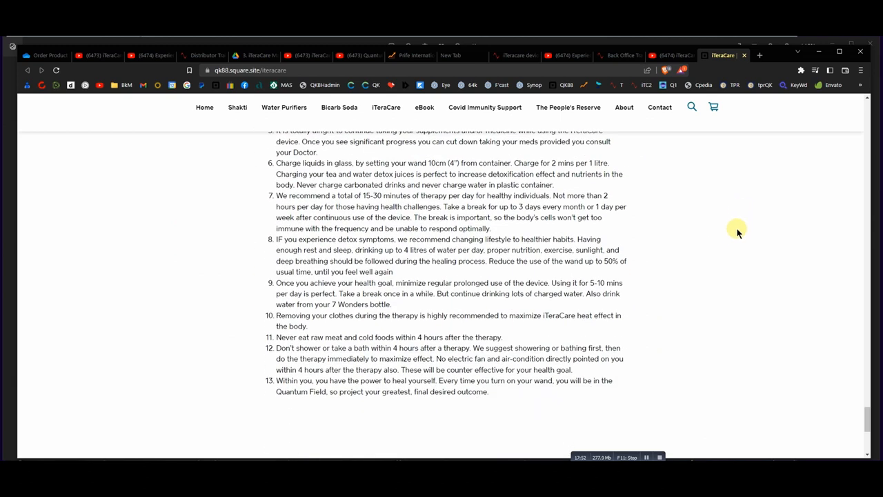
scroll(up, 3)
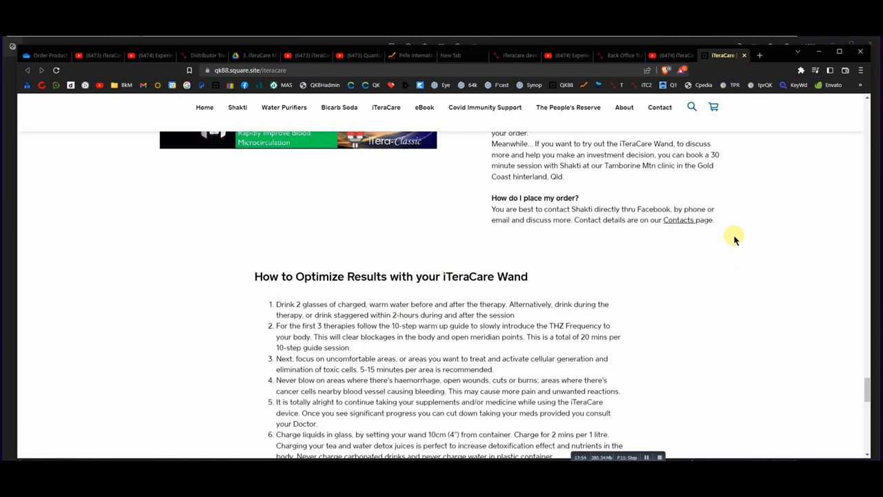
scroll(down, 3)
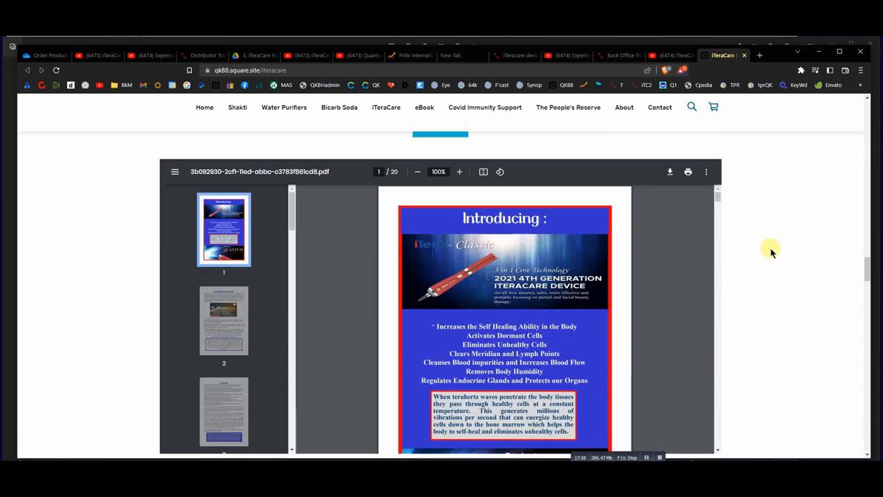
scroll(down, 3)
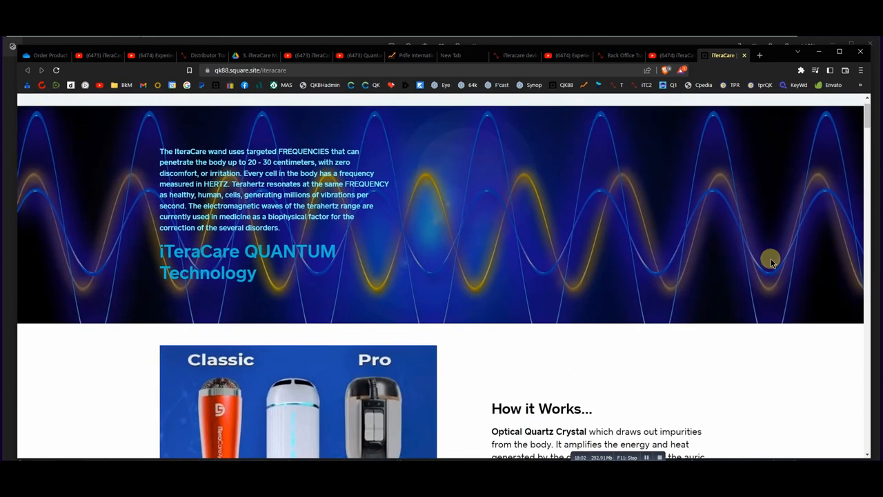
scroll(up, 3)
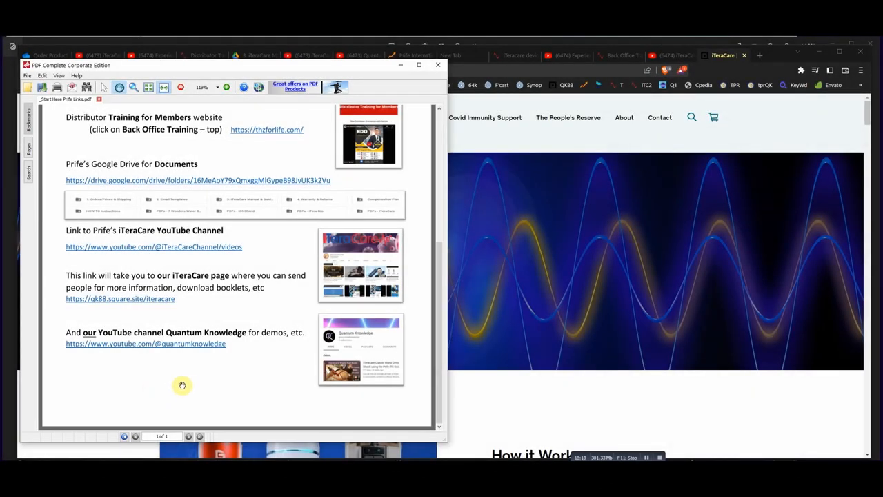
mouse_move(166, 361)
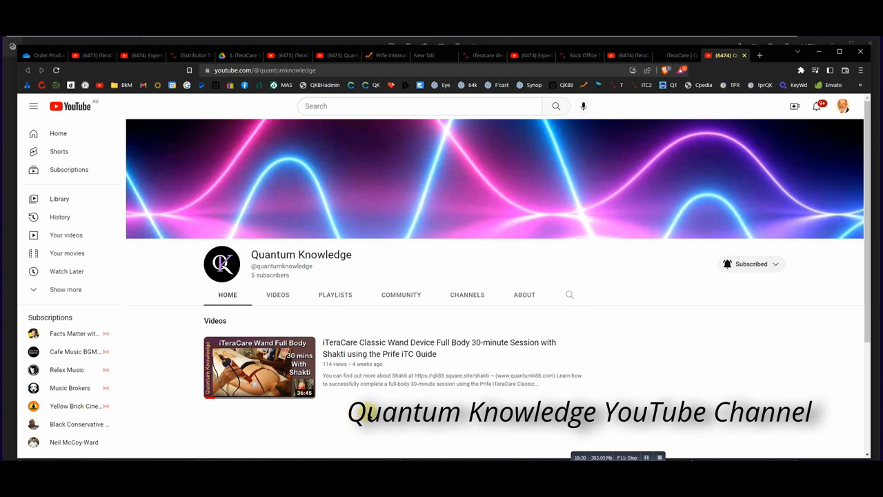
mouse_move(258, 369)
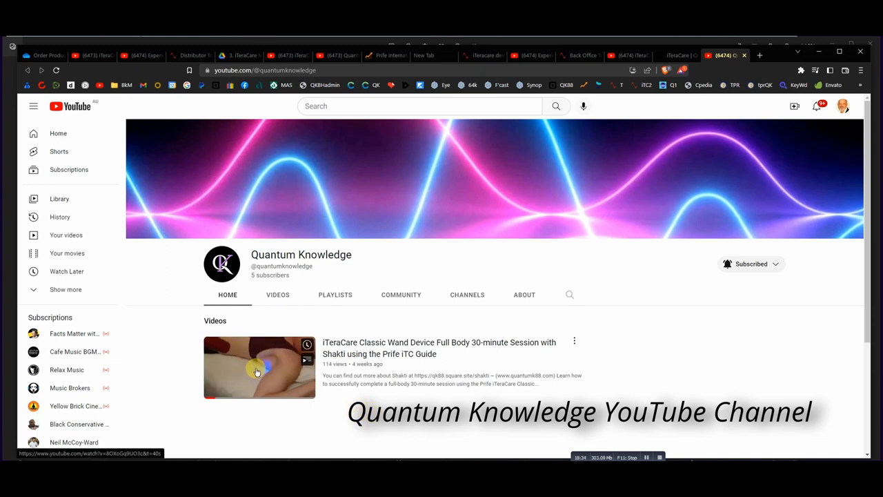
- Click the iTeraCare Classic Wand full-body session video on Quantum Knowledge
click(259, 366)
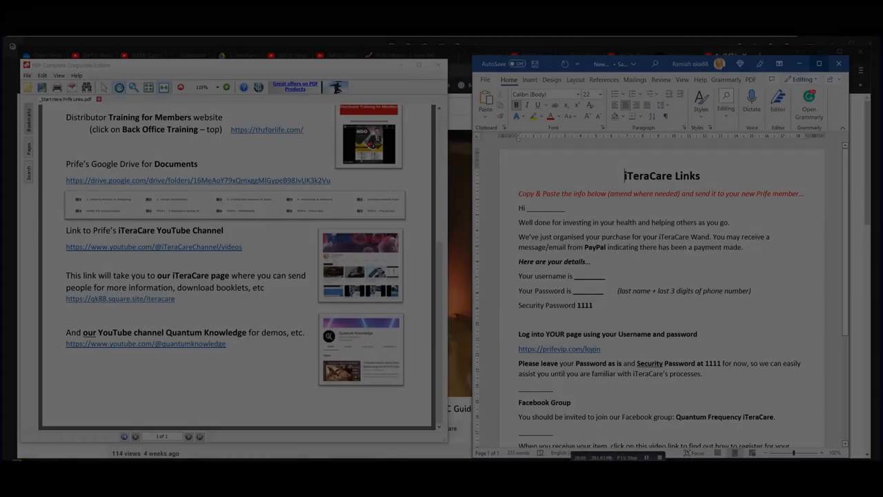
mouse_move(559, 348)
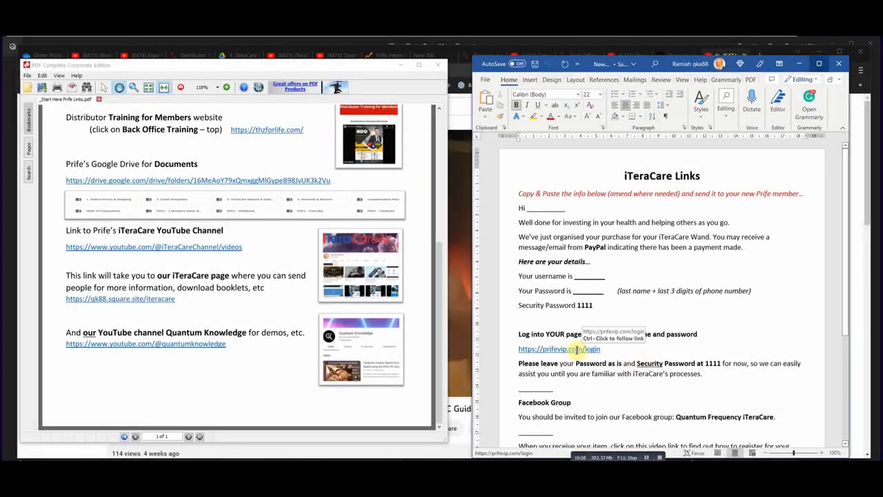
- Follow the prifevip.com/login hyperlink in the iTeraCare Links document
click(545, 348)
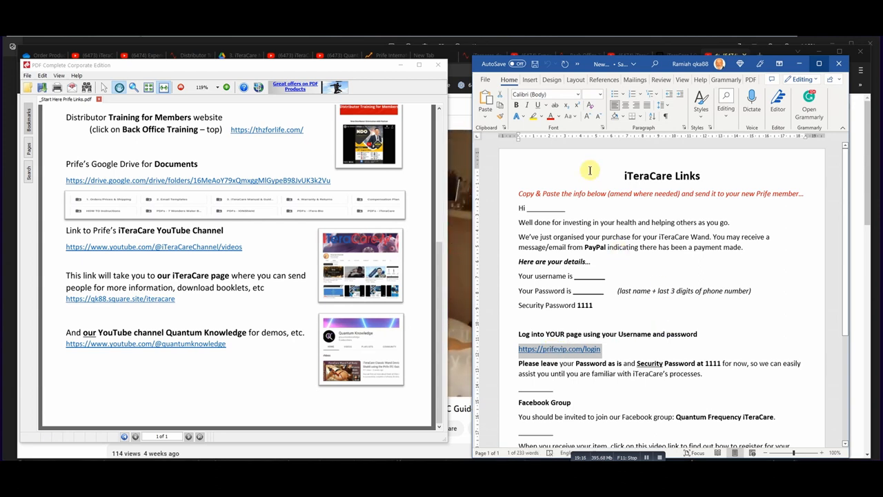
mouse_move(559, 349)
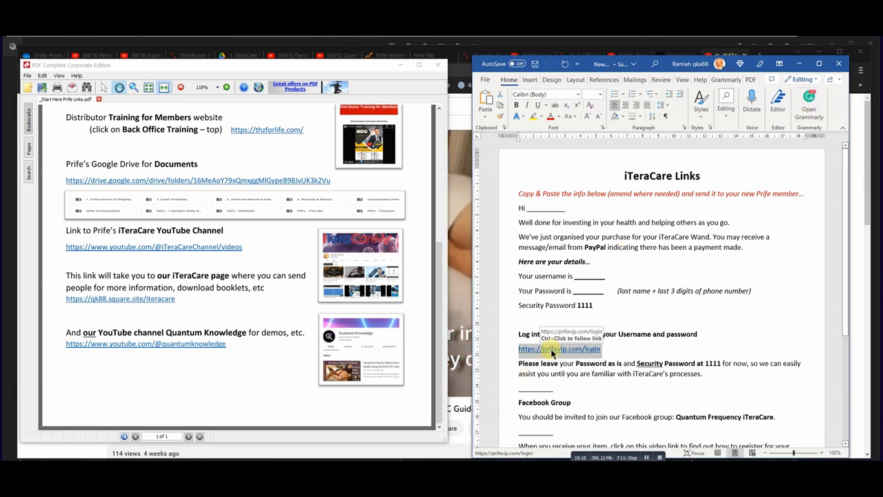
click(560, 348)
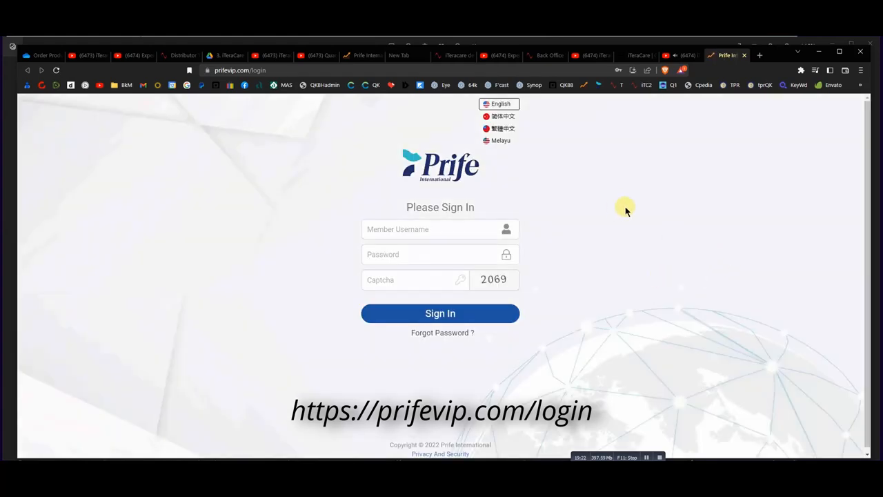
mouse_move(282, 123)
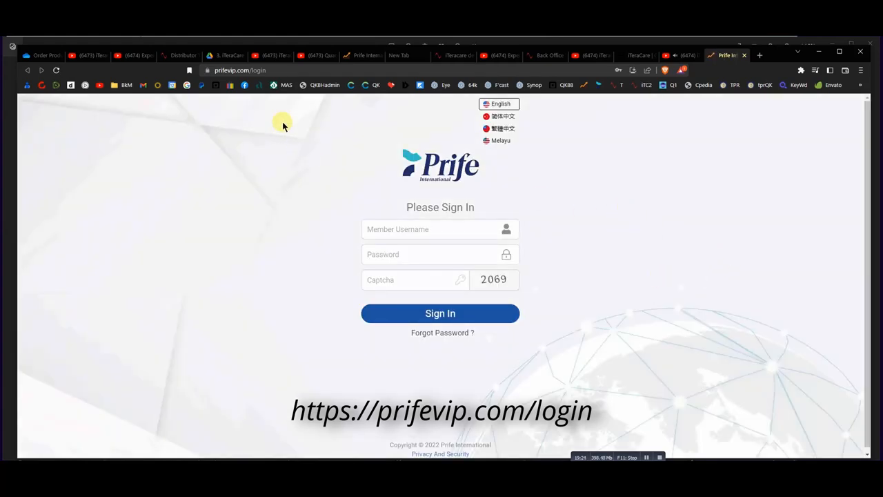
mouse_move(252, 156)
text(20)
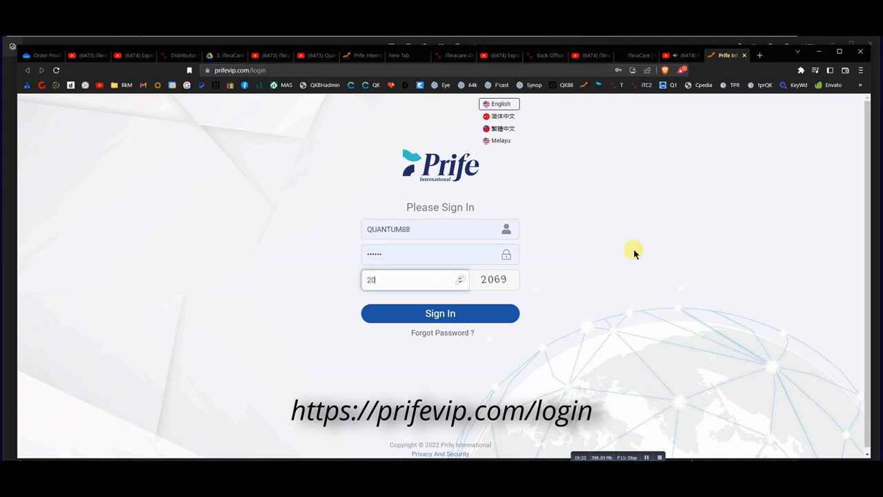
- Sign in with the captcha '69', then dismiss the withholding tax Important Notice
text(69)
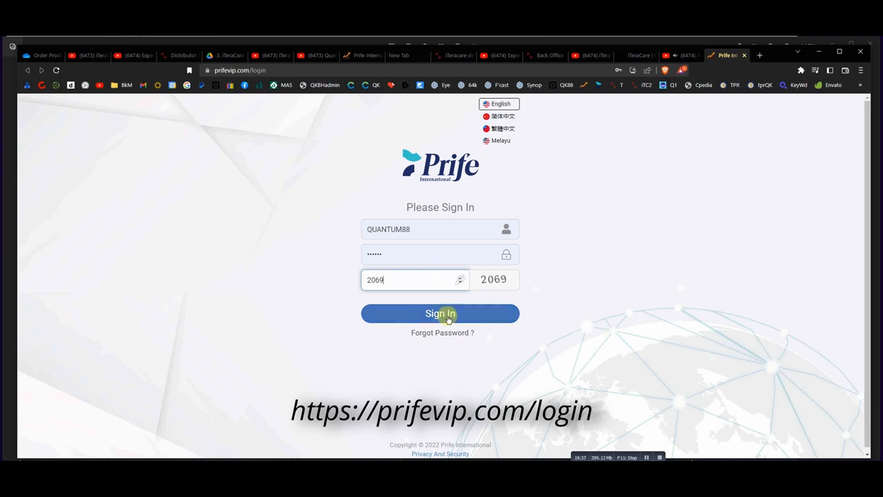
click(441, 313)
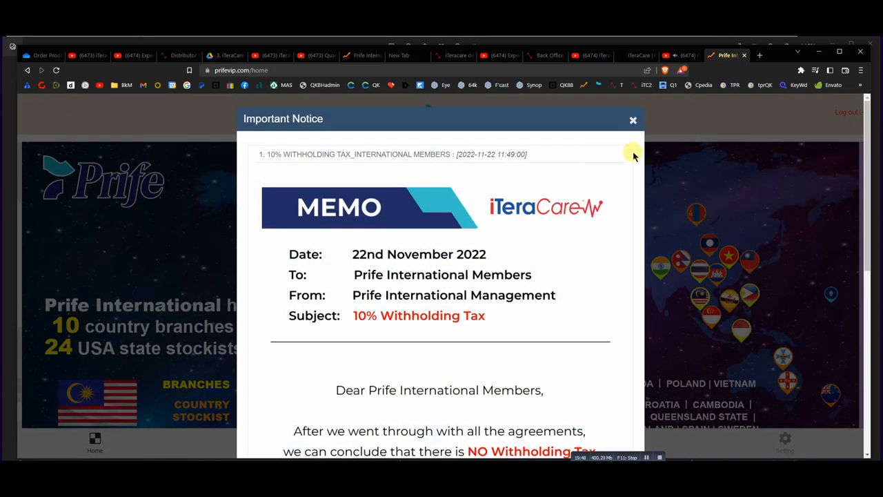
scroll(down, 3)
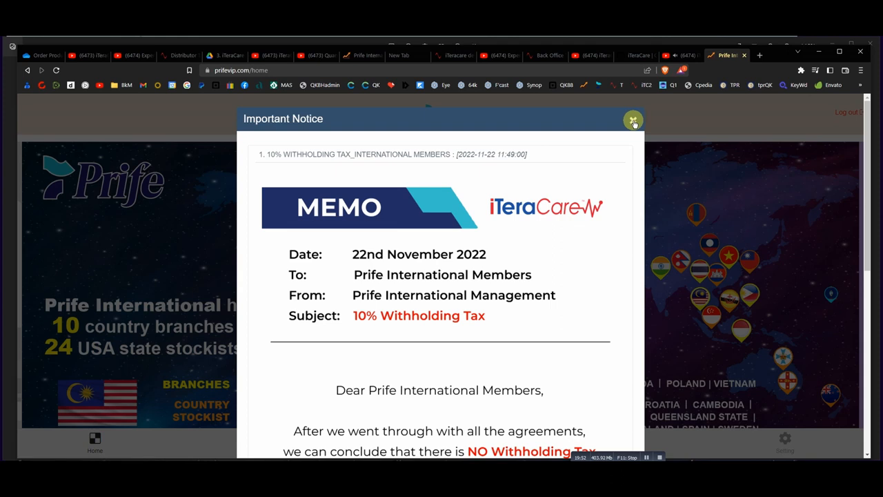
click(633, 119)
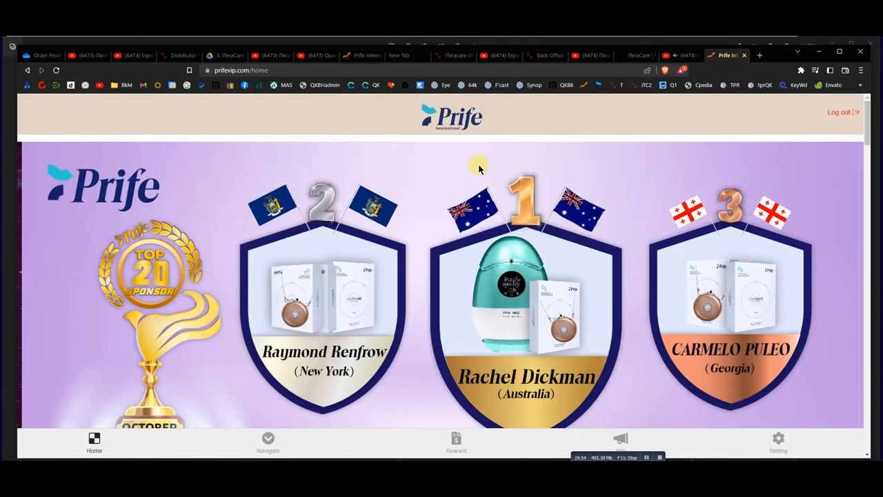
- Scroll through the Silver-package account summary toward the Daily Top 20 Direct Sponsor table
scroll(down, 3)
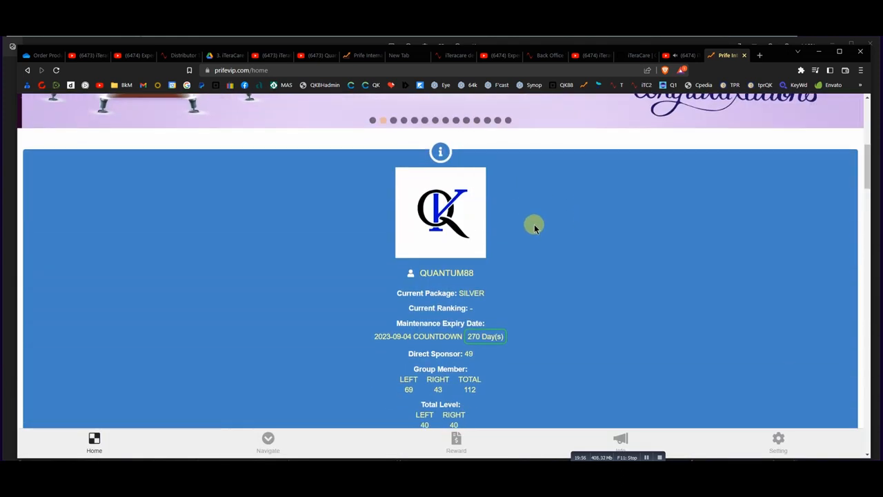
scroll(down, 3)
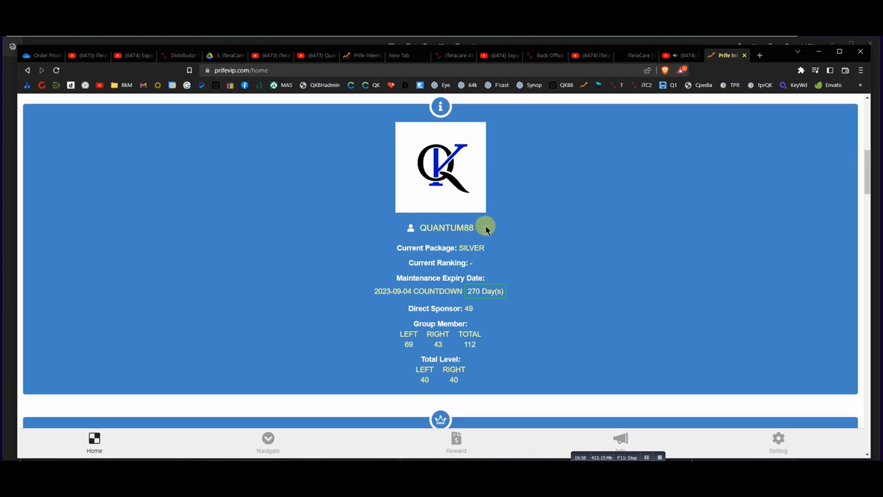
mouse_move(492, 260)
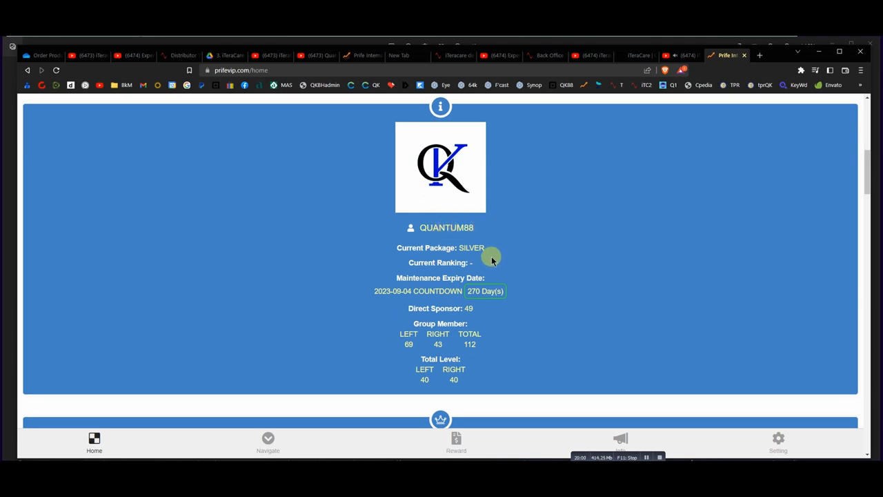
mouse_move(519, 309)
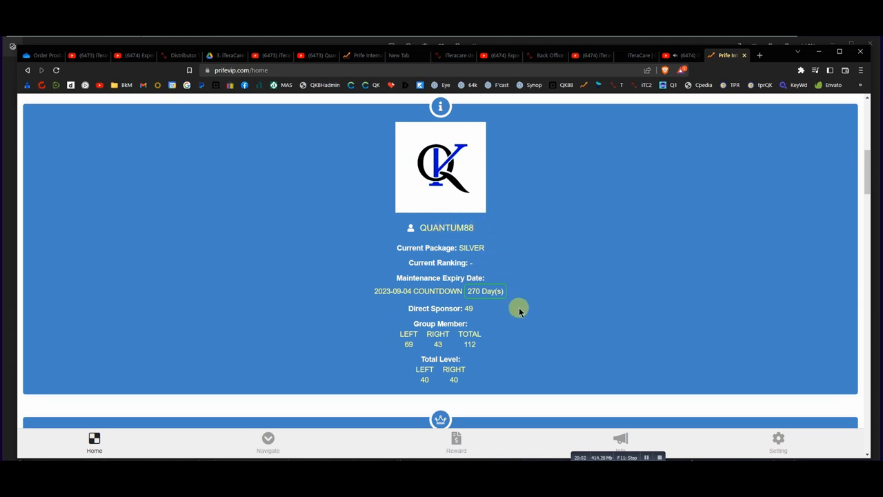
mouse_move(502, 271)
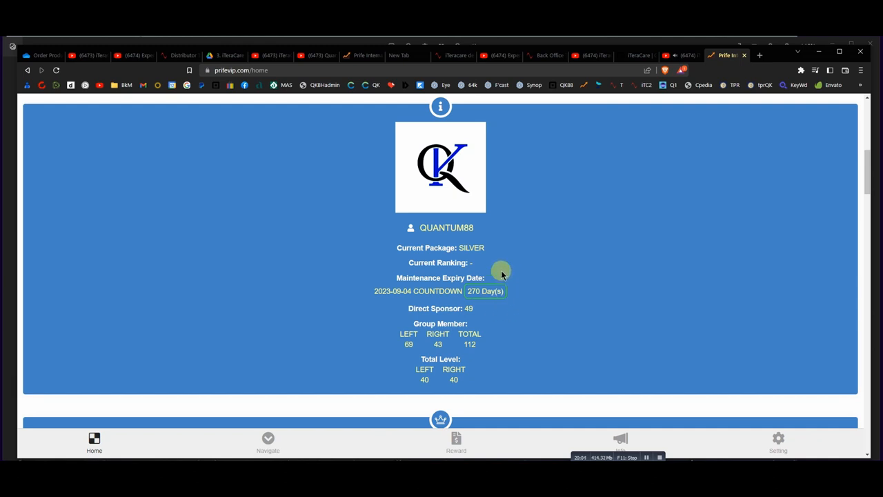
mouse_move(520, 315)
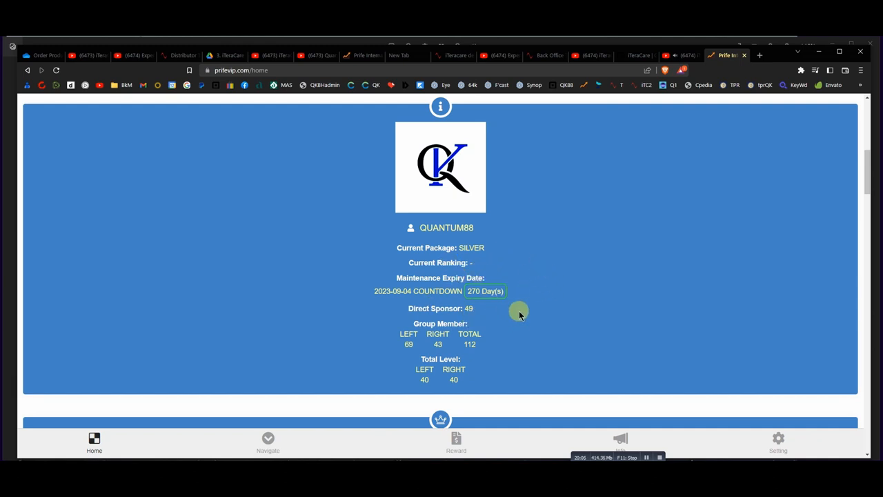
mouse_move(527, 305)
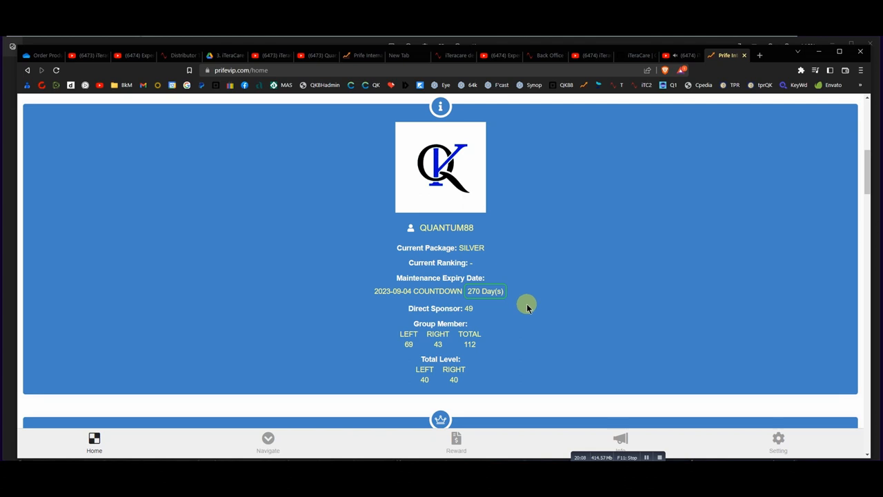
mouse_move(537, 290)
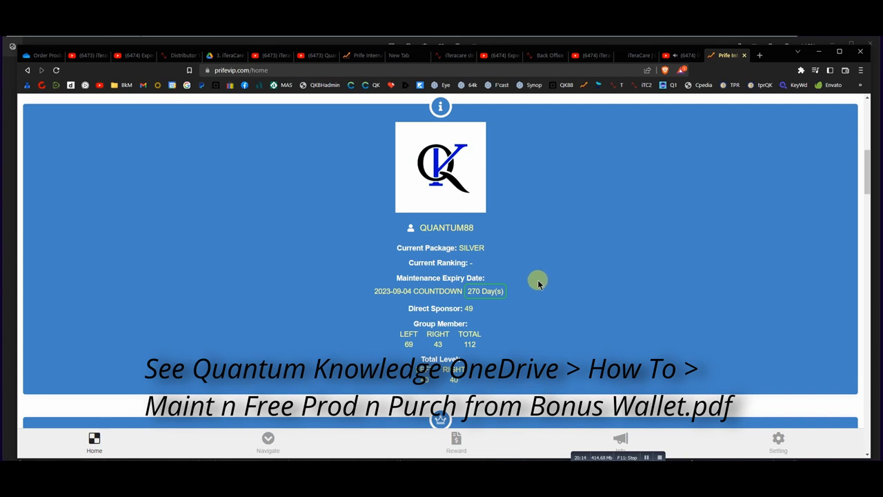
mouse_move(542, 265)
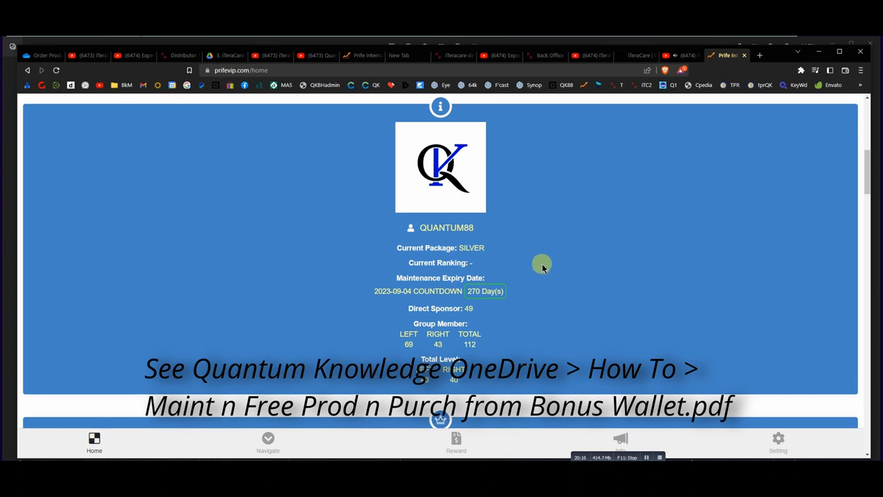
mouse_move(517, 368)
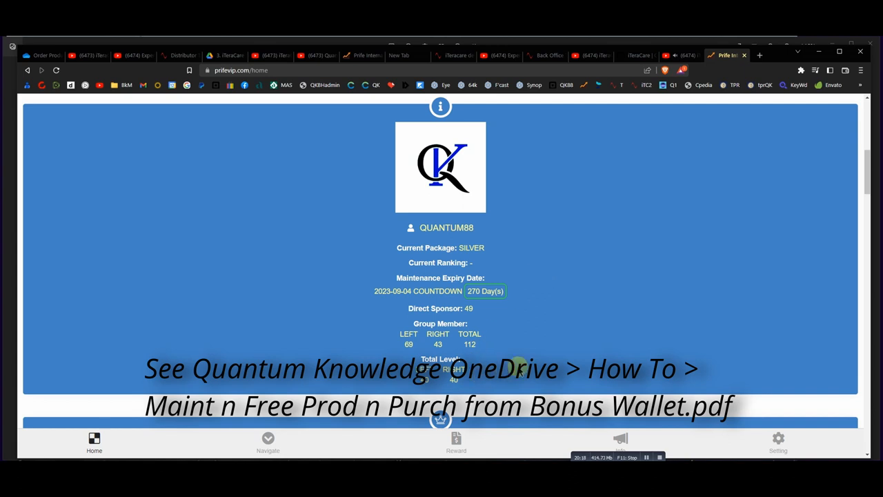
mouse_move(554, 289)
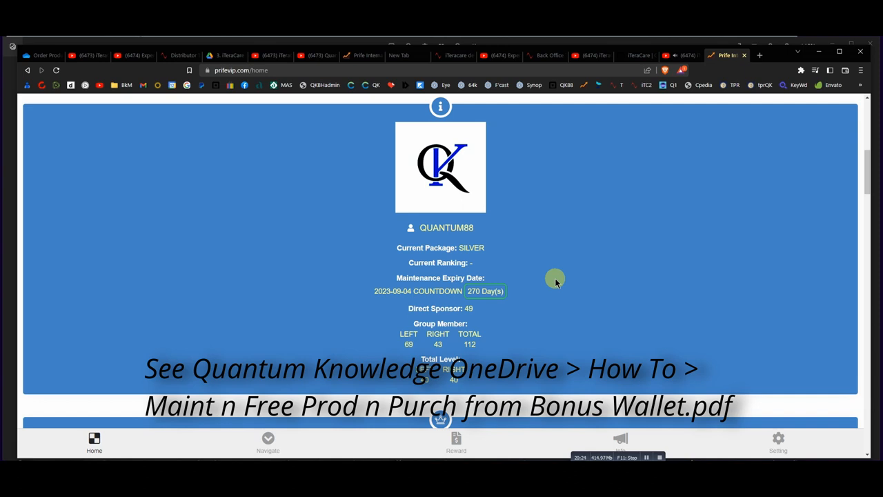
mouse_move(531, 368)
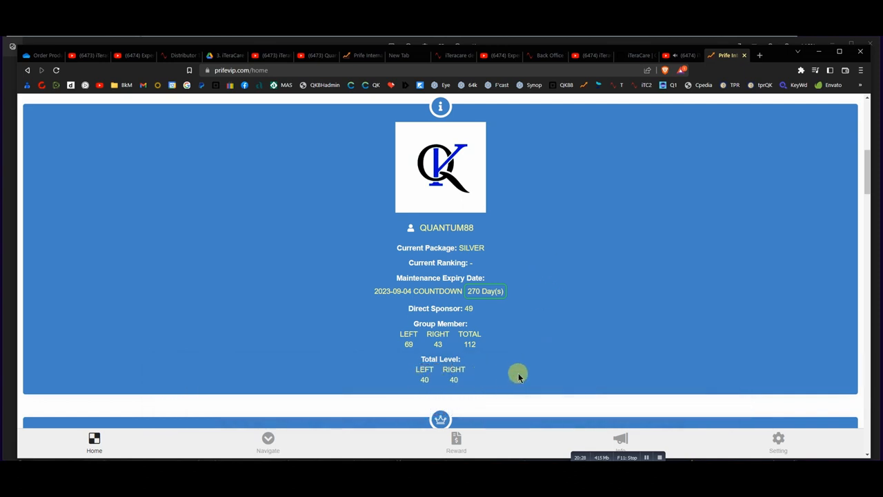
mouse_move(584, 343)
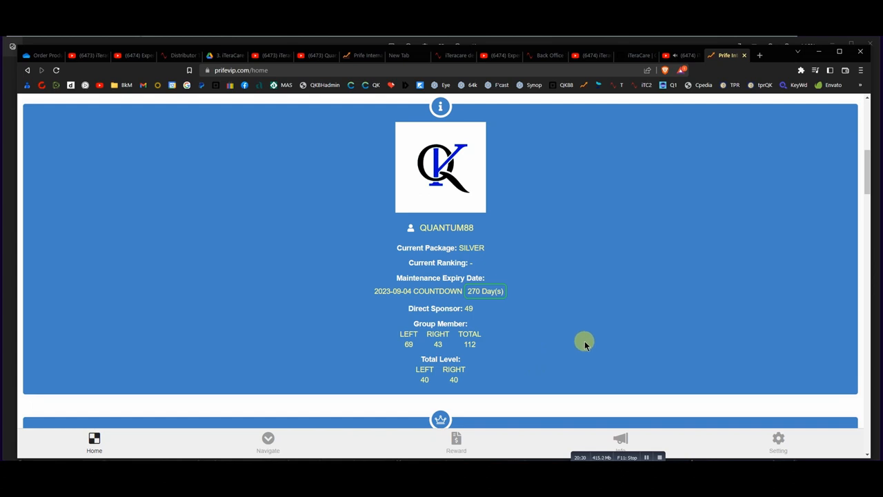
scroll(down, 3)
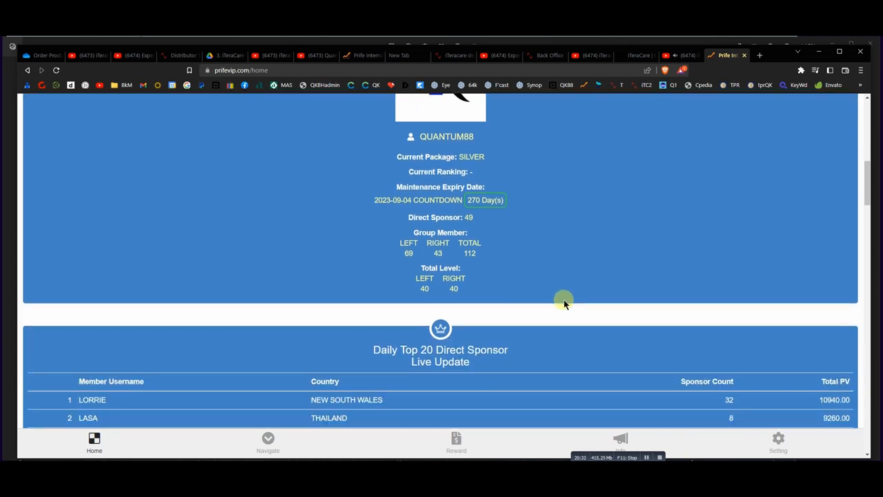
- Scroll down to the wallet cards showing Bonus 502.64 and Bonus Redemption 187.08
scroll(down, 3)
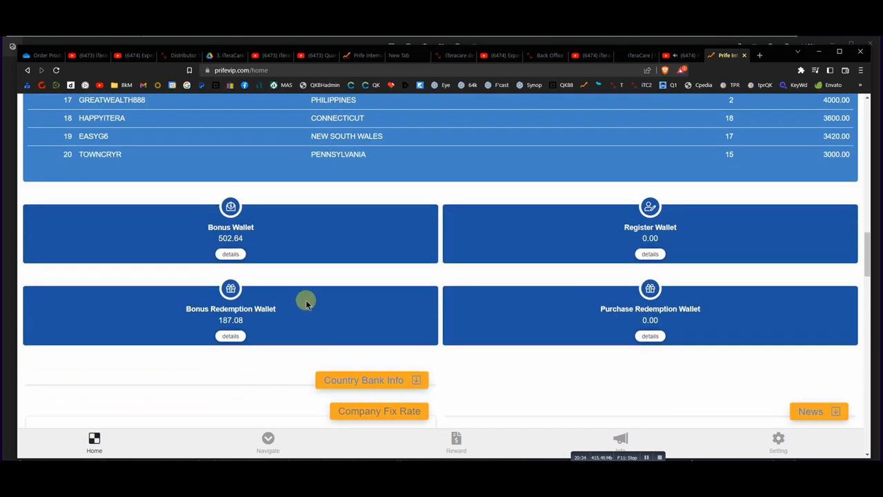
mouse_move(268, 290)
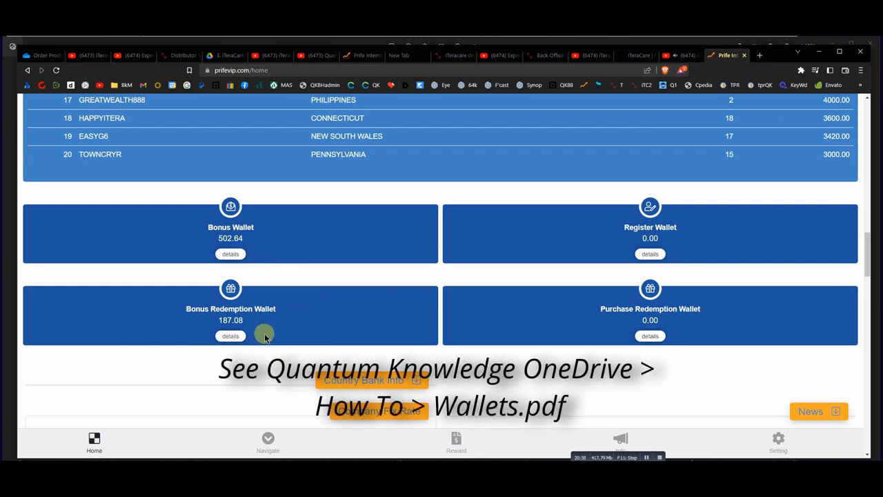
mouse_move(269, 340)
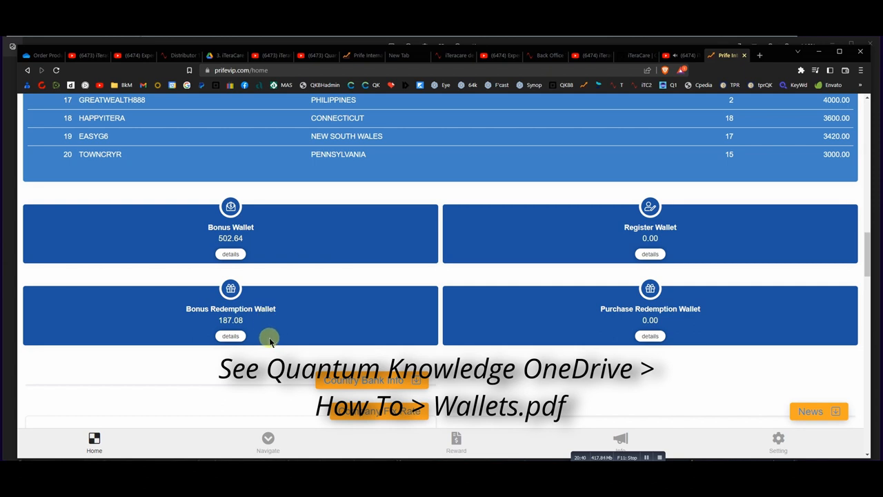
mouse_move(207, 325)
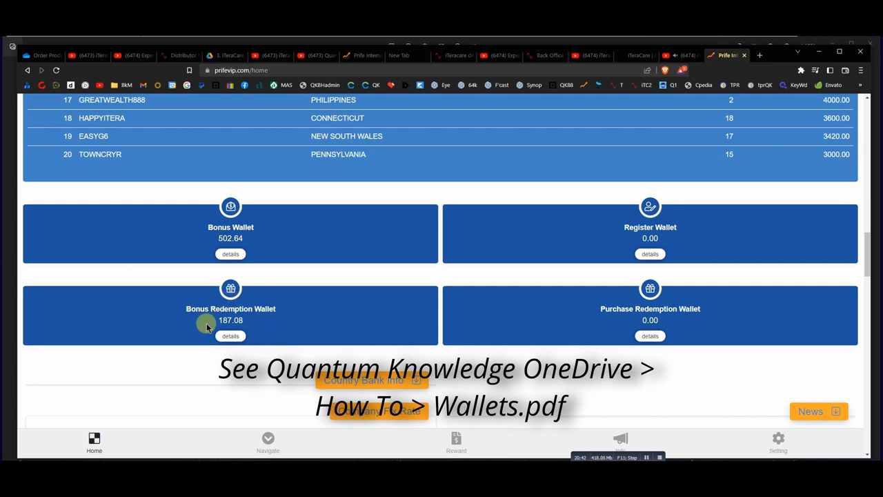
mouse_move(214, 362)
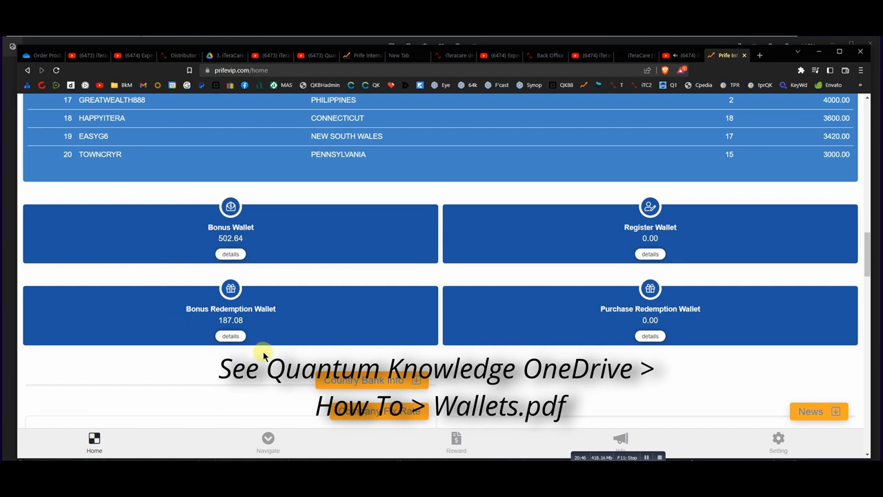
mouse_move(207, 363)
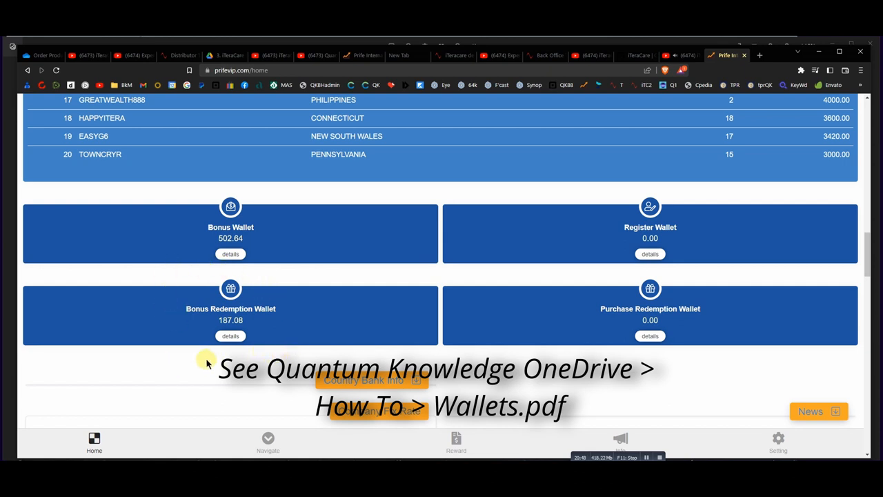
mouse_move(292, 291)
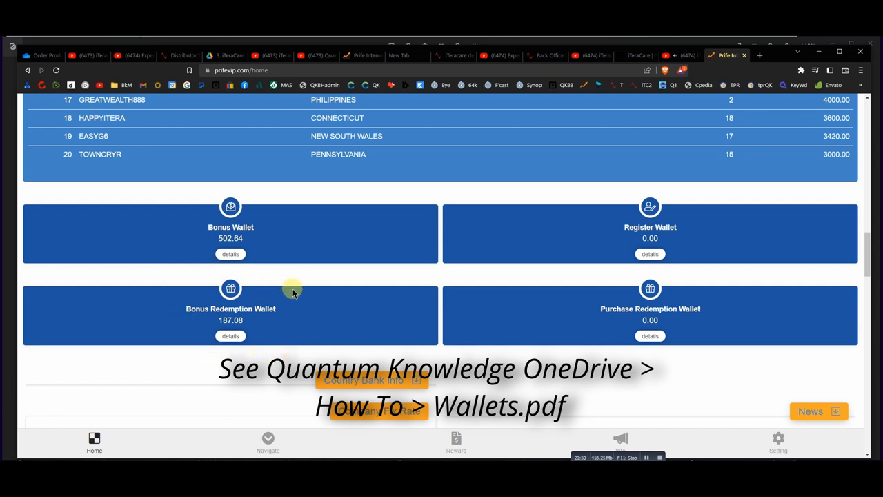
mouse_move(281, 277)
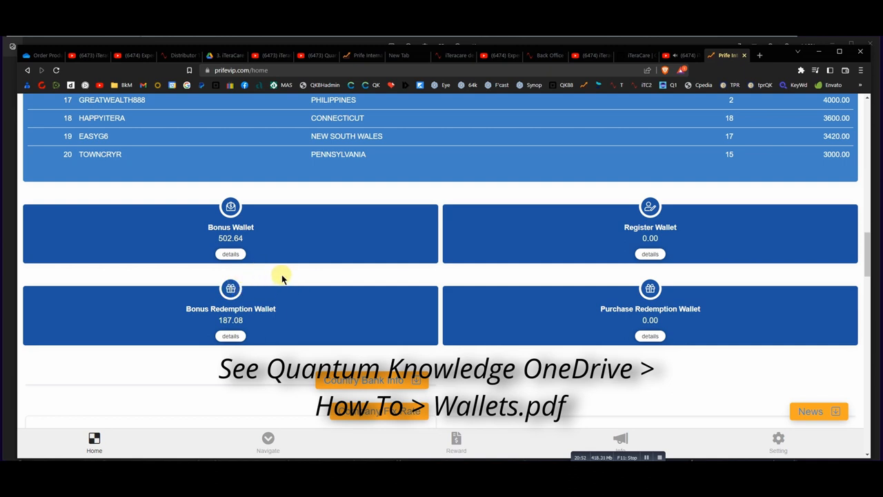
mouse_move(261, 254)
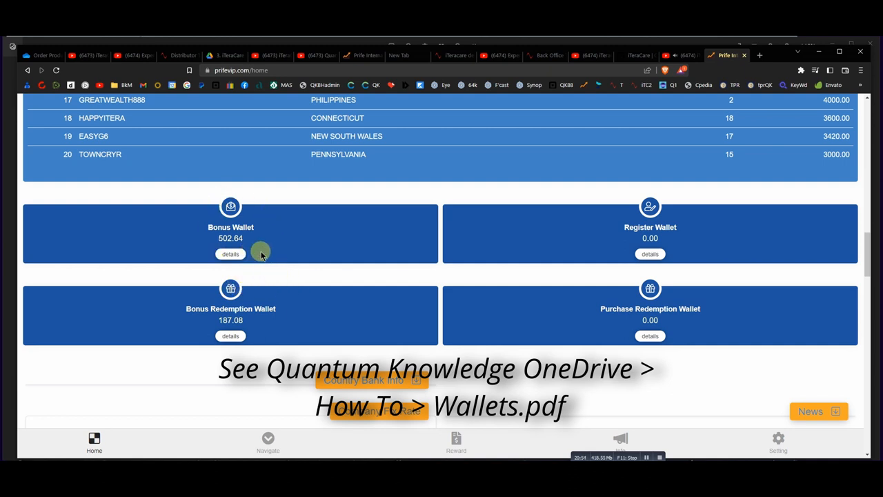
mouse_move(272, 271)
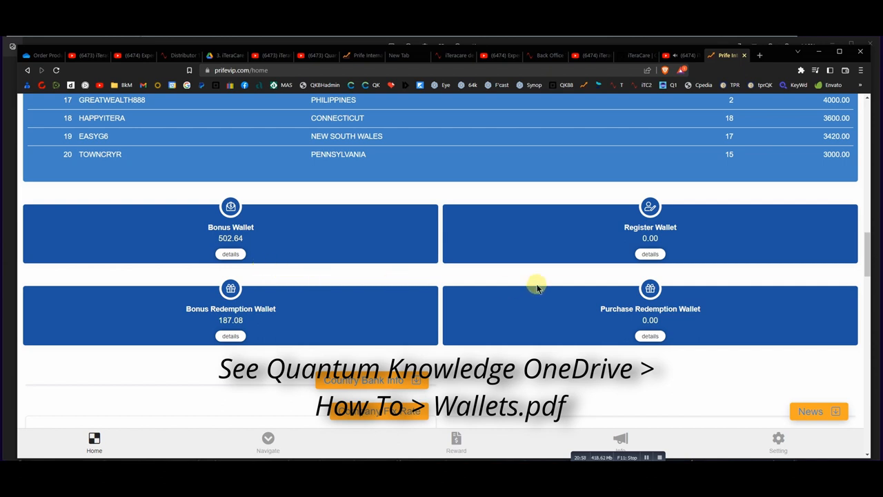
mouse_move(650, 253)
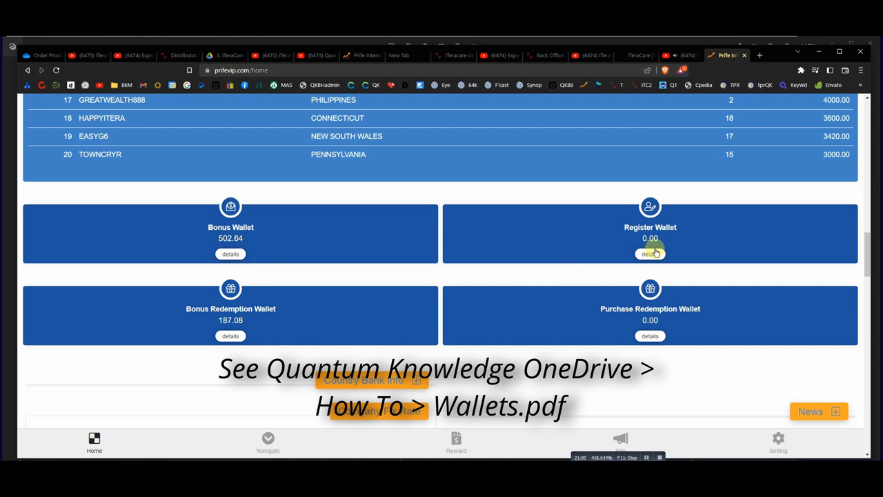
mouse_move(687, 227)
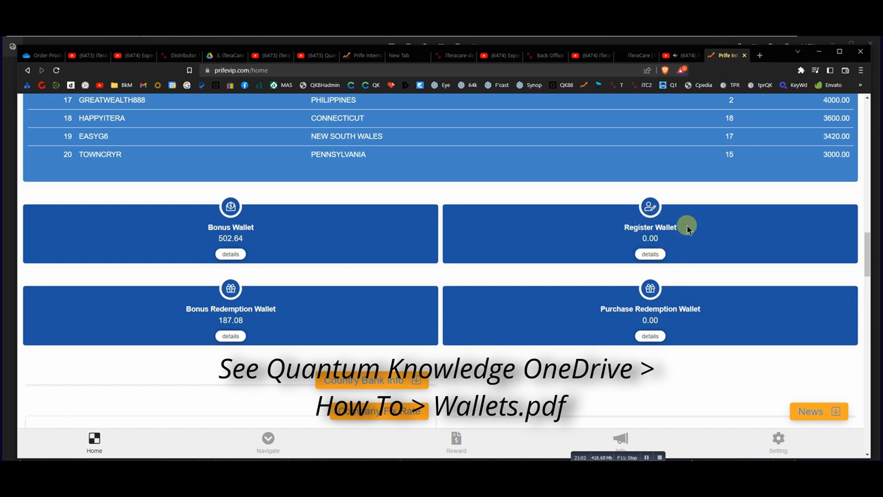
mouse_move(578, 360)
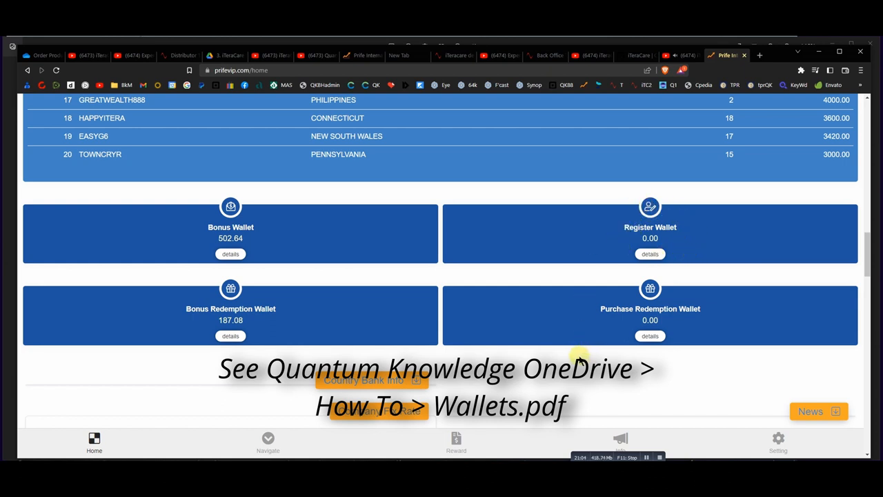
mouse_move(718, 298)
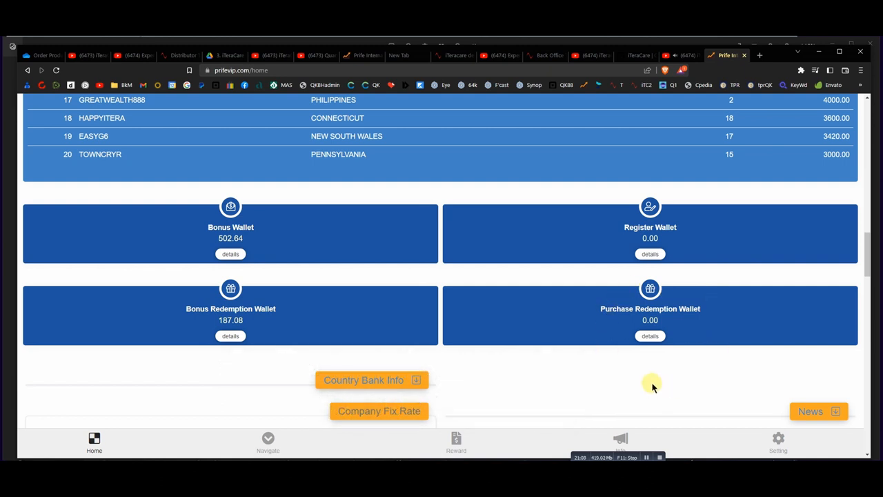
mouse_move(700, 370)
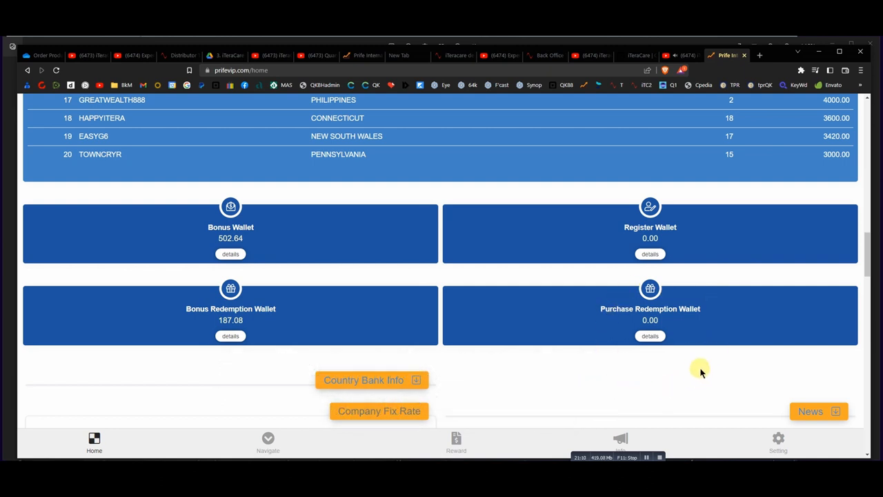
mouse_move(231, 324)
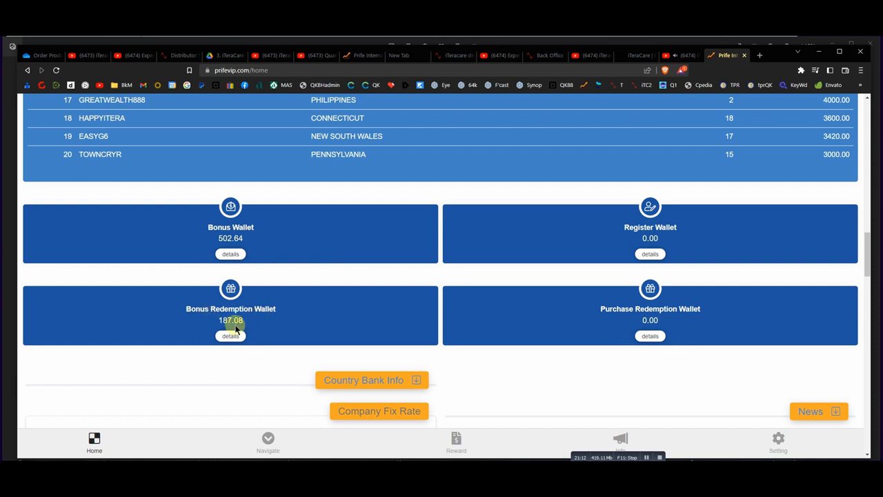
mouse_move(649, 378)
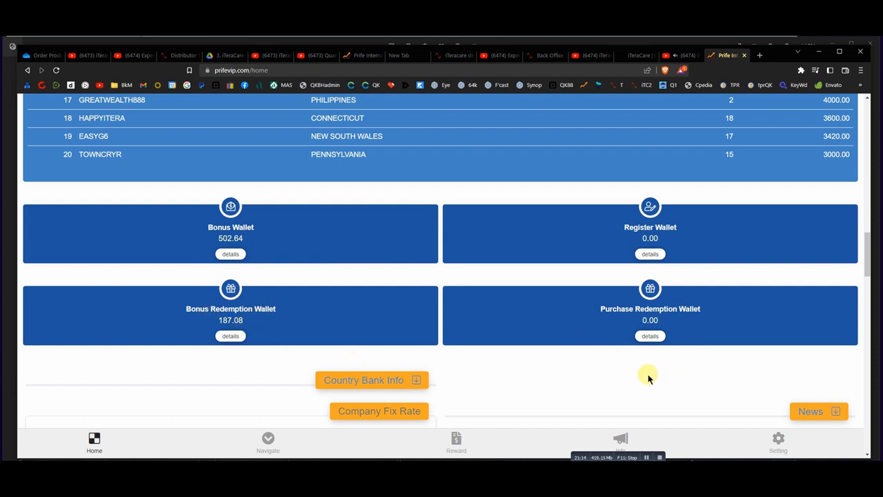
mouse_move(597, 400)
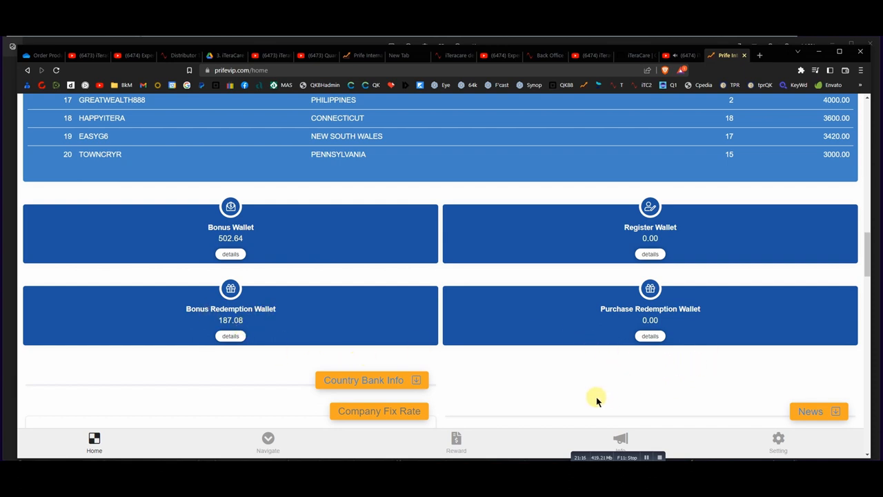
mouse_move(338, 235)
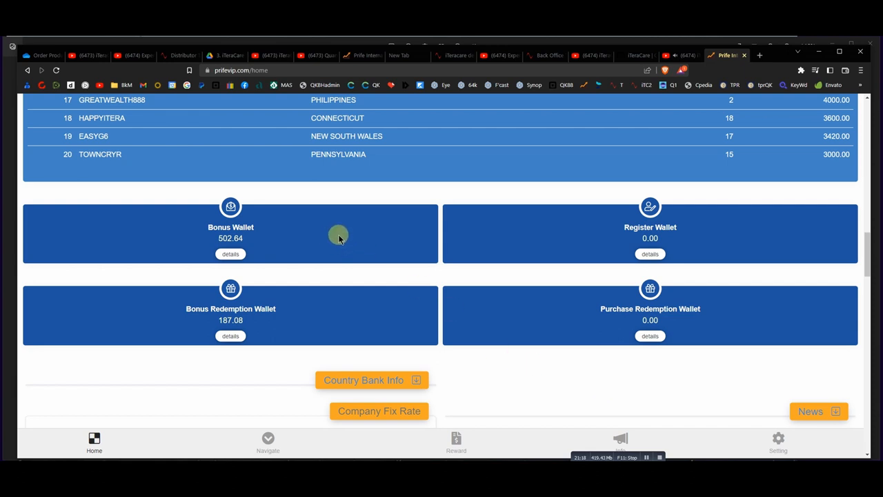
mouse_move(315, 223)
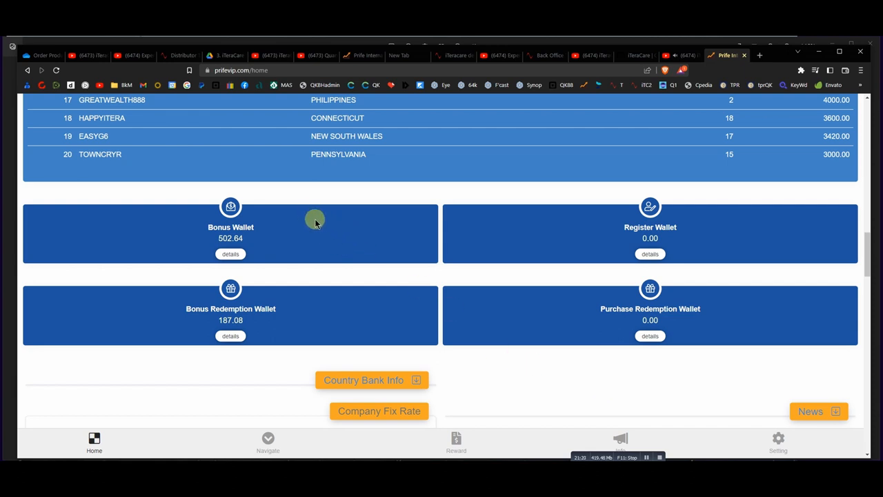
mouse_move(253, 296)
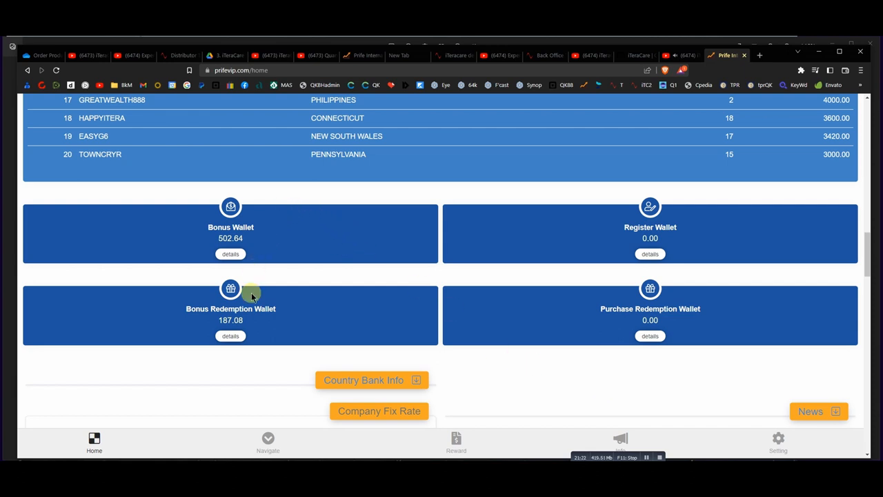
mouse_move(230, 336)
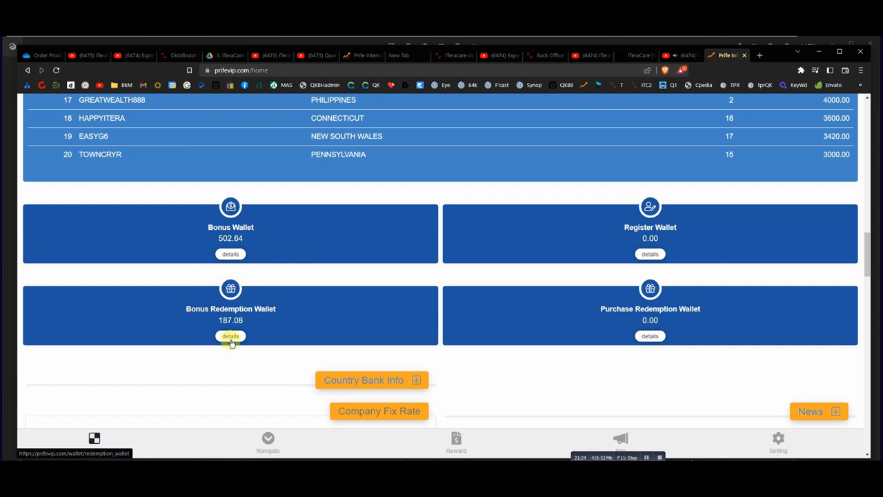
mouse_move(251, 362)
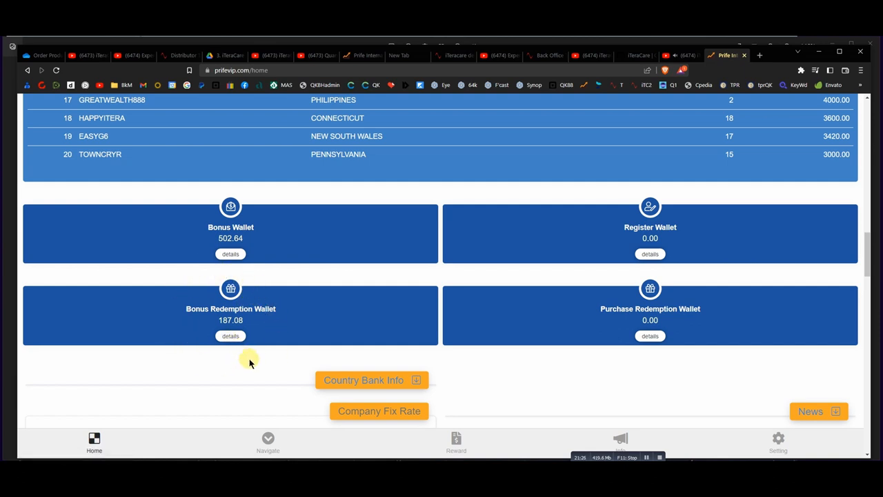
mouse_move(260, 363)
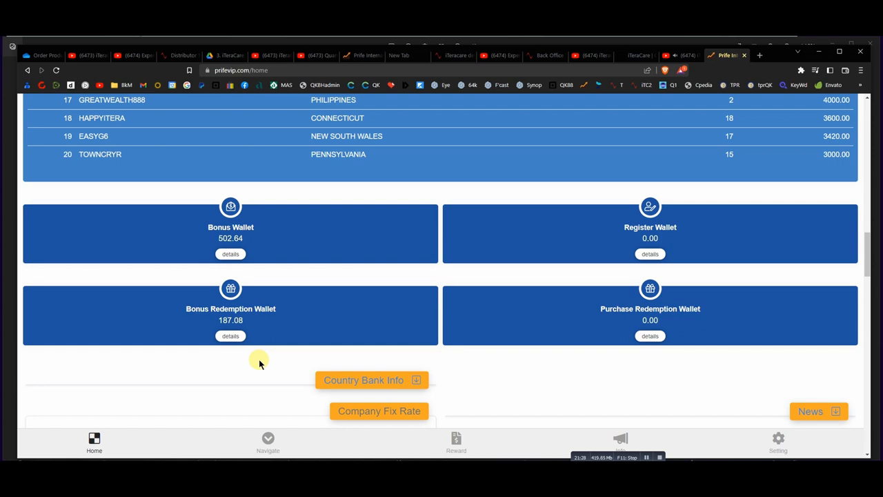